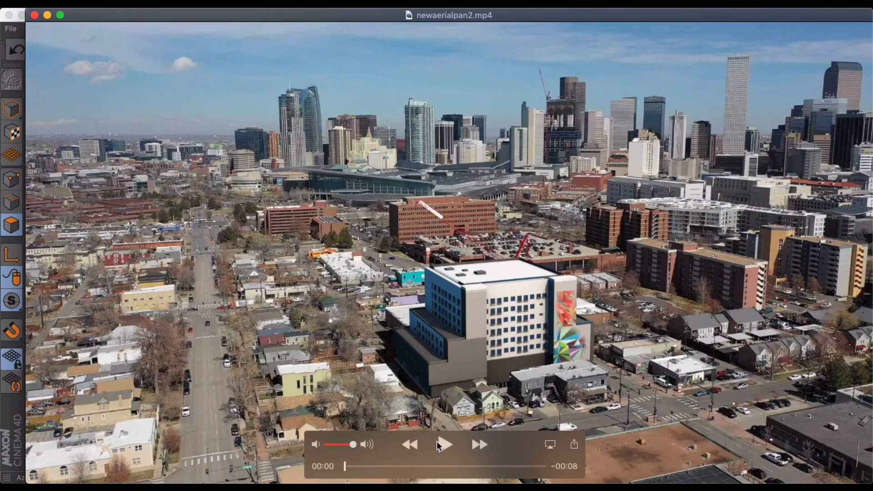
Play the finished newaerialpan2.mp4 aerial pan render and close it
{"action": "left_click", "coordinate": [443, 445]}
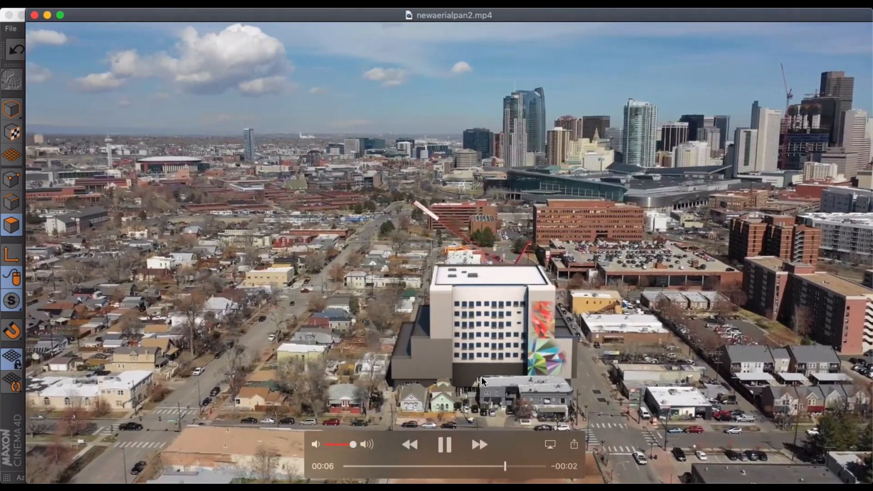
{"action": "left_click", "coordinate": [445, 444]}
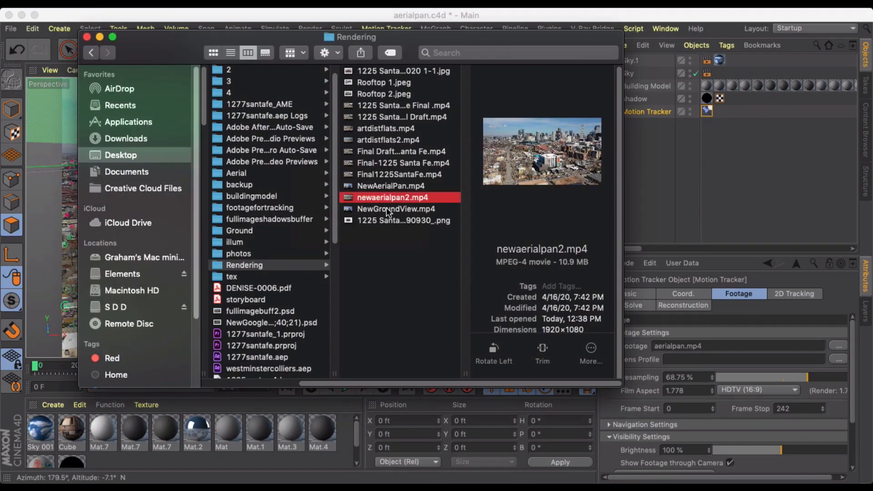
Preview NewGroundView.mp4 in Quick Look, rewind to the start and play it again
{"action": "double_click", "coordinate": [396, 210]}
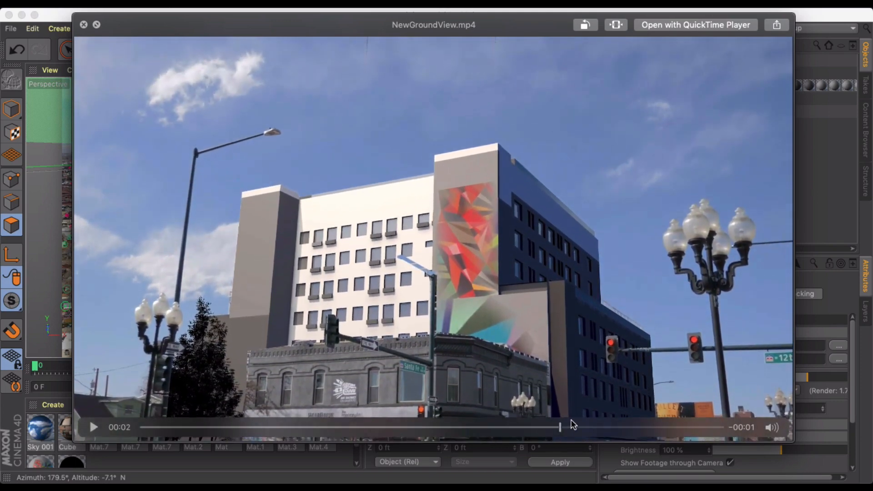
{"action": "left_click_drag", "start_coordinate": [559, 428], "coordinate": [328, 427]}
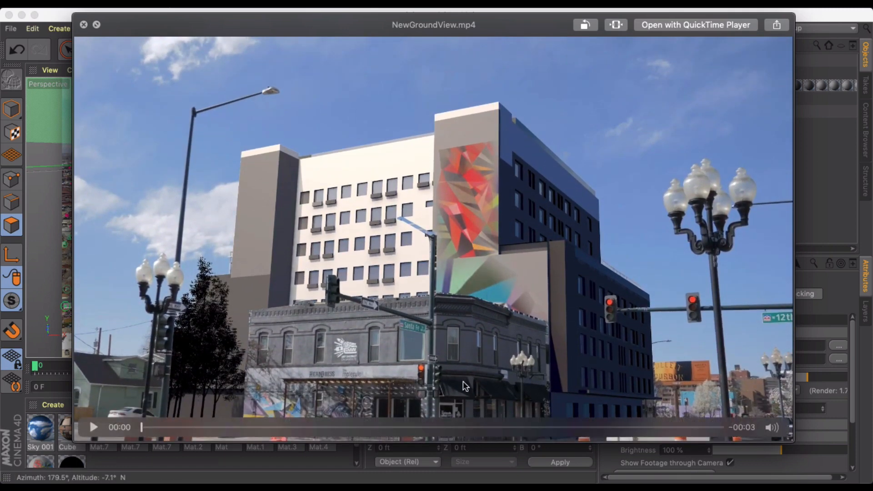
{"action": "mouse_move", "coordinate": [447, 391]}
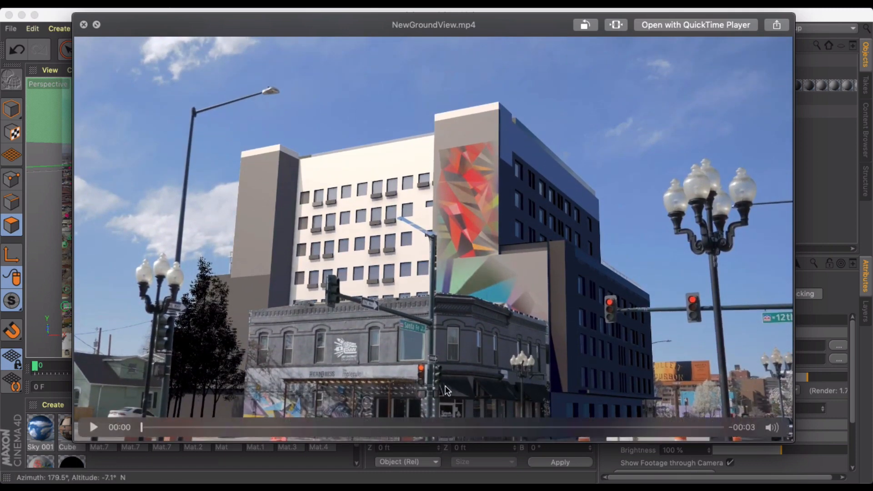
{"action": "left_click", "coordinate": [93, 428]}
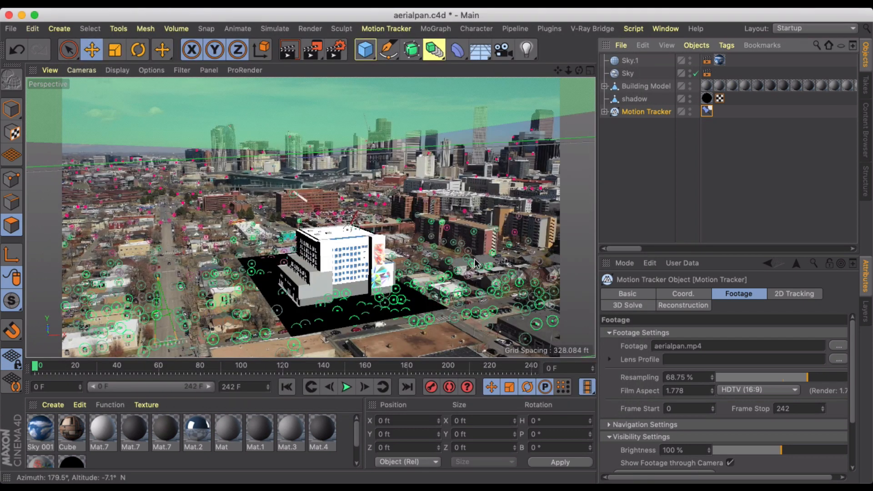
{"action": "mouse_move", "coordinate": [524, 251]}
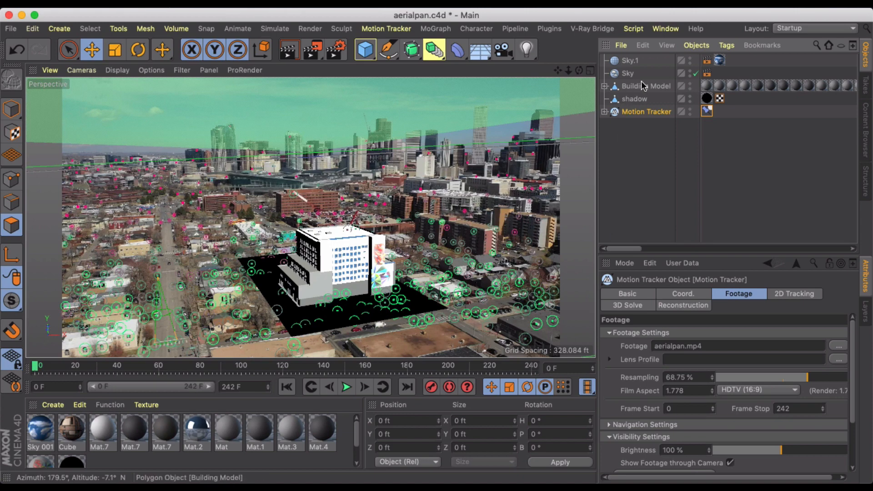
{"action": "left_click", "coordinate": [647, 85]}
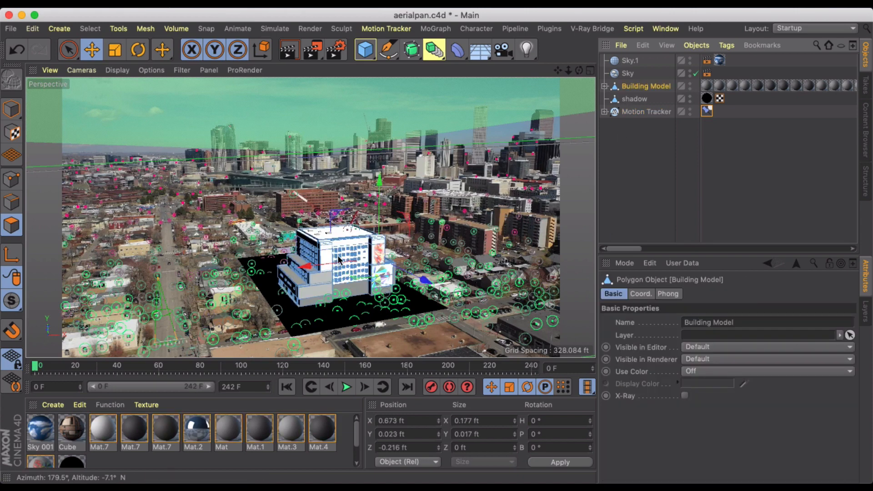
{"action": "mouse_move", "coordinate": [339, 262]}
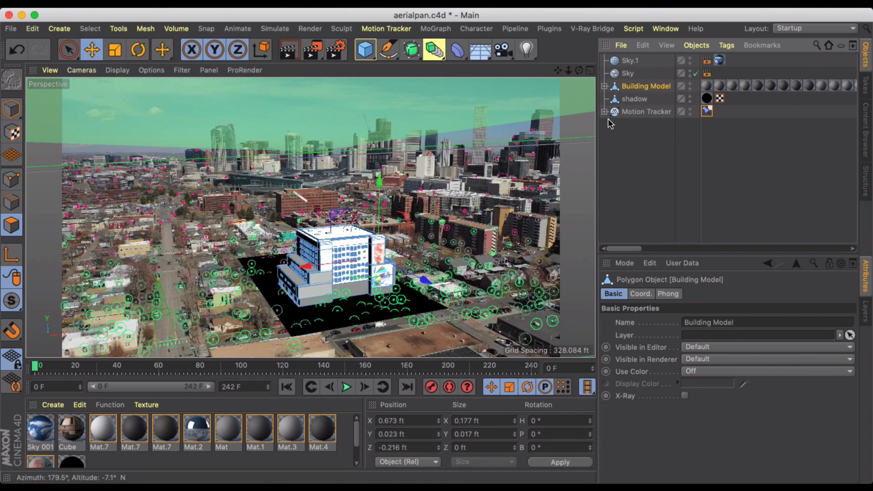
{"action": "left_click", "coordinate": [634, 99]}
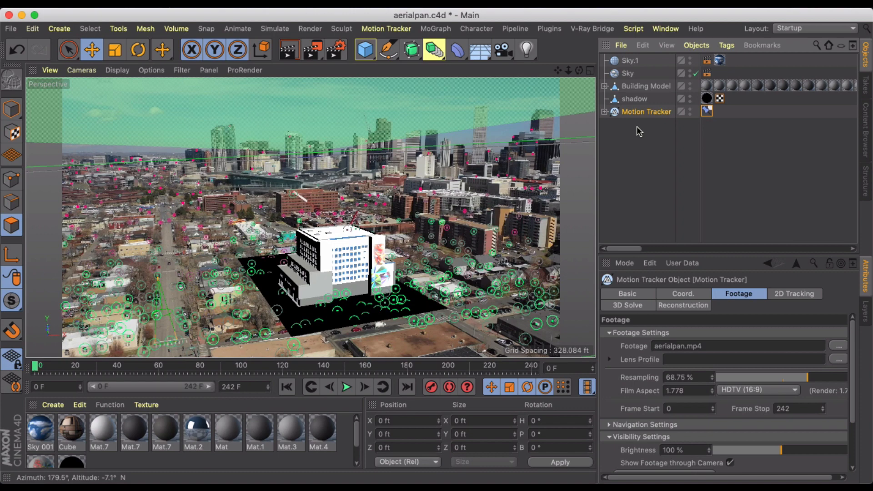
{"action": "mouse_move", "coordinate": [629, 72]}
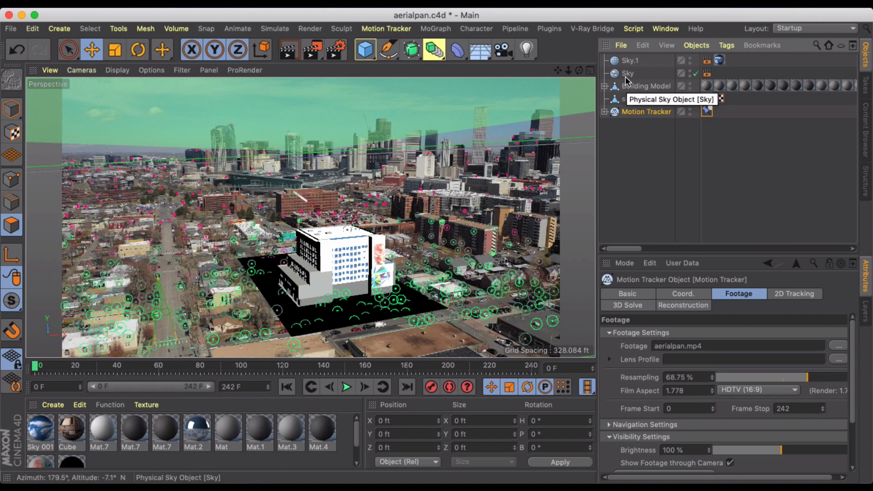
{"action": "left_click", "coordinate": [627, 72]}
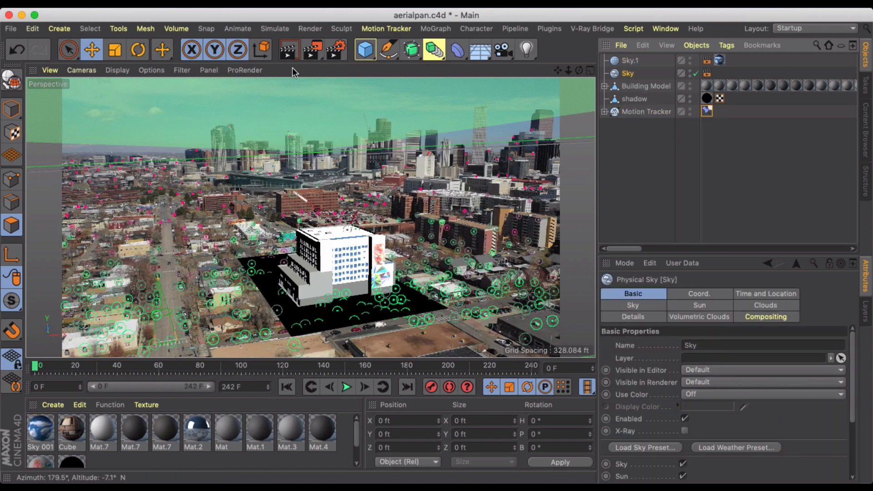
{"action": "left_click", "coordinate": [288, 49]}
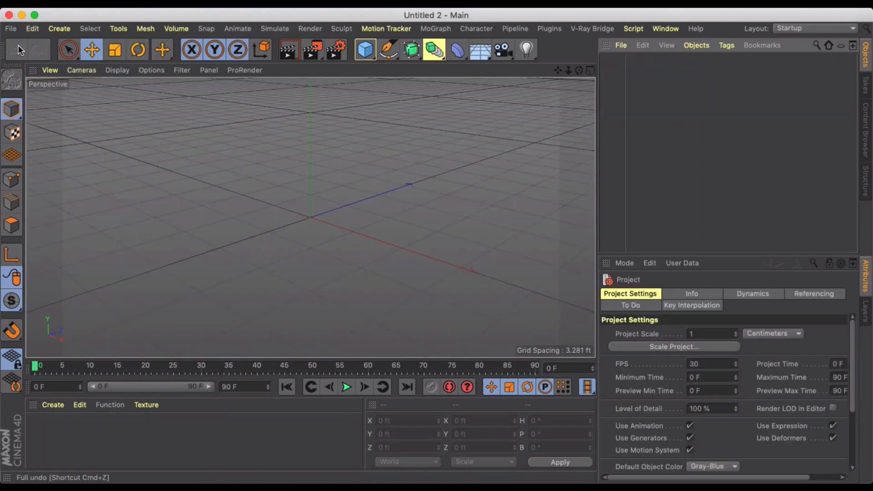
{"action": "mouse_move", "coordinate": [595, 49]}
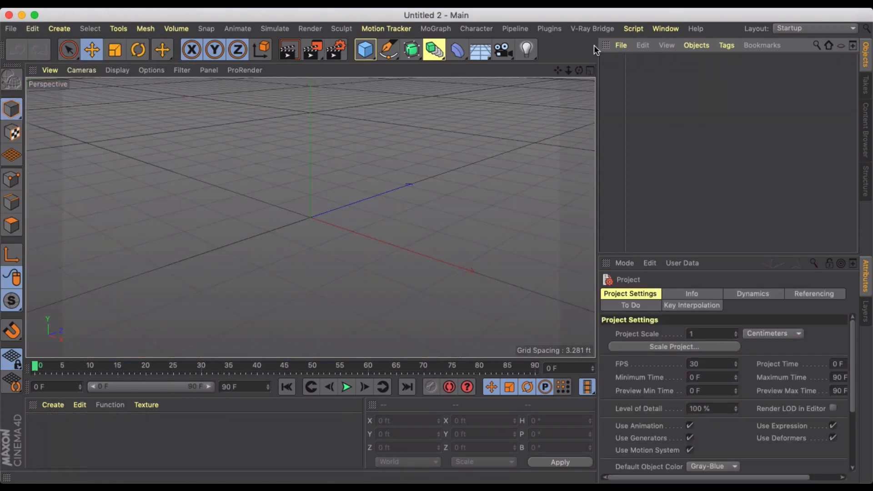
Switch to the Motion Tracker layout and load aerialpan.mp4 as the tracker footage
{"action": "left_click", "coordinate": [813, 28]}
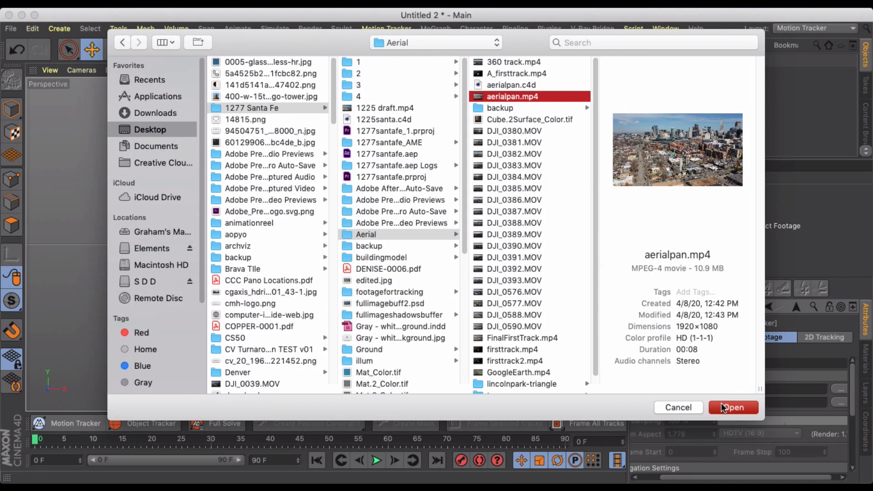
{"action": "left_click", "coordinate": [733, 408]}
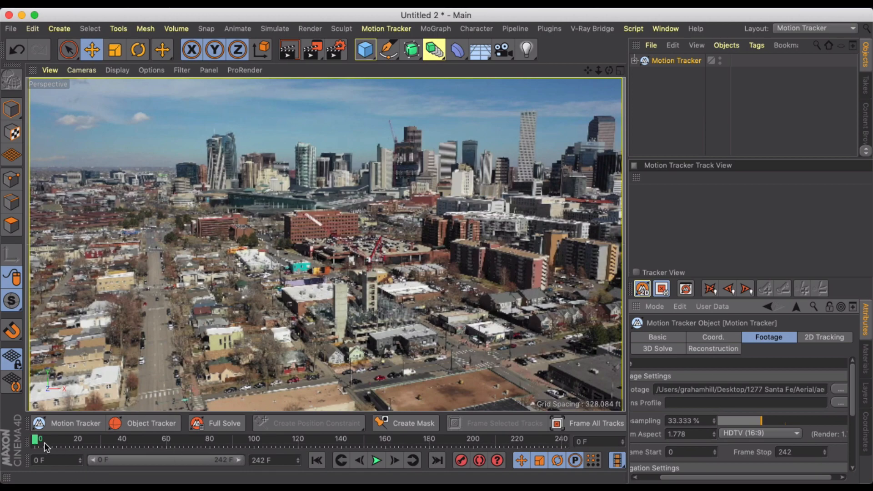
Drag the Motion Tracker footage Resampling slider to about 31.25%
{"action": "left_click_drag", "start_coordinate": [39, 440], "coordinate": [372, 440]}
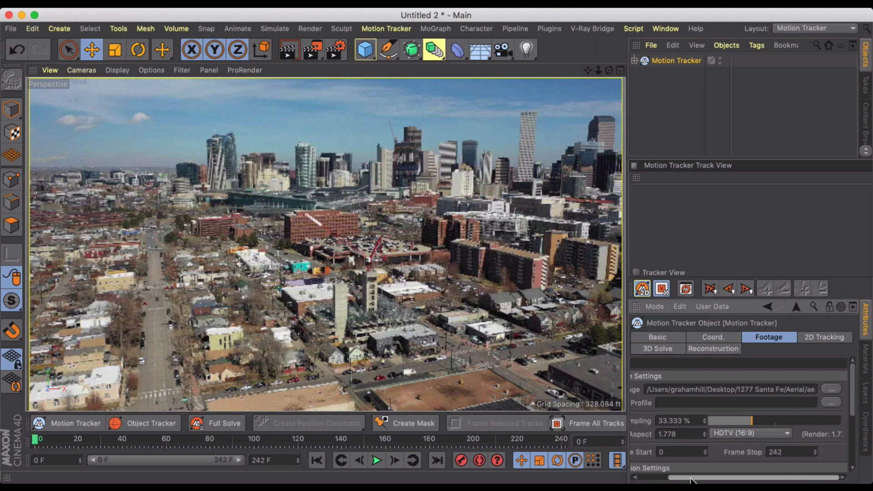
{"action": "left_click_drag", "start_coordinate": [735, 421], "coordinate": [782, 421]}
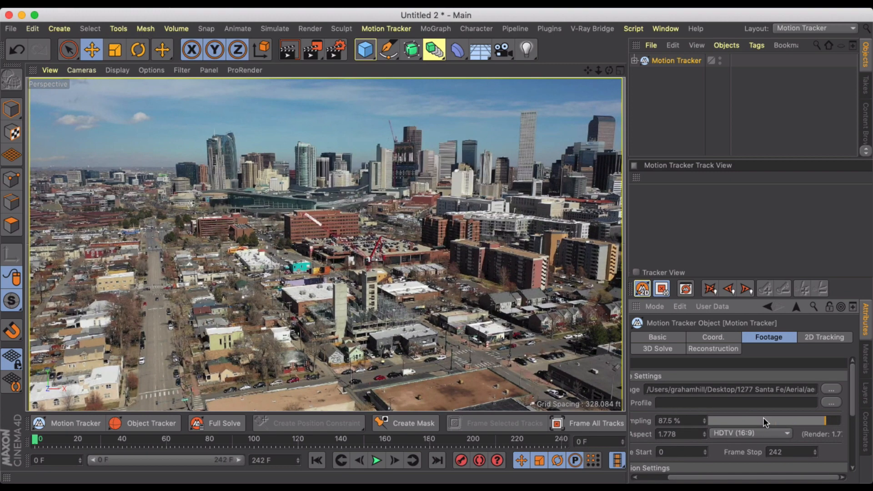
{"action": "left_click_drag", "start_coordinate": [802, 422], "coordinate": [748, 421]}
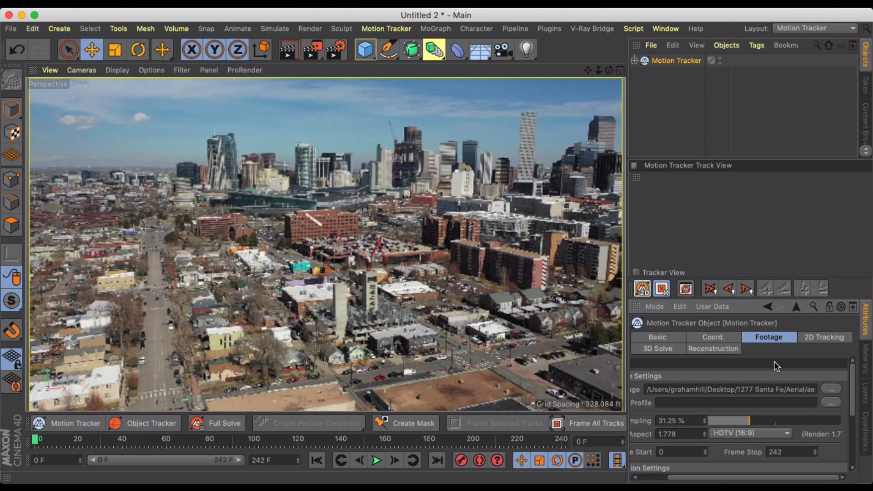
{"action": "mouse_move", "coordinate": [786, 464]}
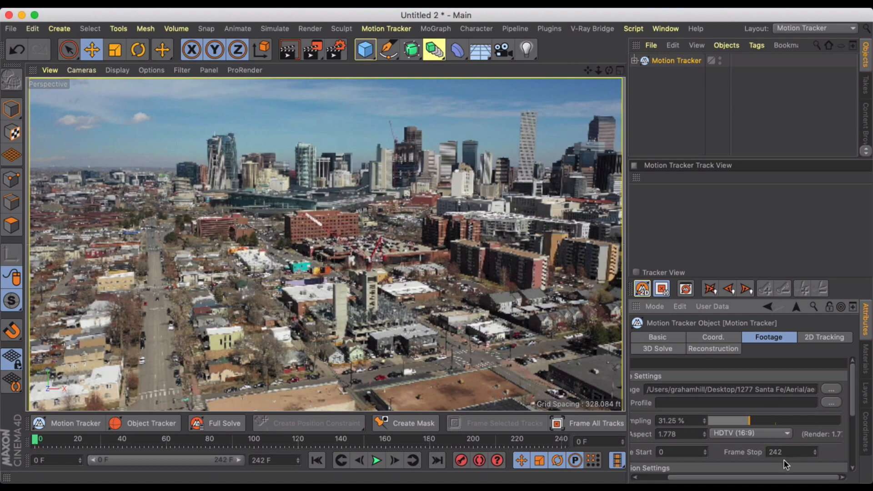
{"action": "left_click", "coordinate": [825, 337]}
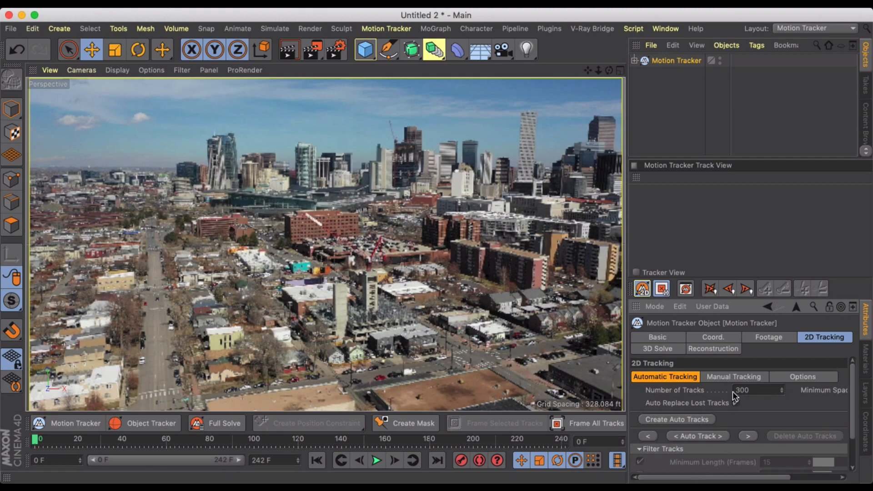
Run automatic 2D tracking to generate 1000 tracks across the drone footage
{"action": "type", "text": "1000"}
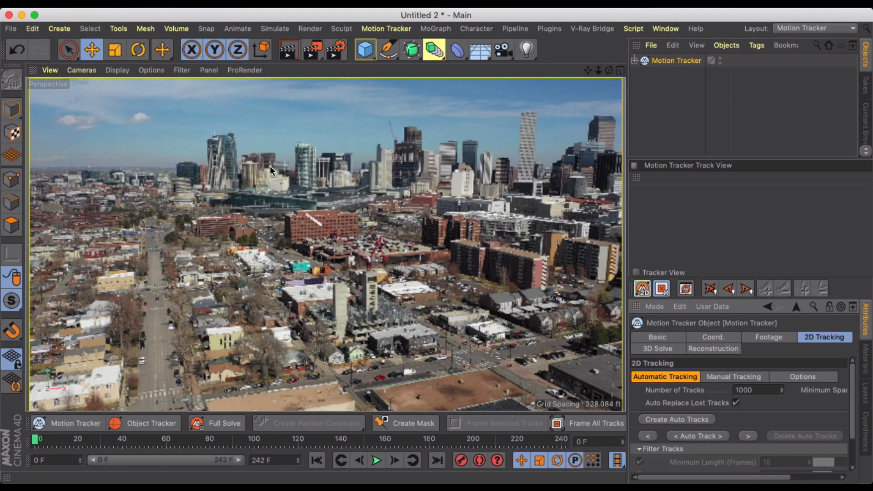
{"action": "mouse_move", "coordinate": [840, 397]}
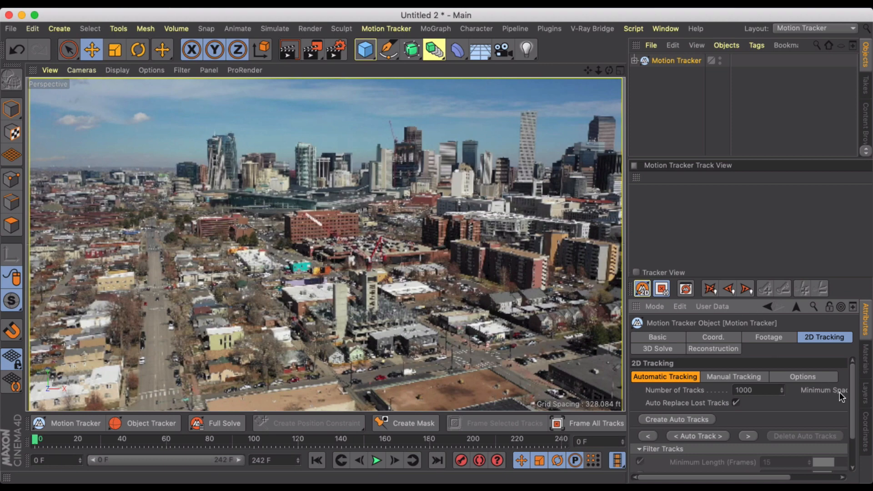
{"action": "scroll", "scroll_direction": "down", "scroll_amount": 3}
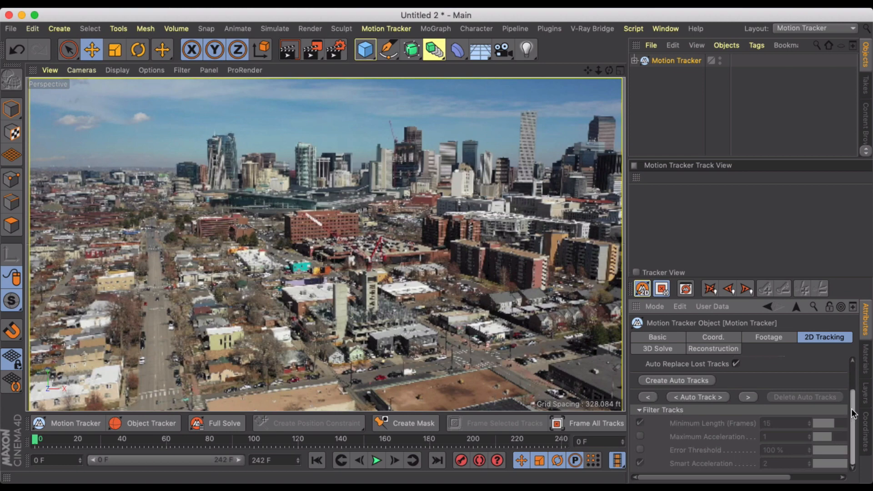
{"action": "left_click", "coordinate": [824, 337]}
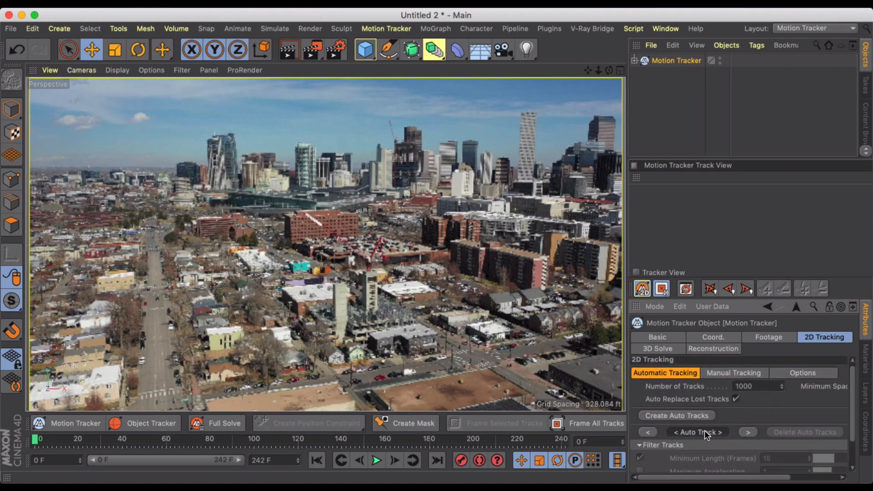
{"action": "left_click", "coordinate": [697, 432]}
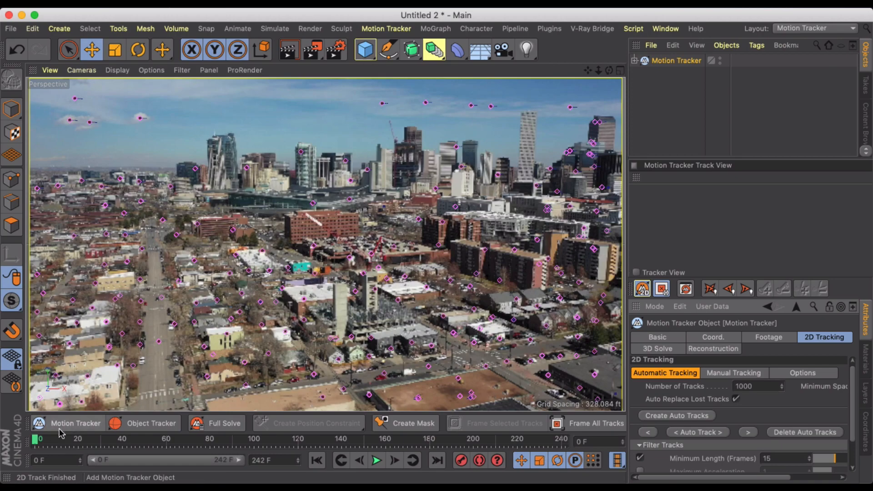
Scrub through the clip to check the track points follow features, ending back at frame 0
{"action": "left_click_drag", "start_coordinate": [36, 439], "coordinate": [89, 439]}
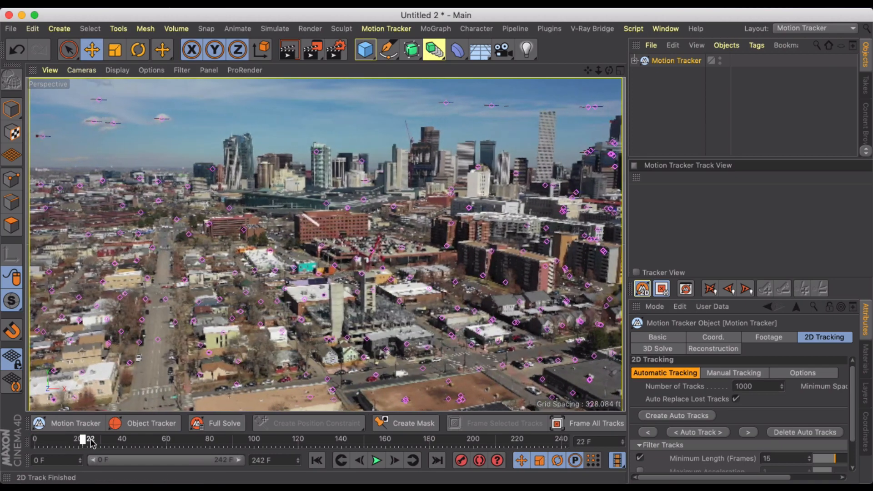
{"action": "left_click_drag", "start_coordinate": [84, 440], "coordinate": [254, 439]}
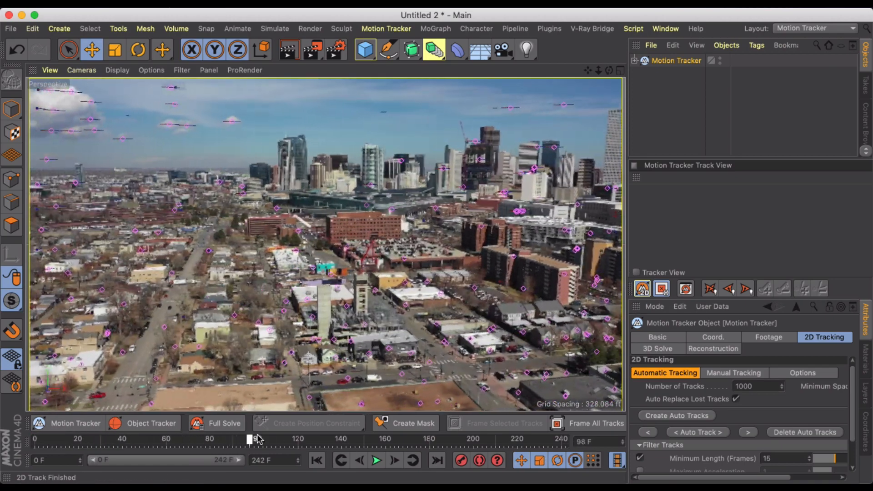
{"action": "left_click_drag", "start_coordinate": [251, 438], "coordinate": [498, 438]}
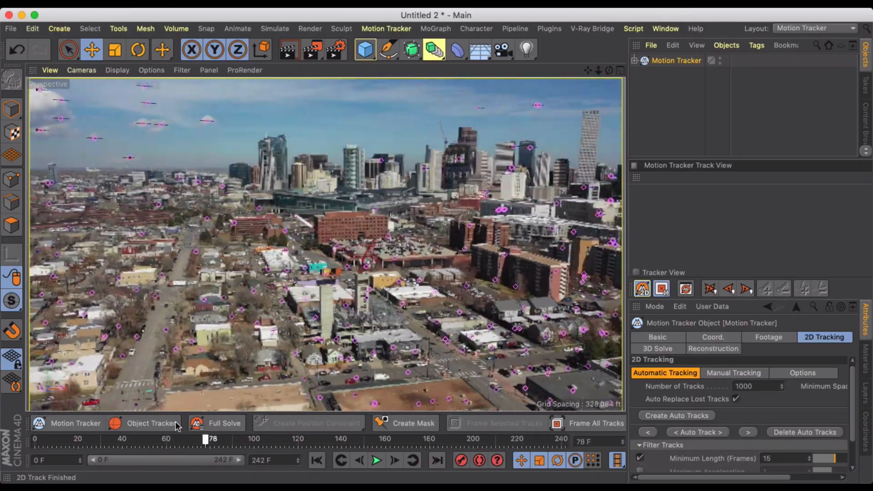
{"action": "left_click_drag", "start_coordinate": [210, 438], "coordinate": [289, 438]}
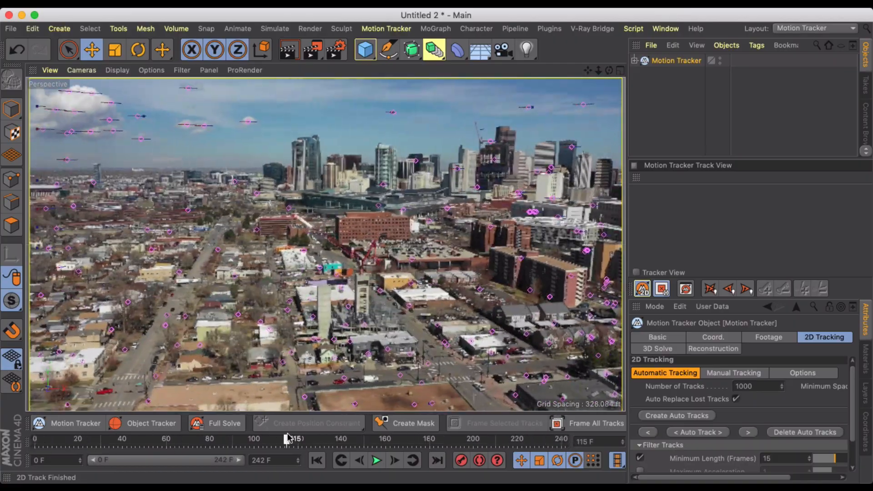
{"action": "left_click", "coordinate": [150, 423]}
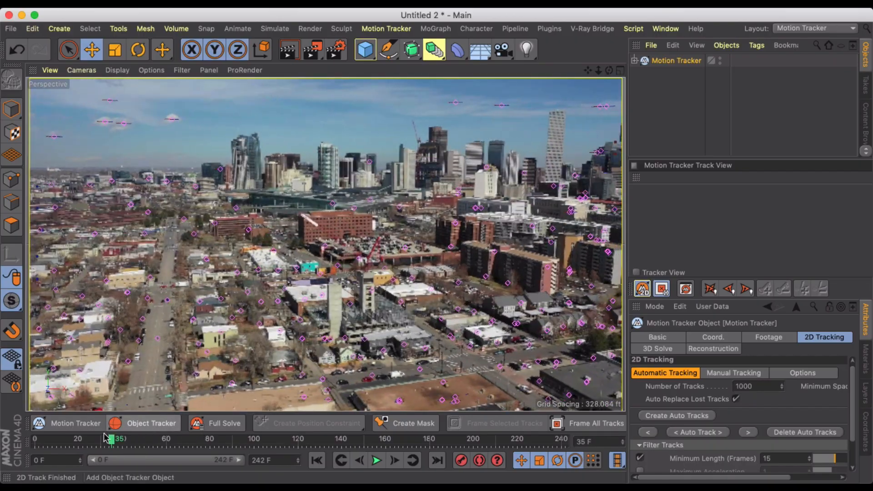
{"action": "left_click_drag", "start_coordinate": [114, 438], "coordinate": [511, 439]}
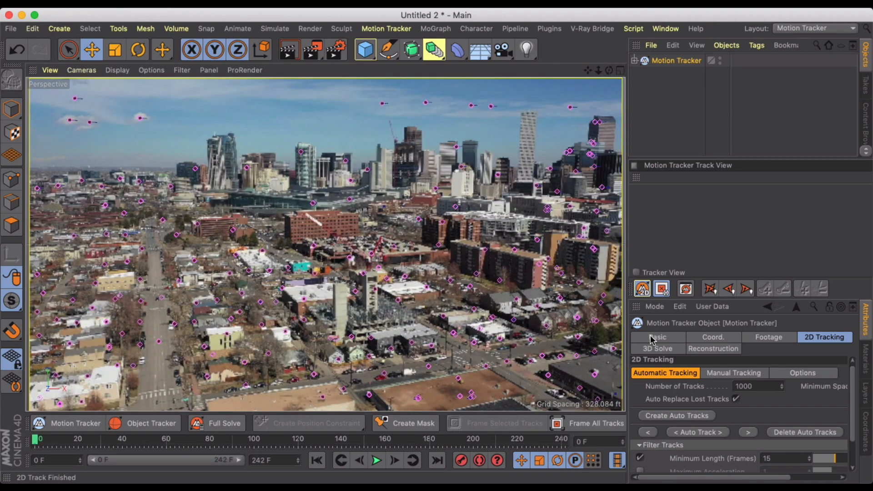
Run the 3D Solver to add a Solved Camera and Auto Features under the Motion Tracker
{"action": "left_click", "coordinate": [657, 349]}
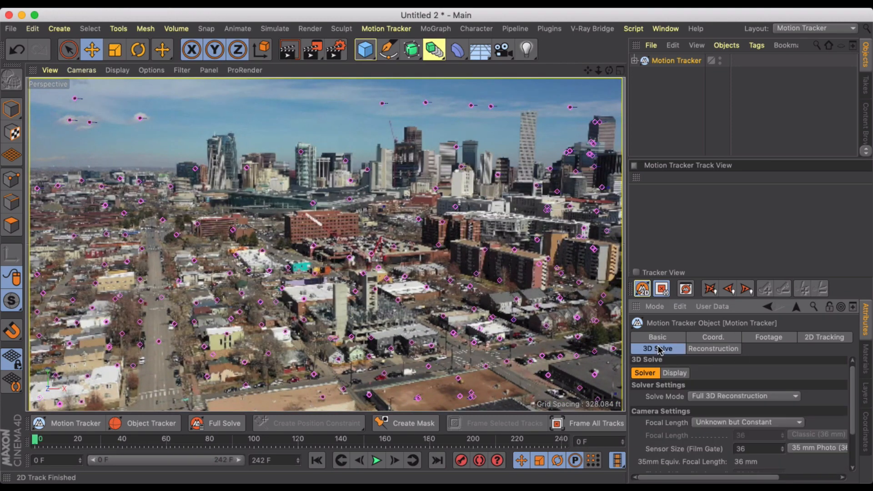
{"action": "mouse_move", "coordinate": [773, 373]}
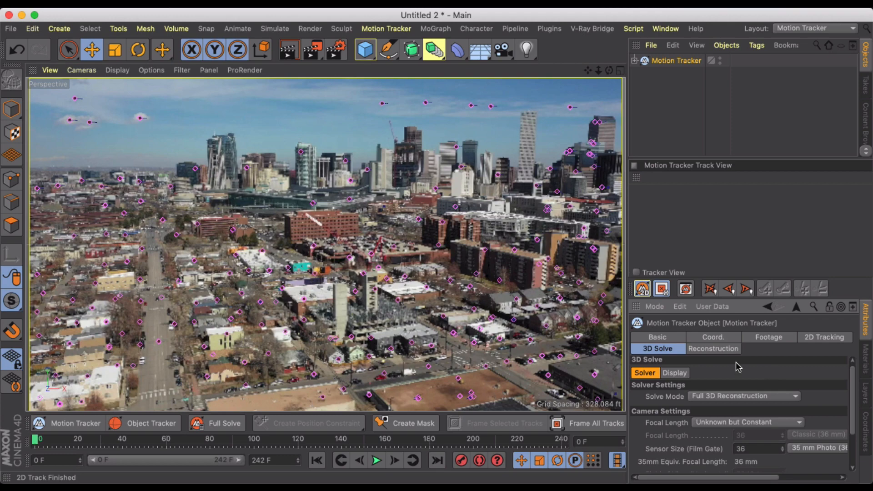
{"action": "mouse_move", "coordinate": [824, 395]}
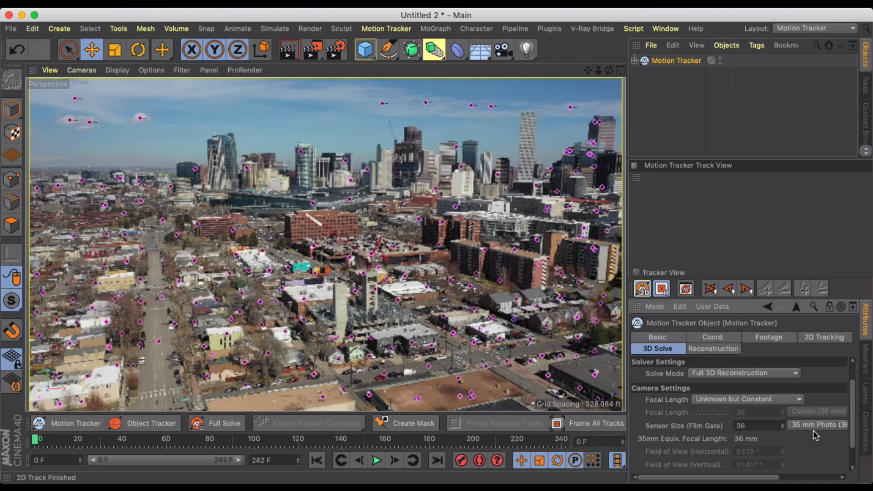
{"action": "mouse_move", "coordinate": [312, 336]}
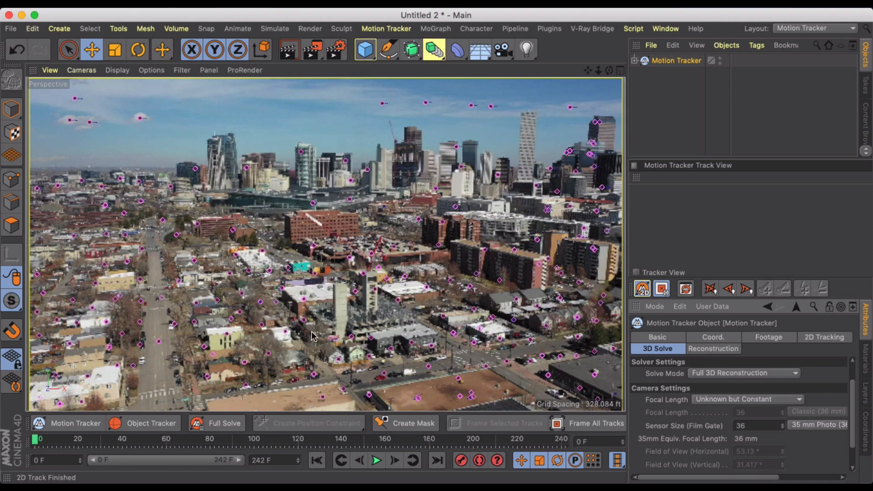
{"action": "mouse_move", "coordinate": [785, 411]}
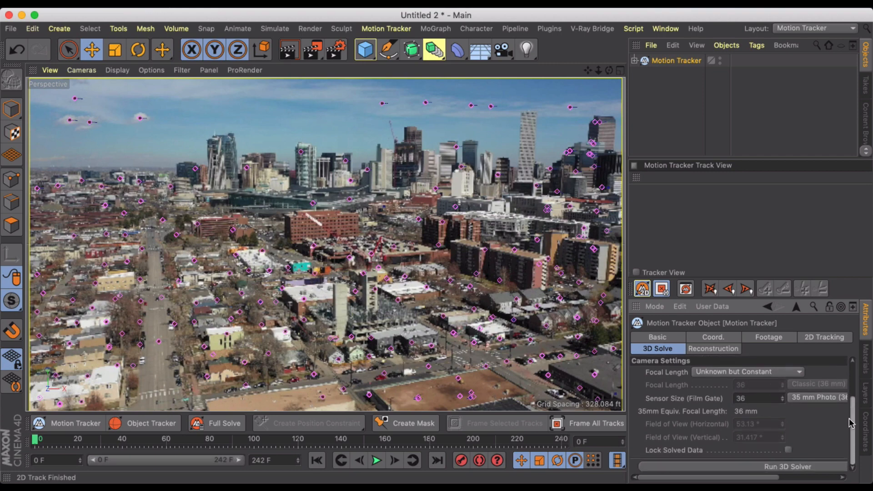
{"action": "left_click", "coordinate": [787, 467]}
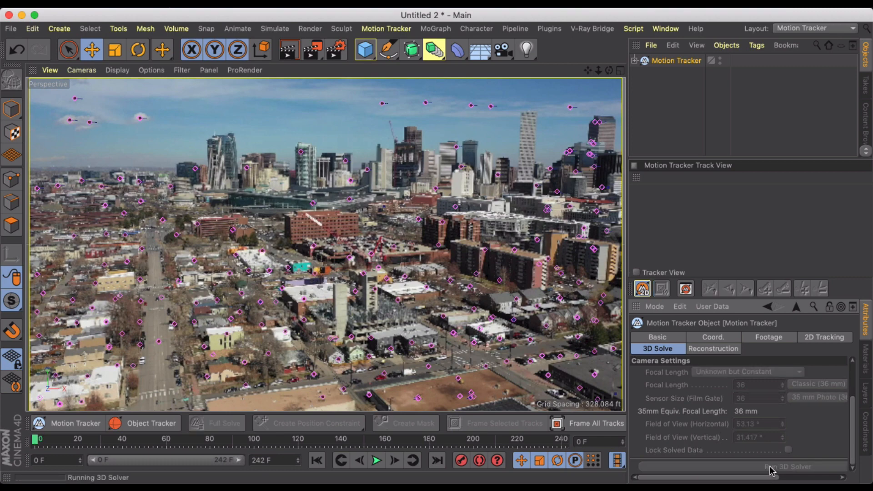
{"action": "left_click", "coordinate": [787, 467]}
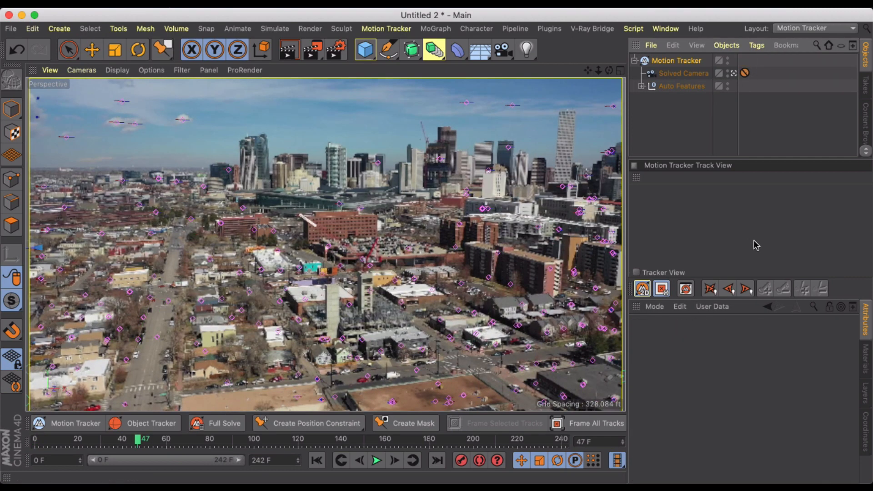
{"action": "mouse_move", "coordinate": [746, 247]}
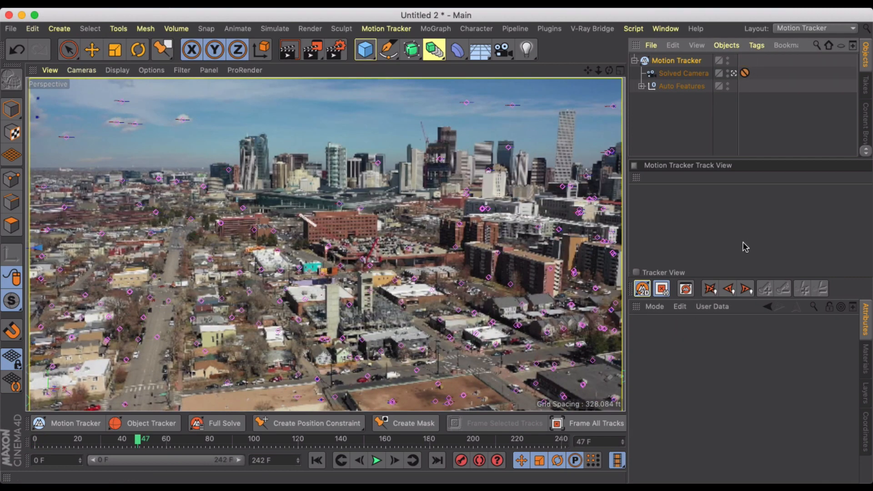
{"action": "left_click", "coordinate": [677, 60]}
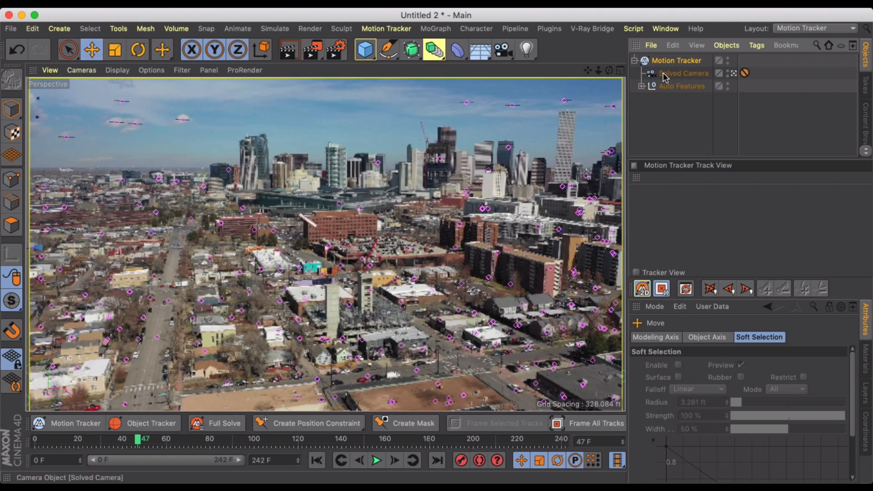
{"action": "left_click", "coordinate": [683, 73]}
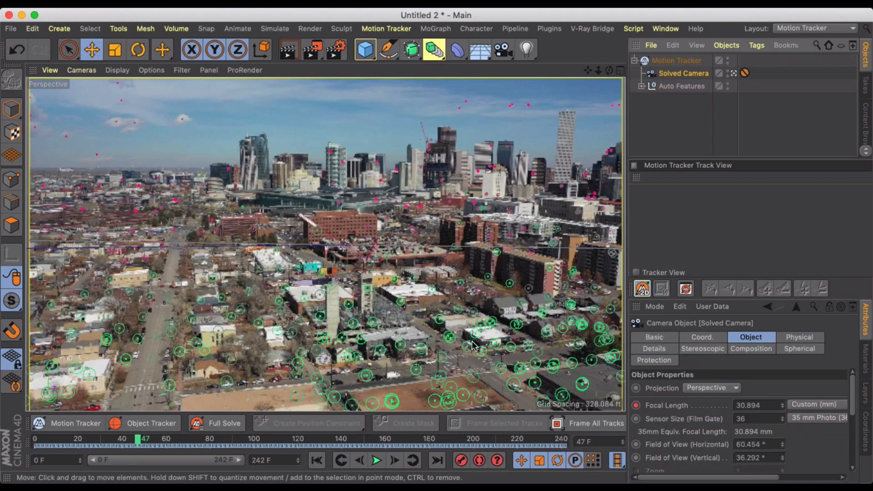
{"action": "mouse_move", "coordinate": [671, 416]}
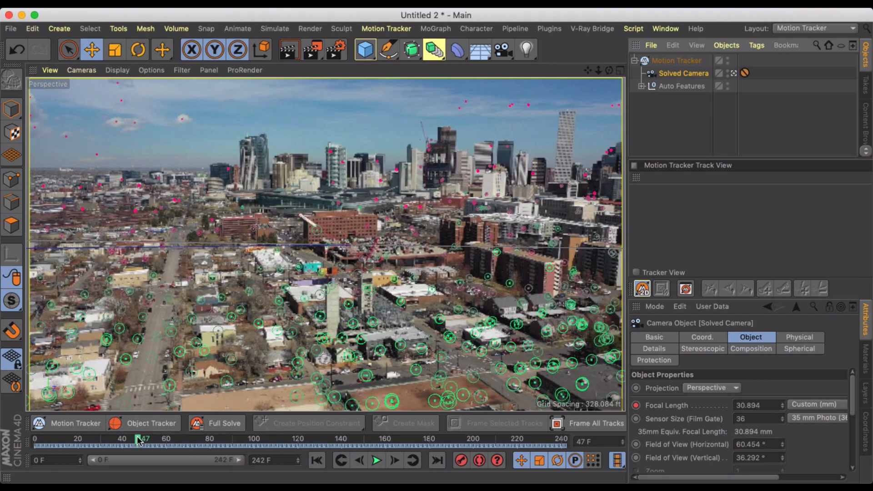
{"action": "left_click_drag", "start_coordinate": [140, 441], "coordinate": [523, 442]}
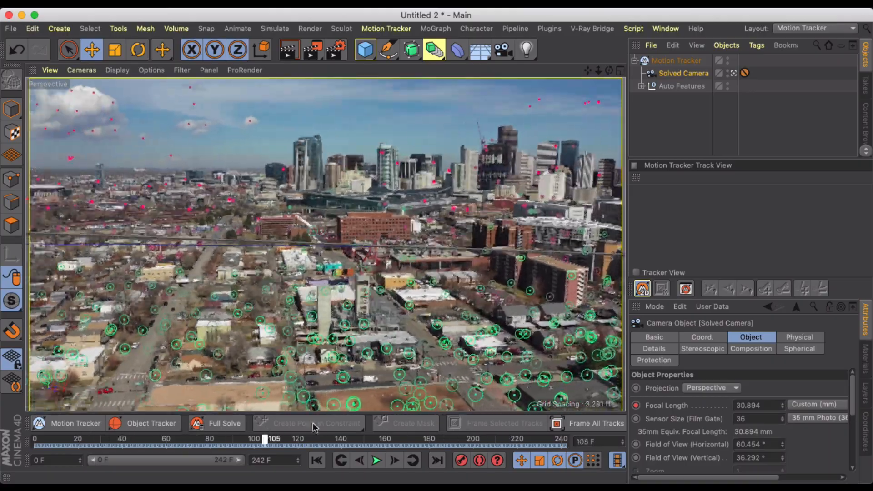
{"action": "left_click_drag", "start_coordinate": [273, 438], "coordinate": [134, 438]}
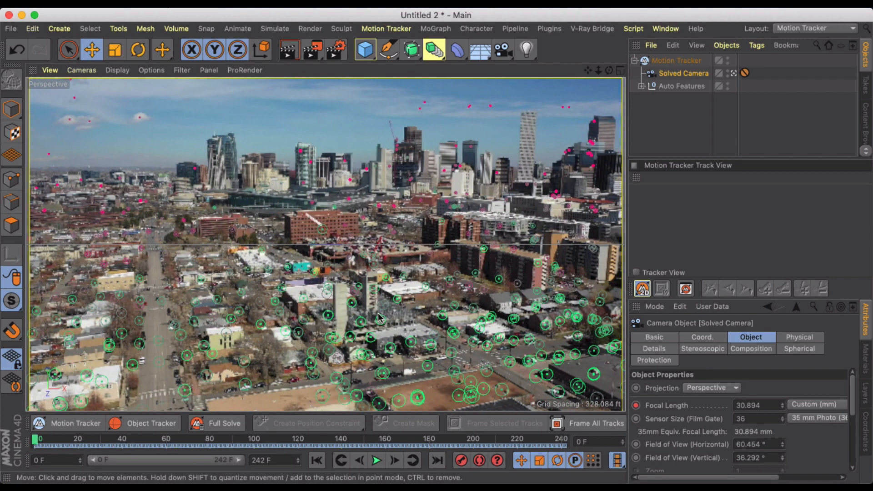
{"action": "mouse_move", "coordinate": [170, 410]}
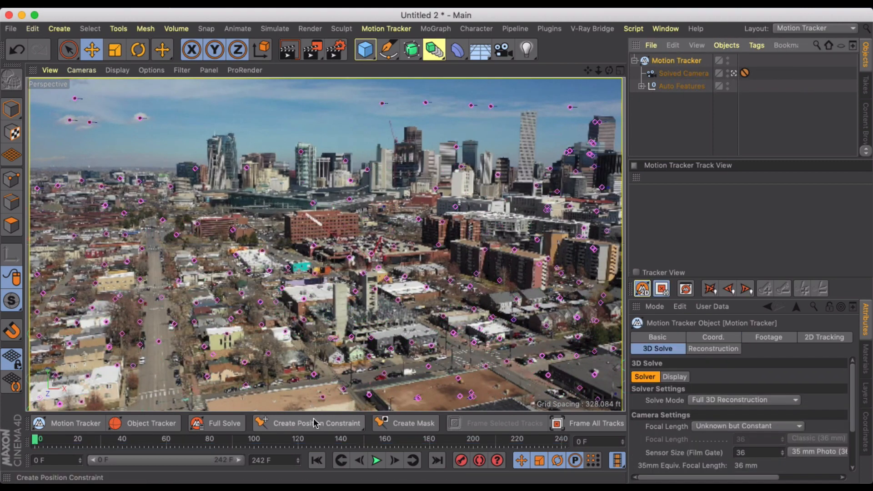
Create a Planar Constraint drawn across street features to define the Y-axis ground plane
{"action": "left_click", "coordinate": [316, 423]}
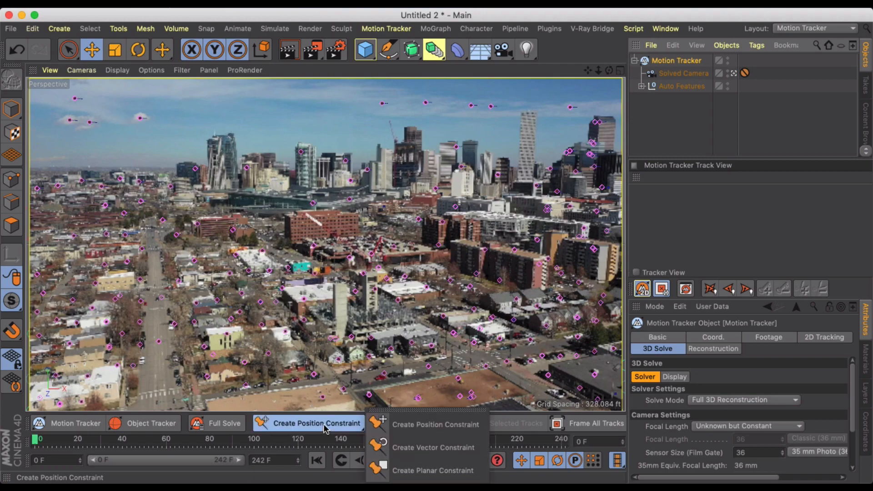
{"action": "left_click", "coordinate": [432, 471]}
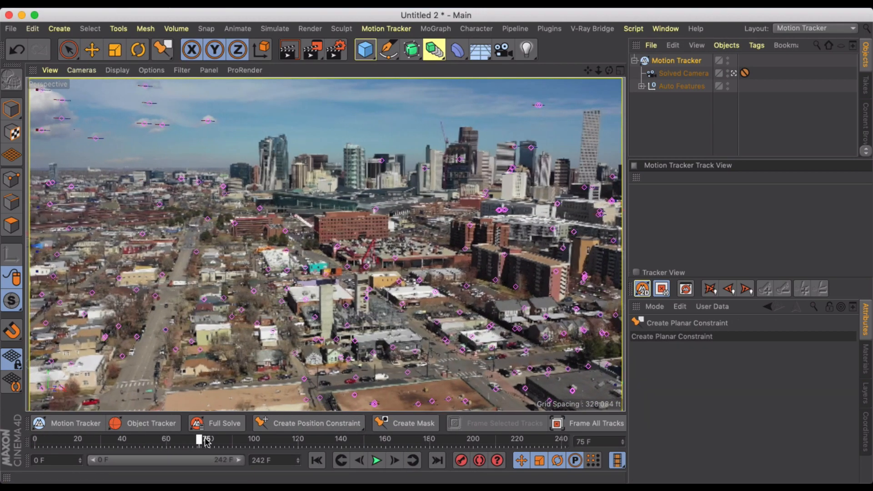
{"action": "left_click_drag", "start_coordinate": [200, 439], "coordinate": [373, 438]}
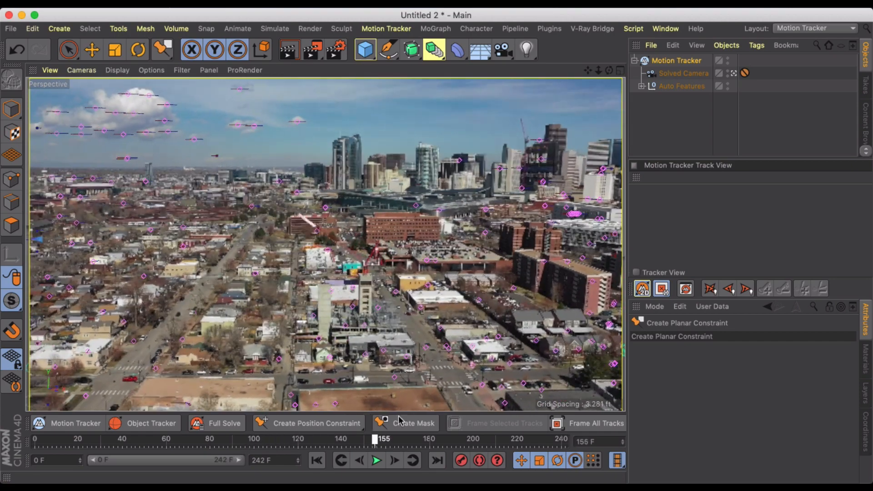
{"action": "left_click_drag", "start_coordinate": [383, 439], "coordinate": [528, 439]}
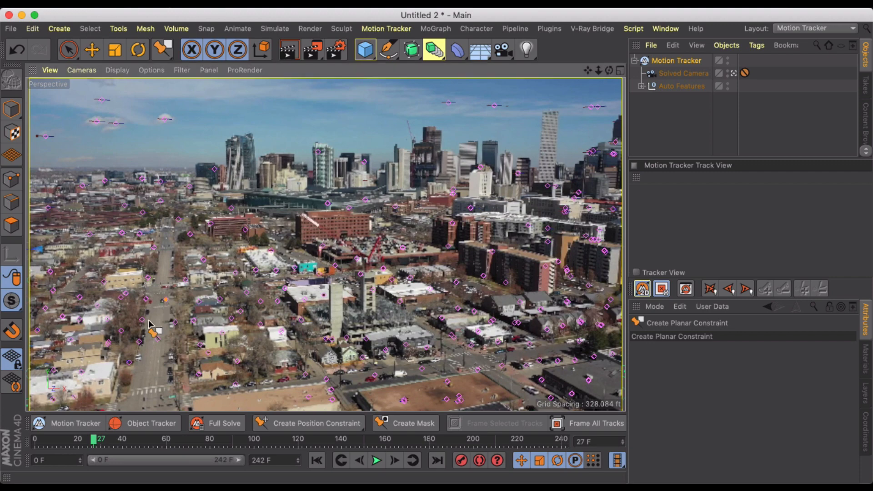
{"action": "left_click_drag", "start_coordinate": [165, 301], "coordinate": [139, 341]}
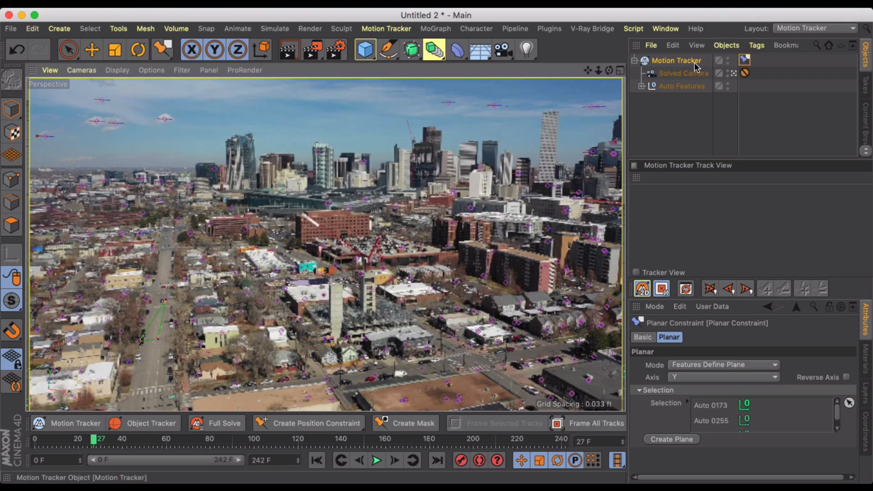
{"action": "mouse_move", "coordinate": [695, 373]}
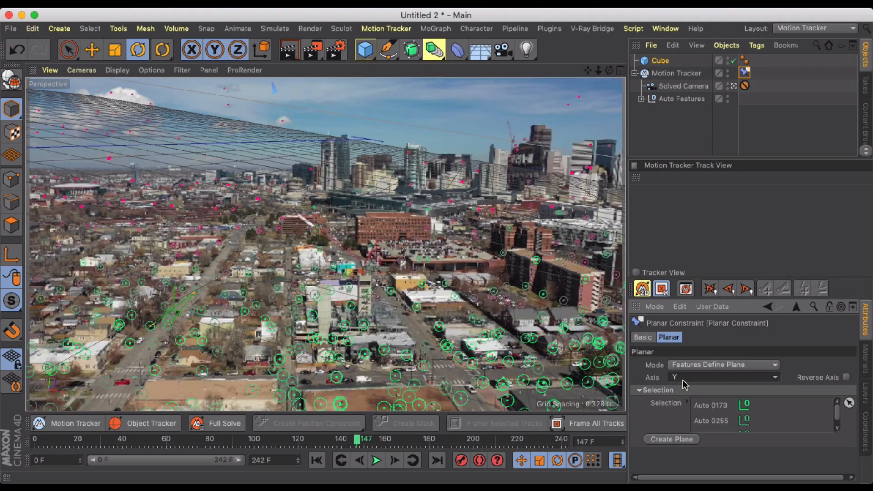
{"action": "mouse_move", "coordinate": [390, 252]}
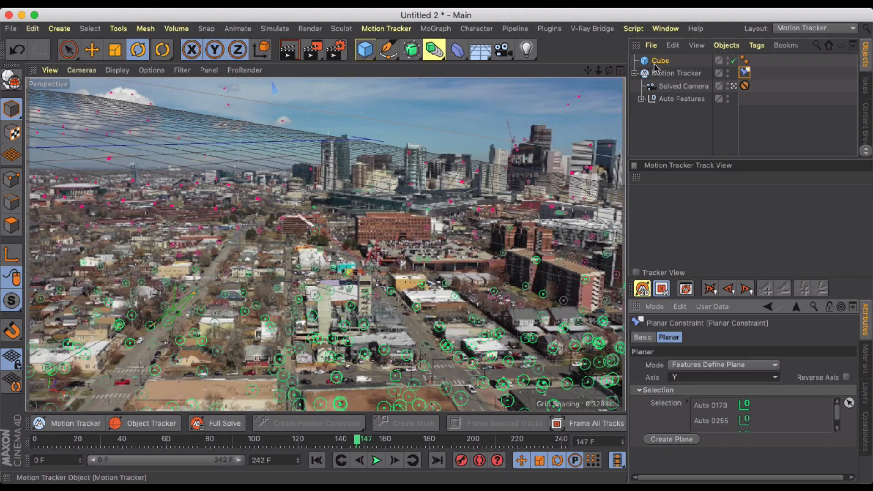
Select the cube and scrub through the footage to check it against the solve
{"action": "left_click", "coordinate": [660, 60]}
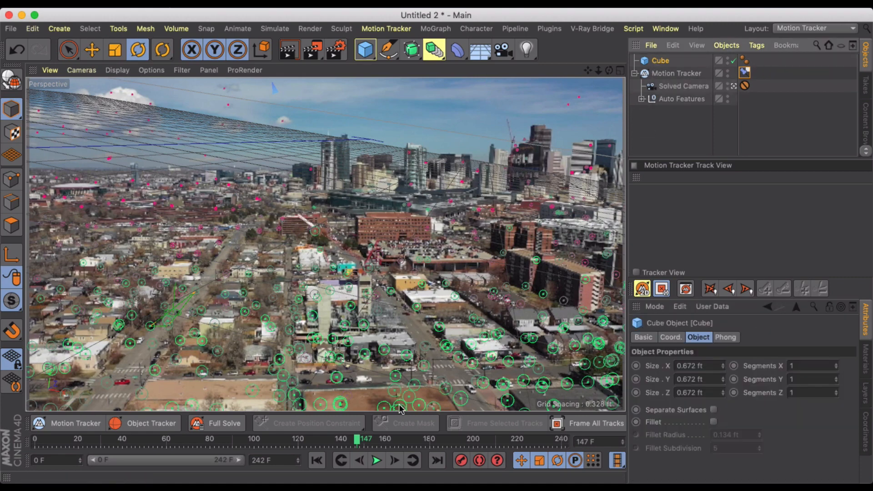
{"action": "left_click_drag", "start_coordinate": [364, 440], "coordinate": [180, 440]}
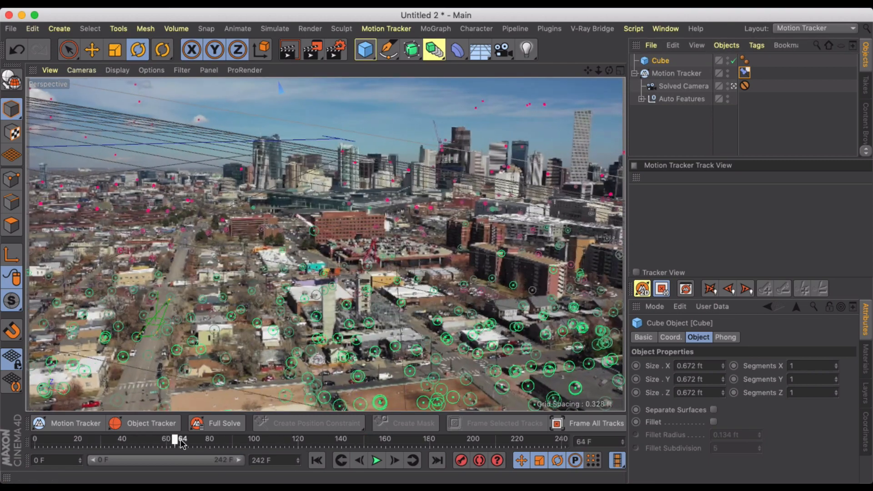
{"action": "left_click_drag", "start_coordinate": [181, 439], "coordinate": [144, 440]}
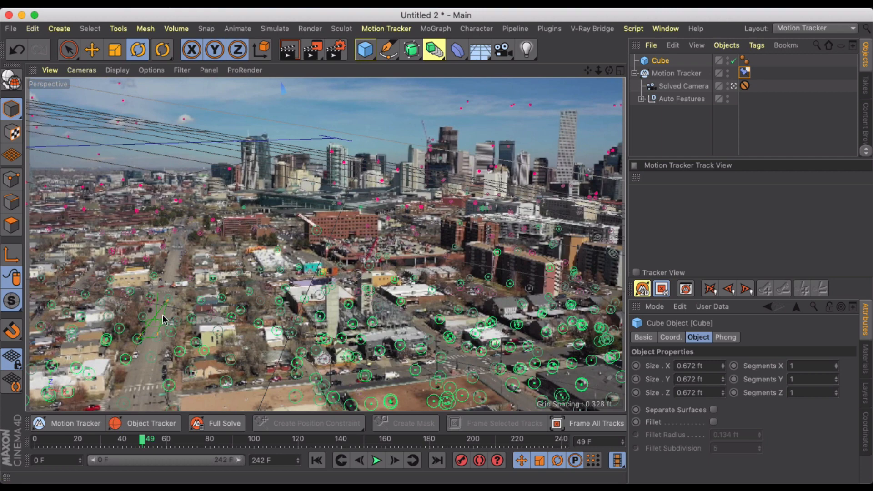
{"action": "left_click", "coordinate": [147, 440]}
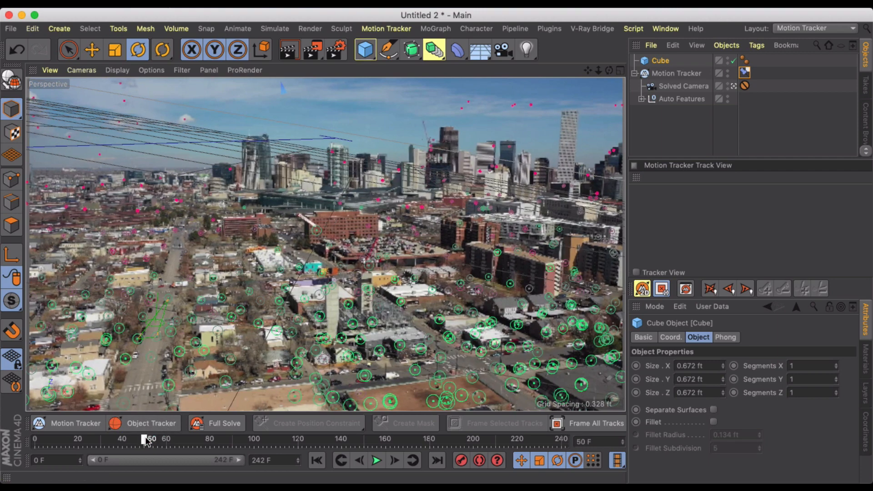
{"action": "left_click_drag", "start_coordinate": [147, 439], "coordinate": [162, 440]}
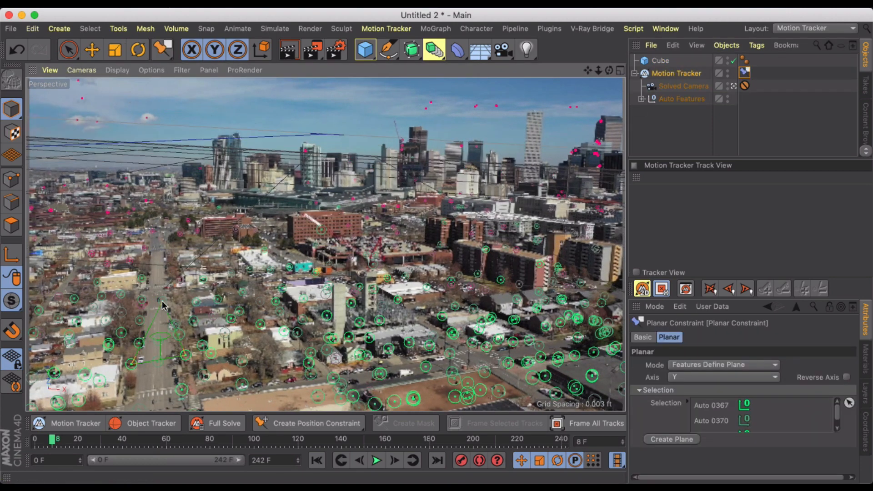
{"action": "mouse_move", "coordinate": [75, 424]}
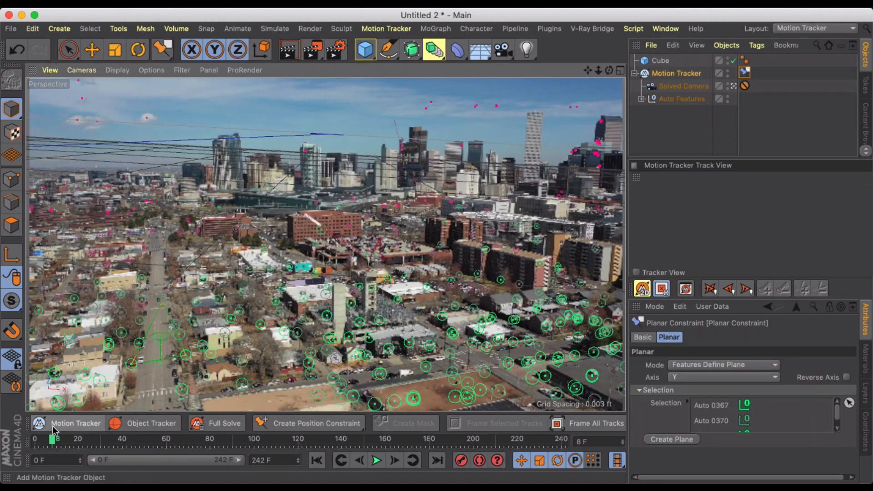
{"action": "left_click_drag", "start_coordinate": [53, 438], "coordinate": [80, 439]}
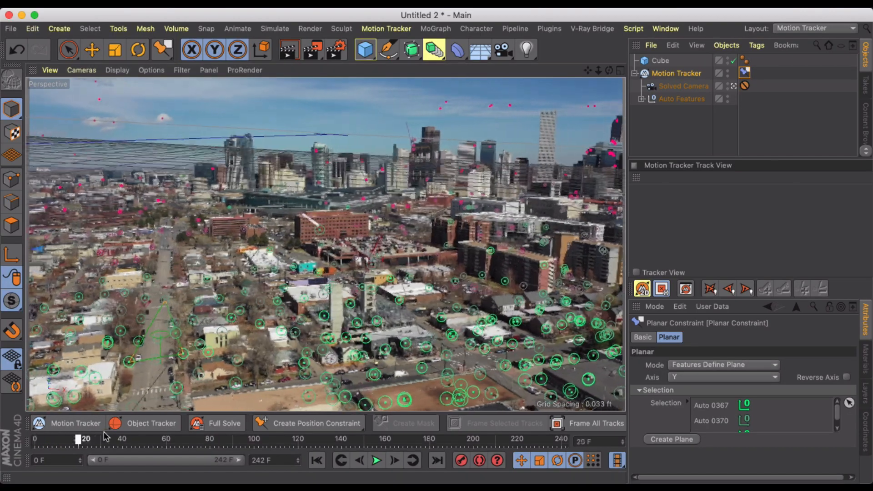
{"action": "left_click_drag", "start_coordinate": [76, 438], "coordinate": [385, 439]}
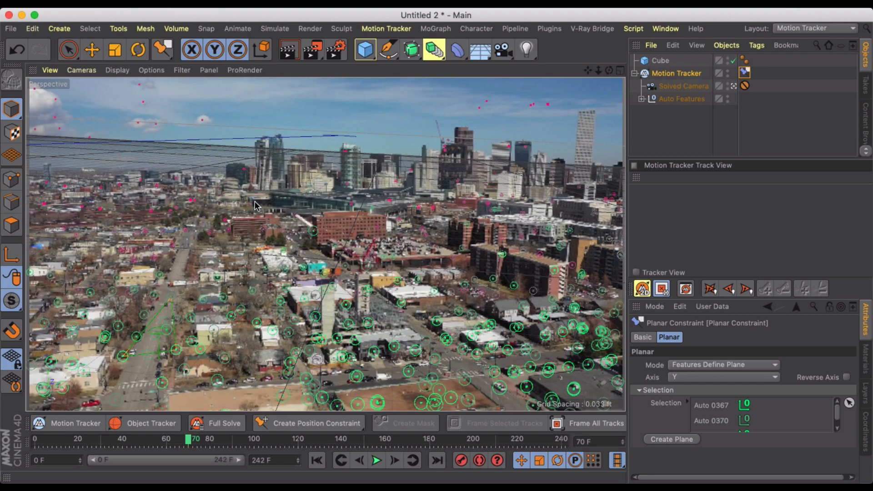
Review the Motion Tracker's solve settings and scrub from start to end to verify the ground constraints
{"action": "left_click", "coordinate": [676, 73]}
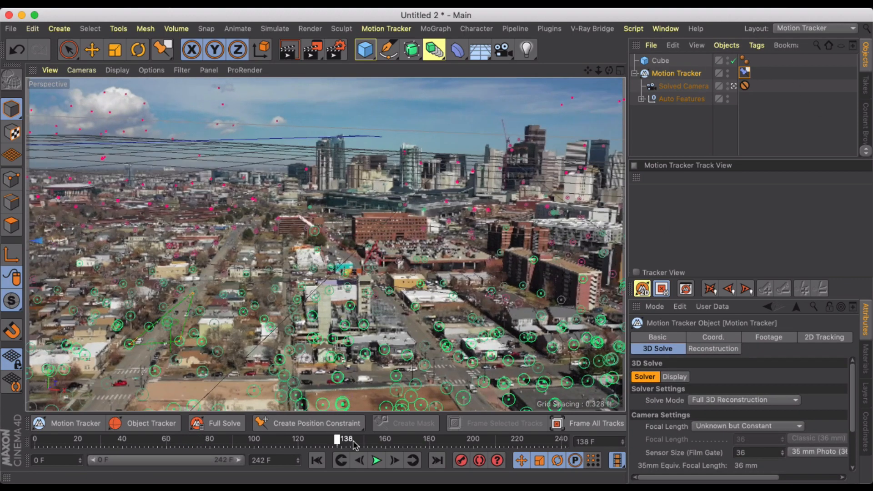
{"action": "left_click_drag", "start_coordinate": [346, 439], "coordinate": [478, 440]}
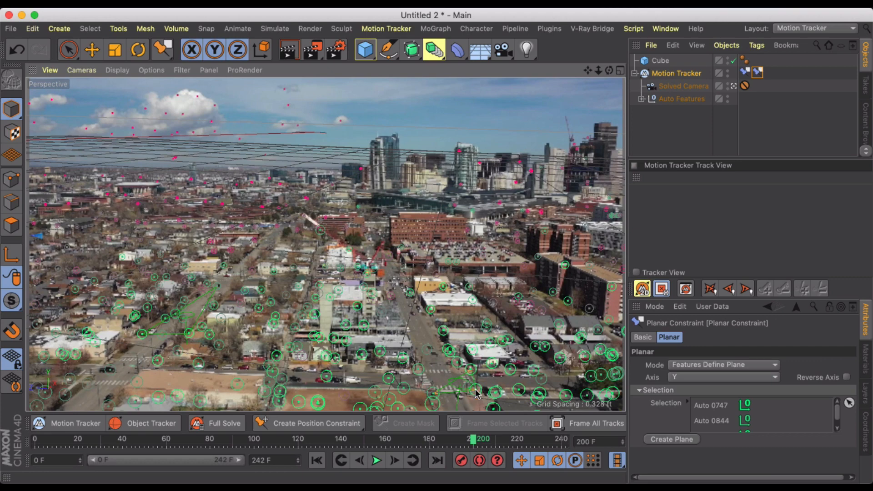
{"action": "mouse_move", "coordinate": [287, 184]}
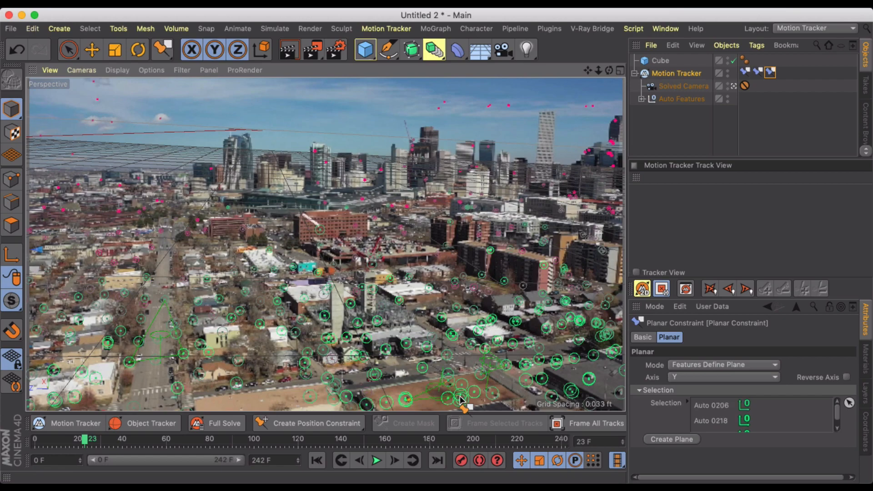
{"action": "left_click_drag", "start_coordinate": [87, 440], "coordinate": [105, 440]}
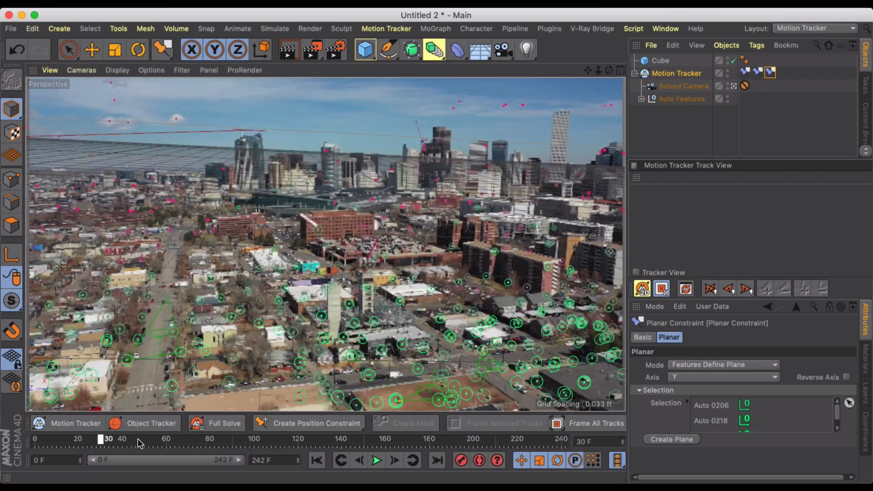
{"action": "left_click_drag", "start_coordinate": [108, 438], "coordinate": [540, 439]}
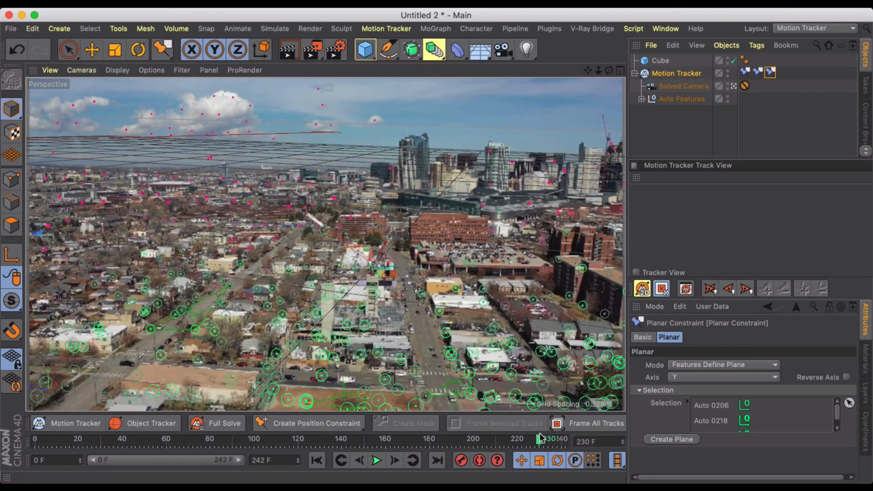
{"action": "mouse_move", "coordinate": [609, 145]}
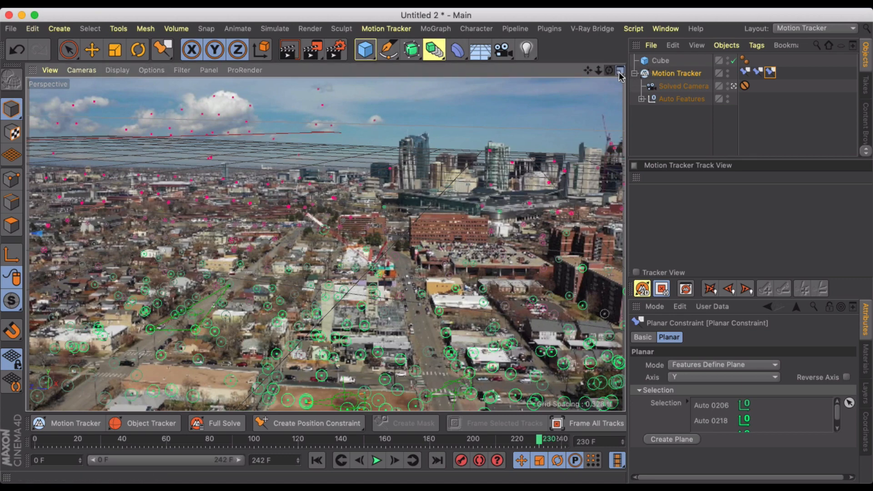
In a maximized Front view, drag the cube down onto the tracked point cloud, then return to the camera view
{"action": "left_click", "coordinate": [619, 70]}
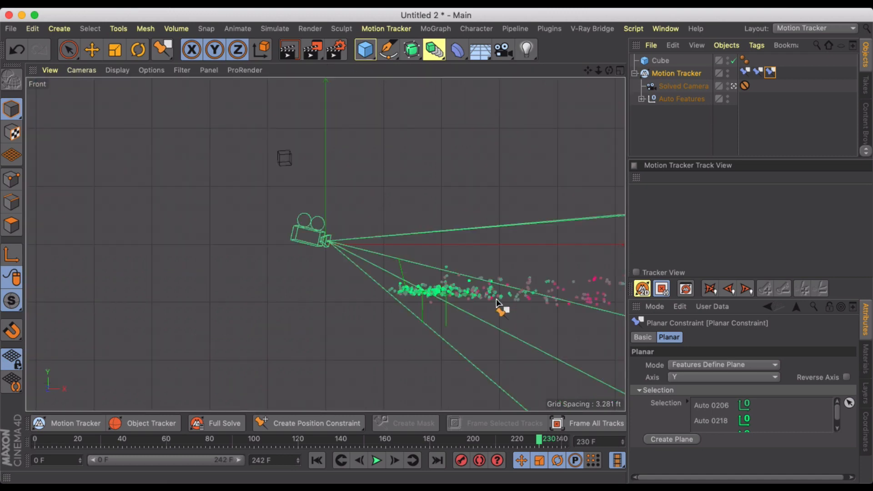
{"action": "mouse_move", "coordinate": [536, 295]}
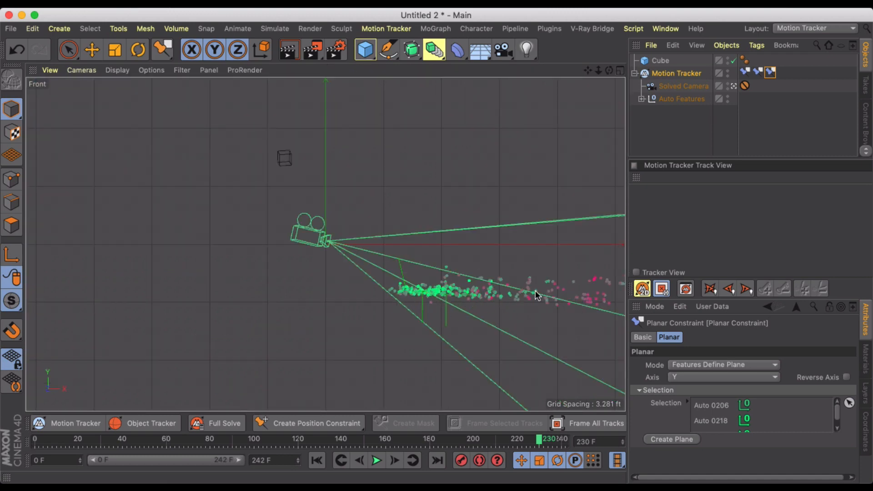
{"action": "mouse_move", "coordinate": [321, 248]}
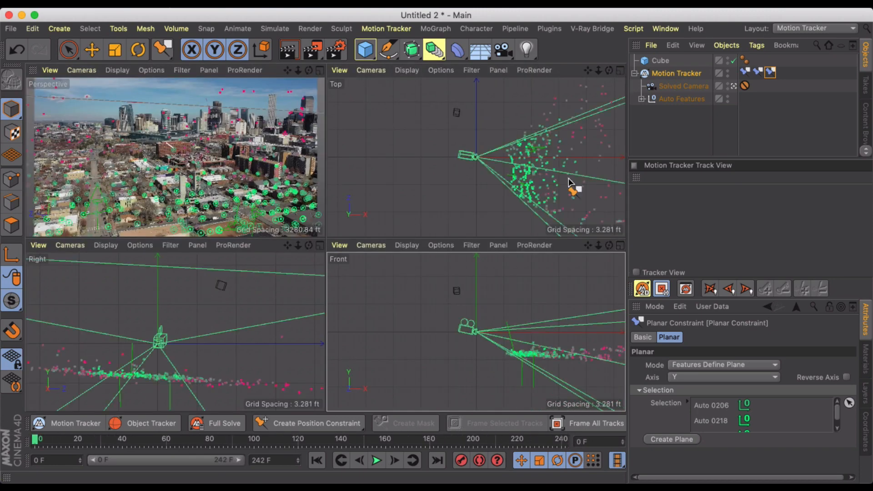
{"action": "left_click", "coordinate": [364, 49]}
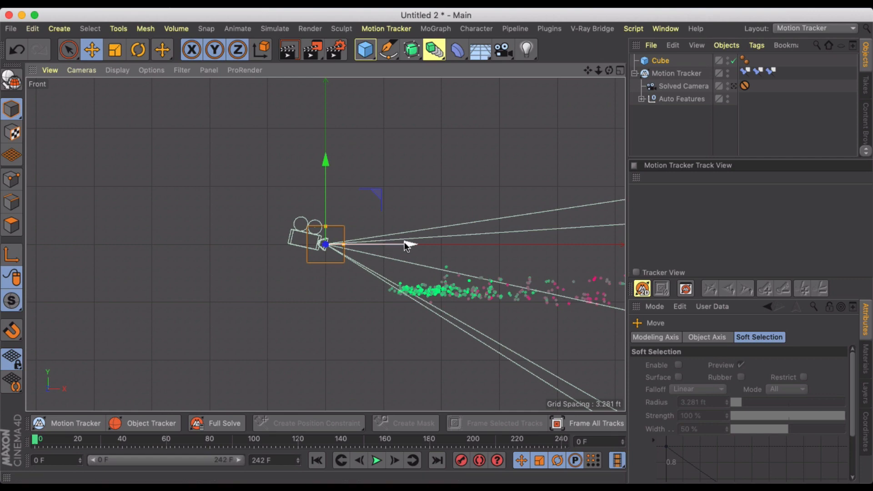
{"action": "left_click_drag", "start_coordinate": [325, 245], "coordinate": [426, 265]}
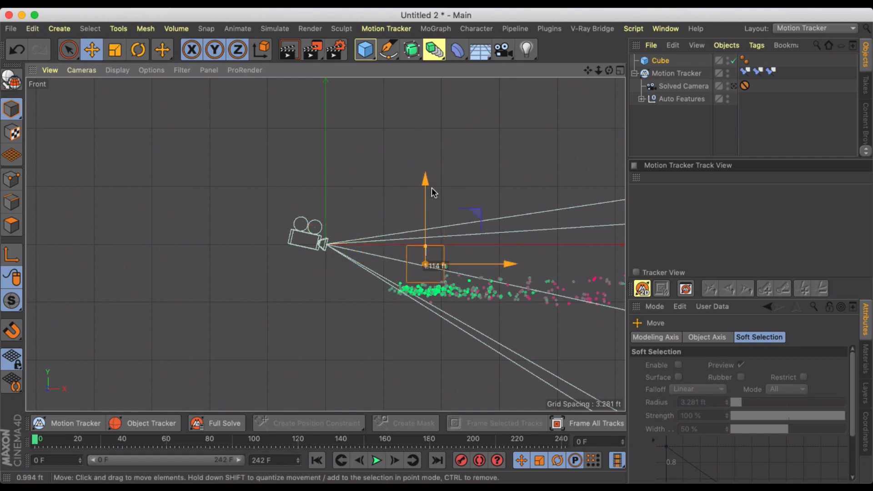
{"action": "left_click", "coordinate": [619, 70]}
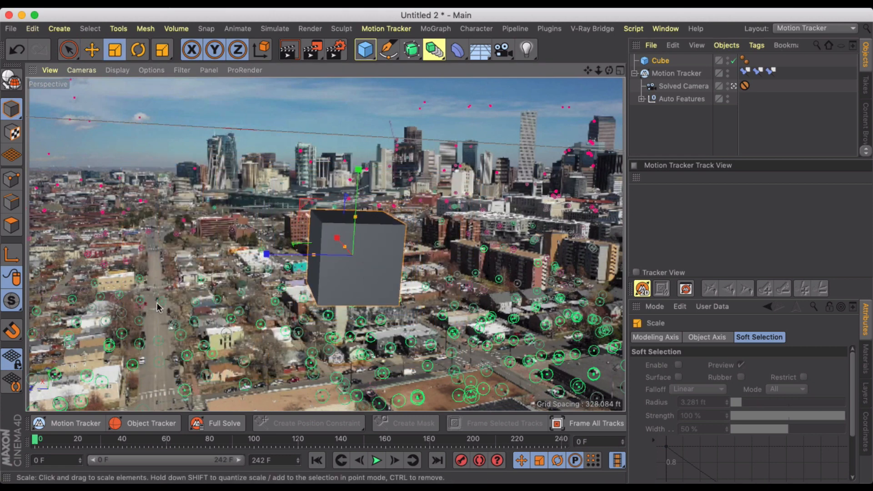
Rotate and move the cube to line up with the streets among the rooftops, scrubbing to check it
{"action": "left_click", "coordinate": [91, 49]}
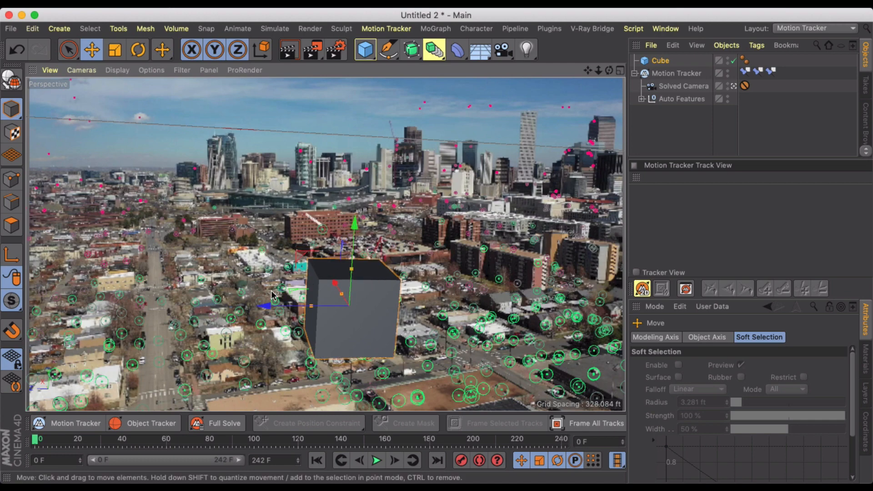
{"action": "left_click", "coordinate": [137, 49]}
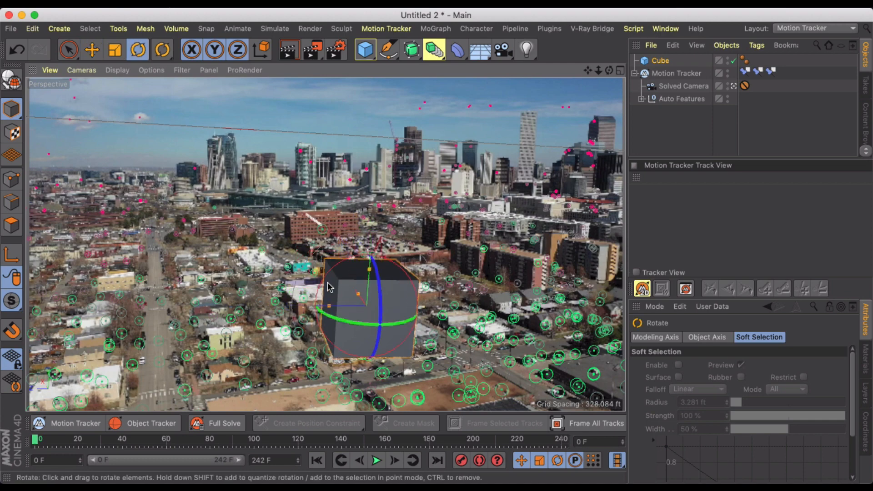
{"action": "left_click_drag", "start_coordinate": [330, 286], "coordinate": [325, 301]}
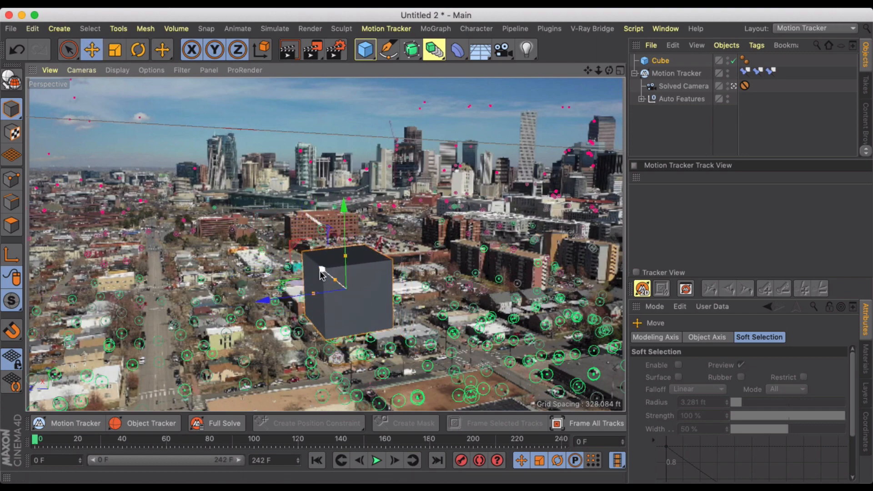
{"action": "left_click", "coordinate": [137, 49]}
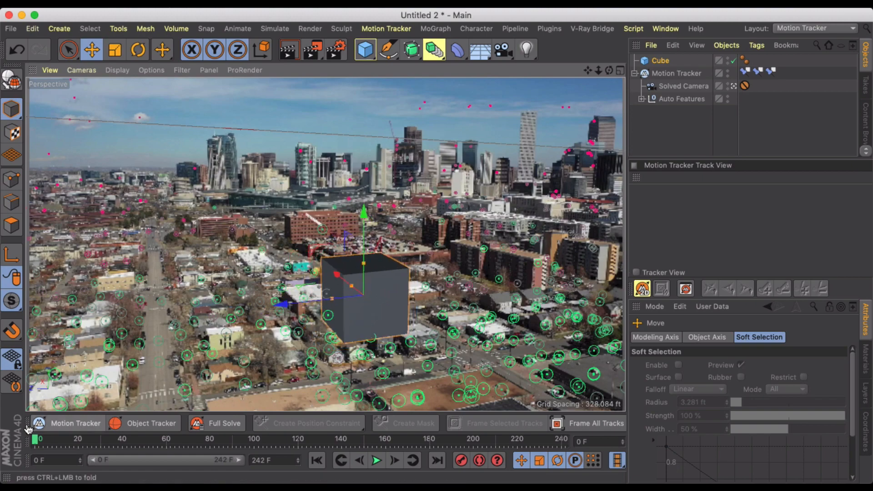
{"action": "left_click_drag", "start_coordinate": [36, 440], "coordinate": [177, 439]}
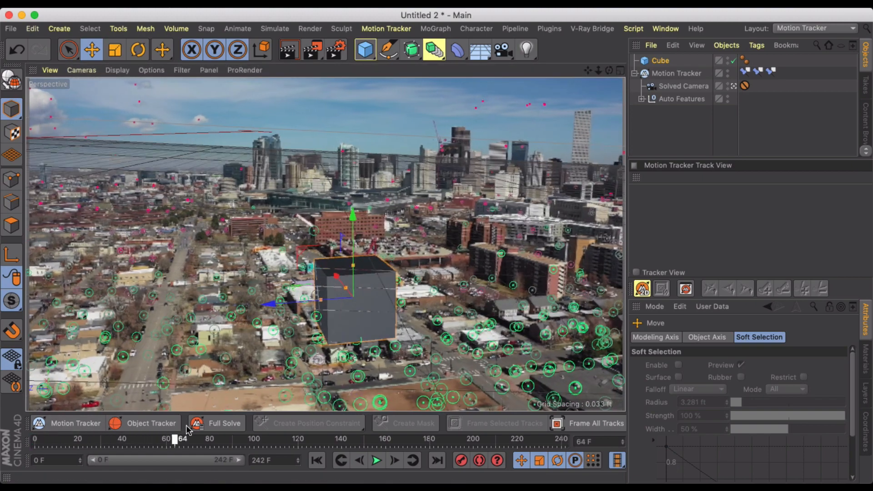
{"action": "left_click_drag", "start_coordinate": [175, 438], "coordinate": [457, 438]}
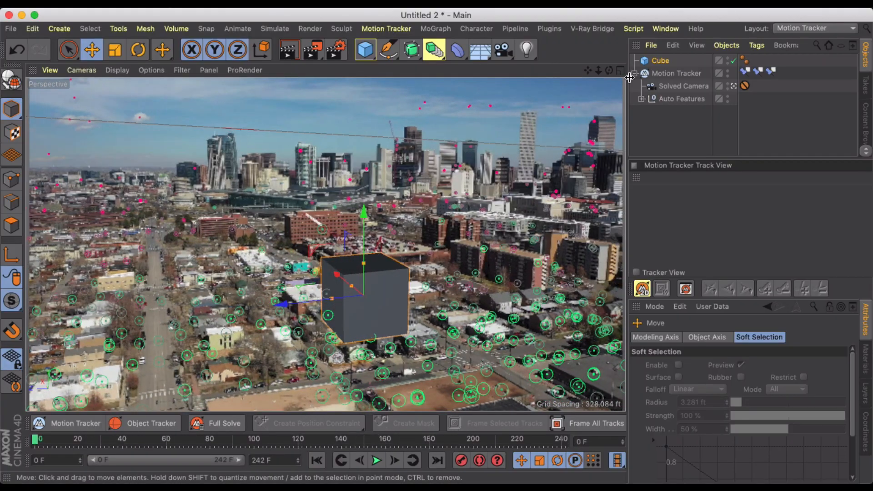
Parent the cube under the Auto 0595 feature and play the footage to preview its position
{"action": "left_click", "coordinate": [642, 99]}
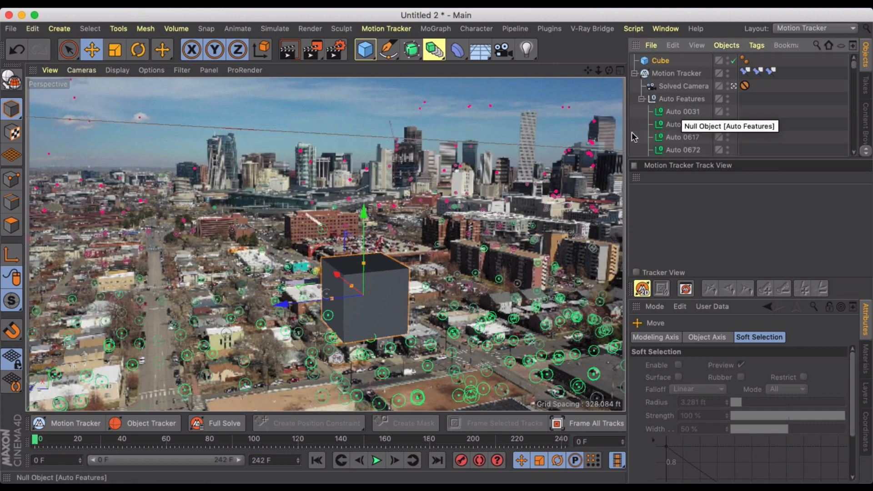
{"action": "mouse_move", "coordinate": [328, 320]}
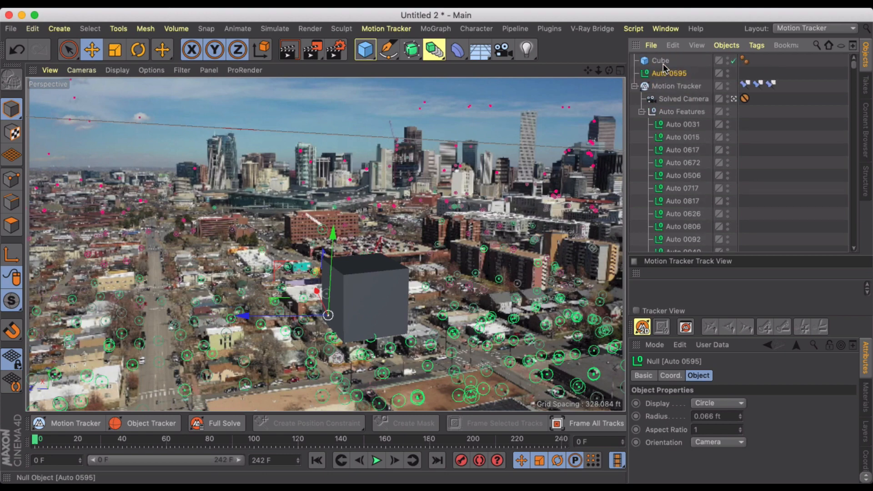
{"action": "left_click", "coordinate": [660, 60]}
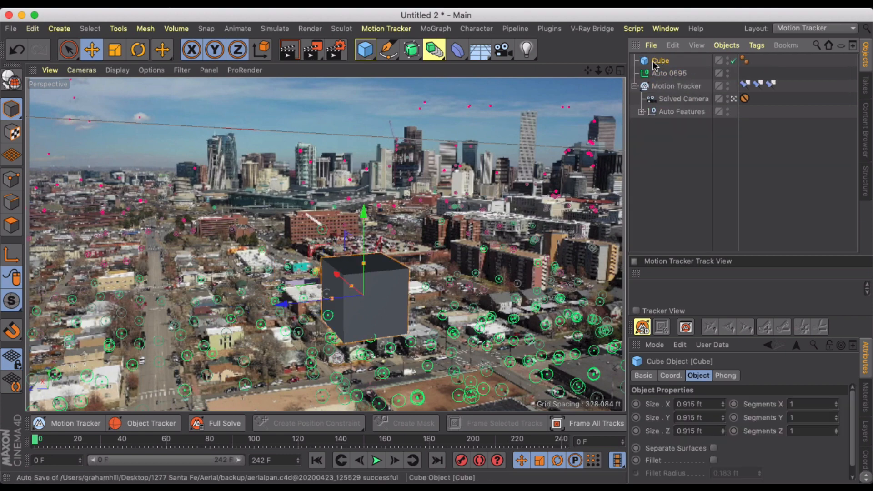
{"action": "left_click_drag", "start_coordinate": [661, 60], "coordinate": [669, 73]}
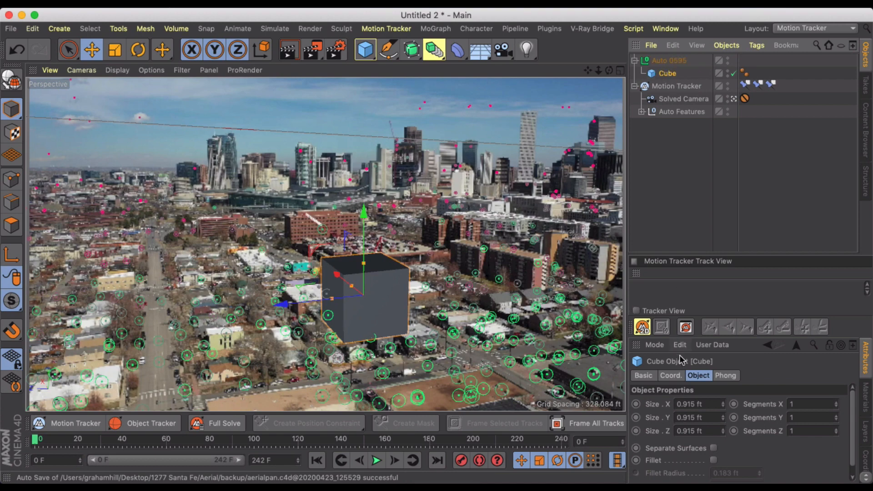
{"action": "left_click", "coordinate": [670, 376]}
{"action": "type", "text": "0"}
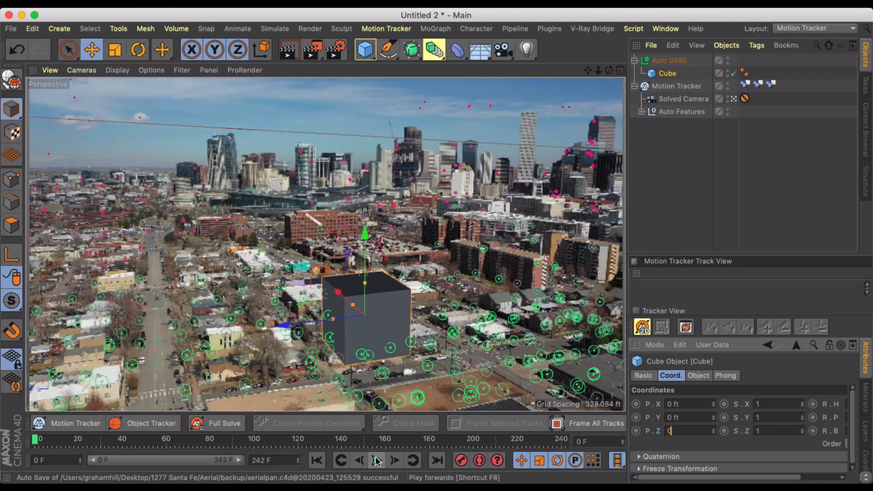
{"action": "left_click", "coordinate": [394, 460]}
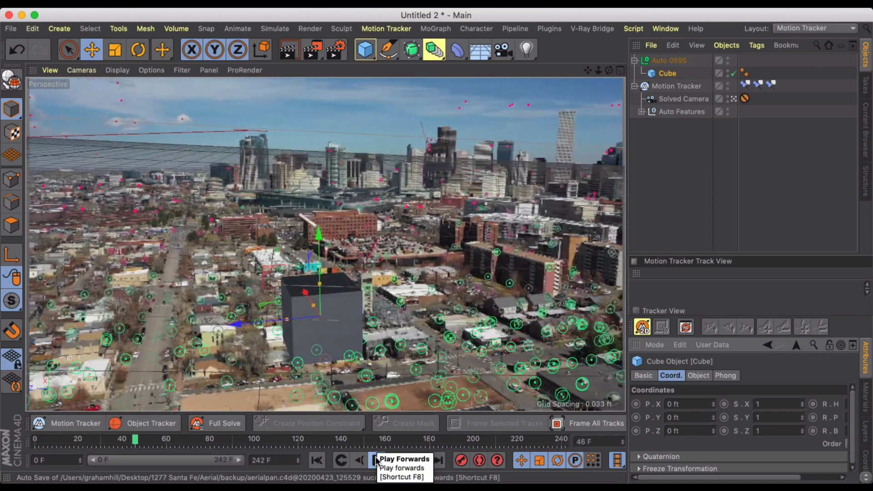
{"action": "left_click", "coordinate": [376, 460]}
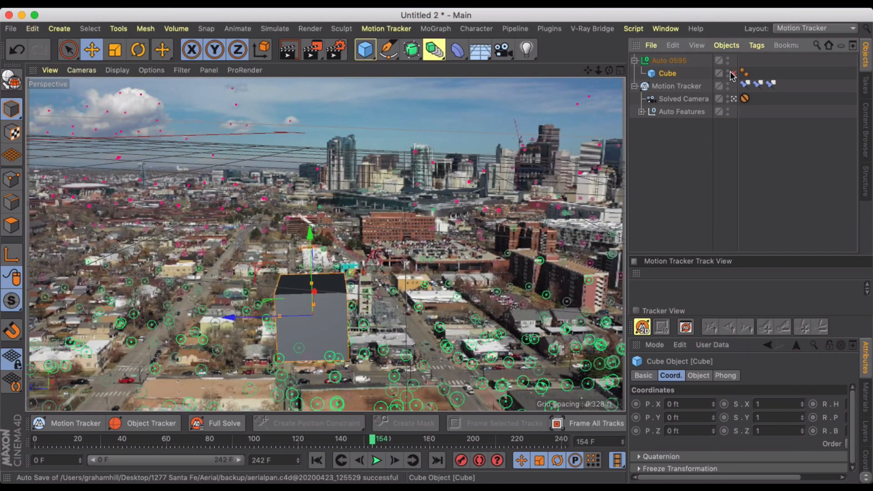
{"action": "left_click_drag", "start_coordinate": [383, 438], "coordinate": [324, 439]}
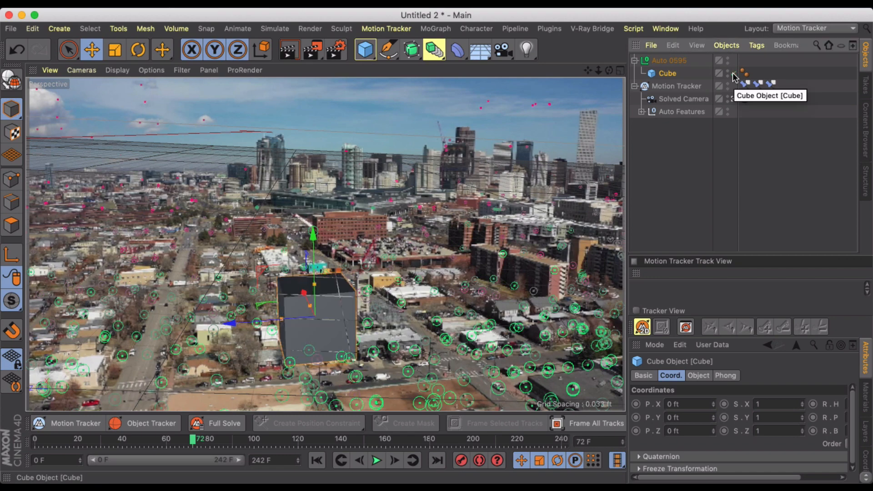
Move and rotate the cube onto the tracked feature square with the street grid, checking it through the shot
{"action": "left_click_drag", "start_coordinate": [304, 317], "coordinate": [267, 325]}
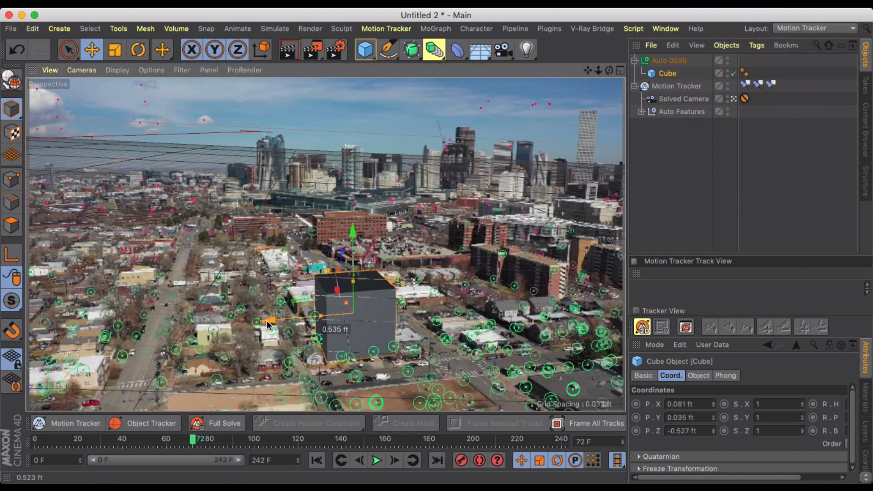
{"action": "left_click_drag", "start_coordinate": [268, 326], "coordinate": [331, 281]}
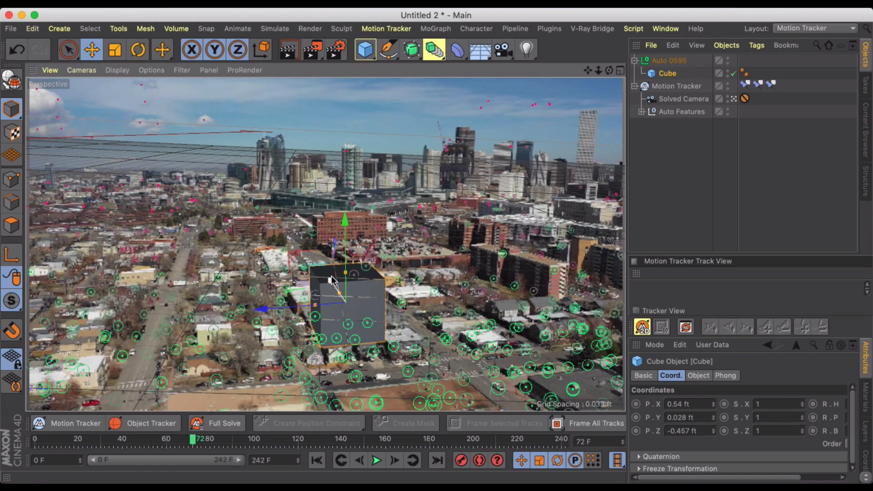
{"action": "left_click", "coordinate": [138, 49]}
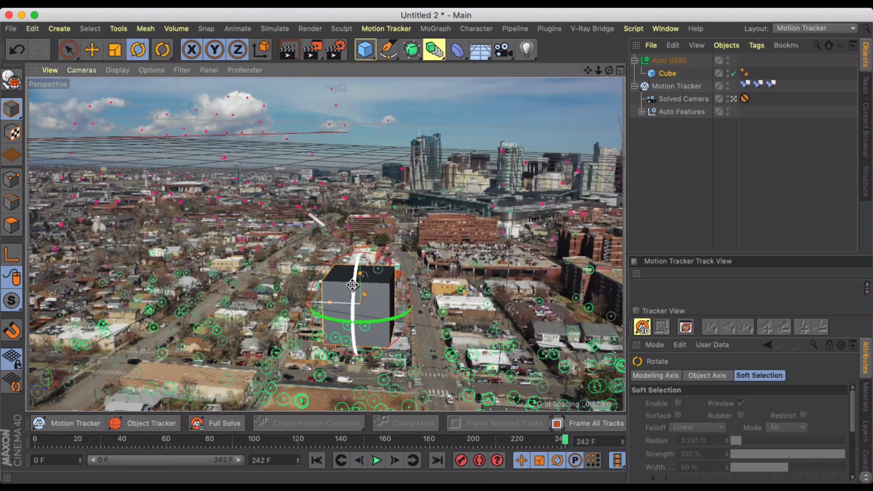
{"action": "left_click_drag", "start_coordinate": [357, 273], "coordinate": [401, 278]}
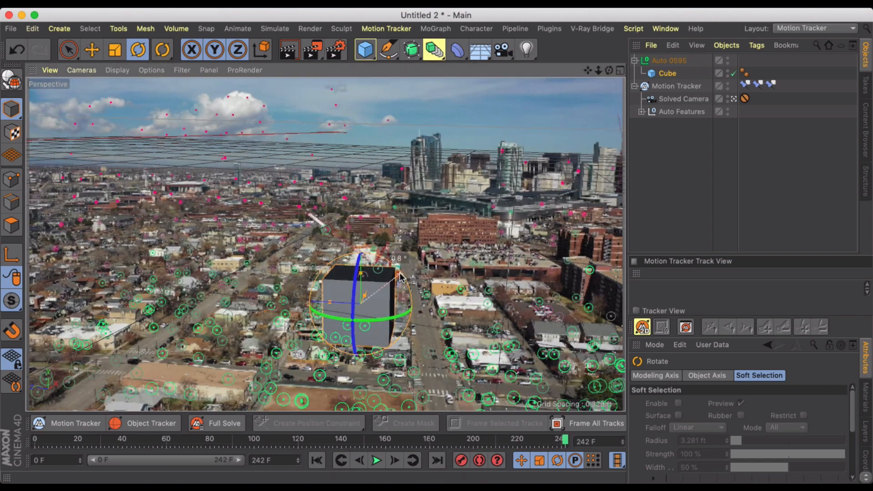
{"action": "left_click_drag", "start_coordinate": [399, 277], "coordinate": [391, 321]}
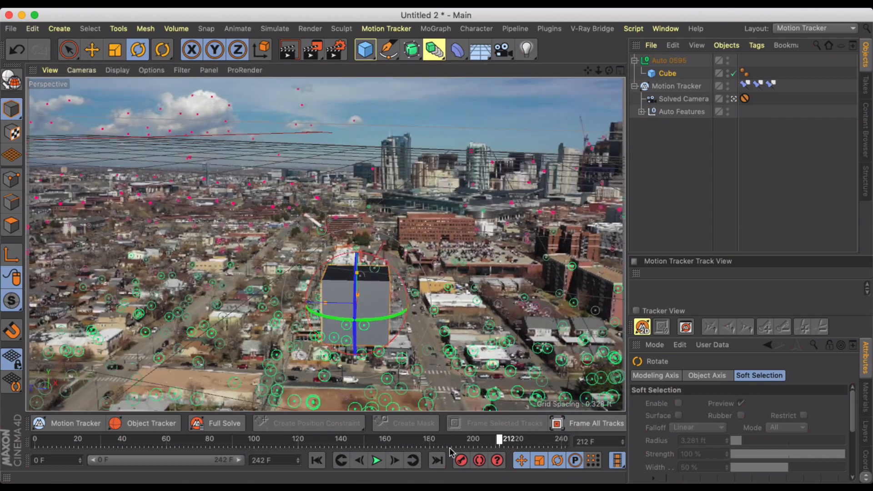
{"action": "left_click_drag", "start_coordinate": [498, 440], "coordinate": [251, 439]}
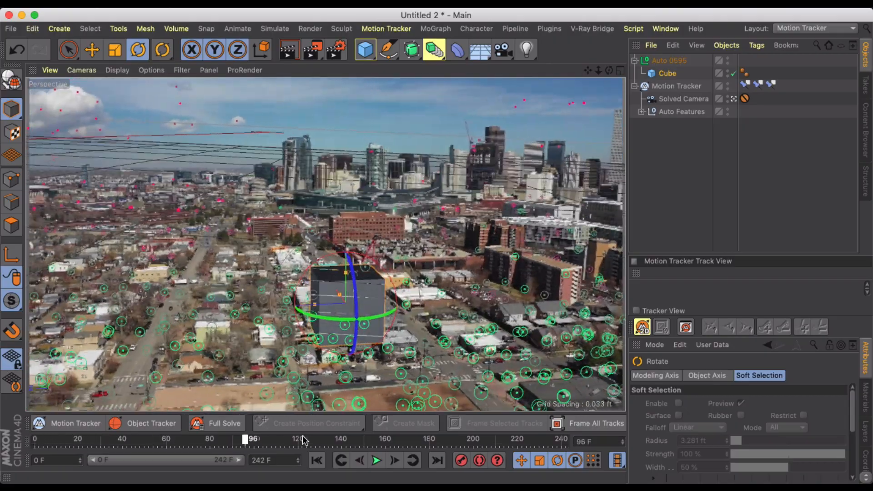
{"action": "left_click_drag", "start_coordinate": [248, 438], "coordinate": [323, 438]}
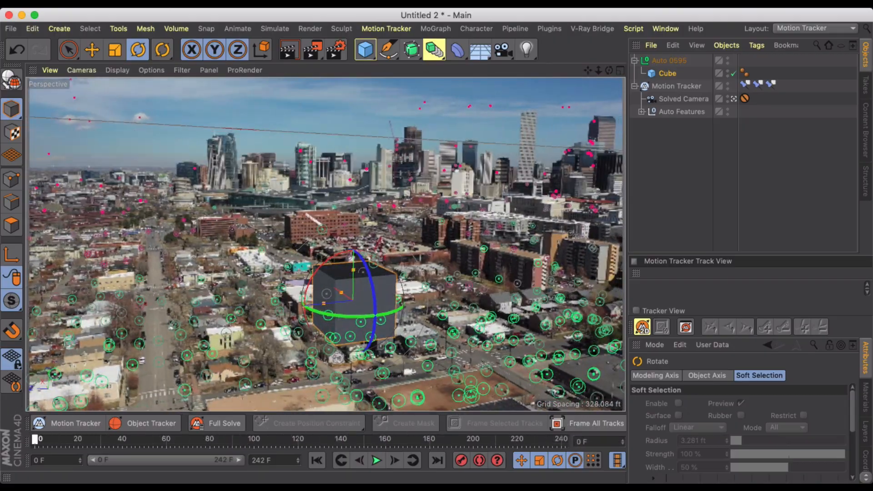
{"action": "left_click", "coordinate": [91, 49]}
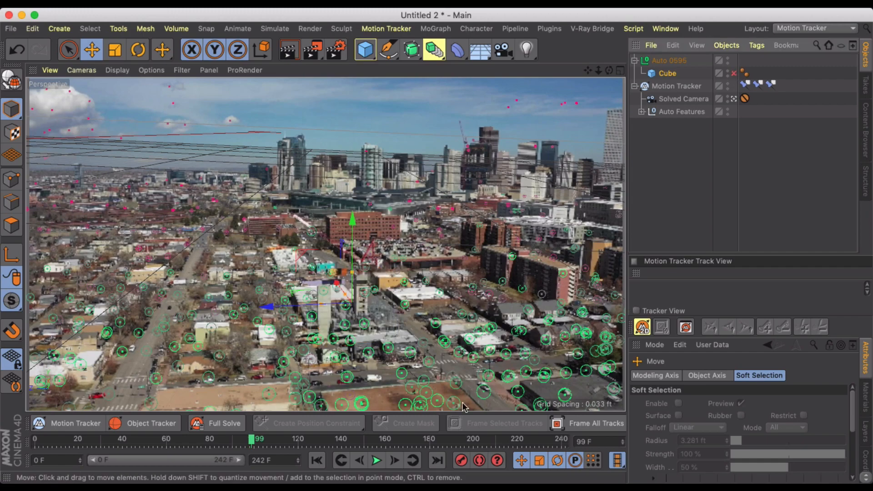
Pull Auto 0709 out of the tracked features and parent the Cube under it with zeroed coordinates
{"action": "left_click_drag", "start_coordinate": [252, 440], "coordinate": [141, 439]}
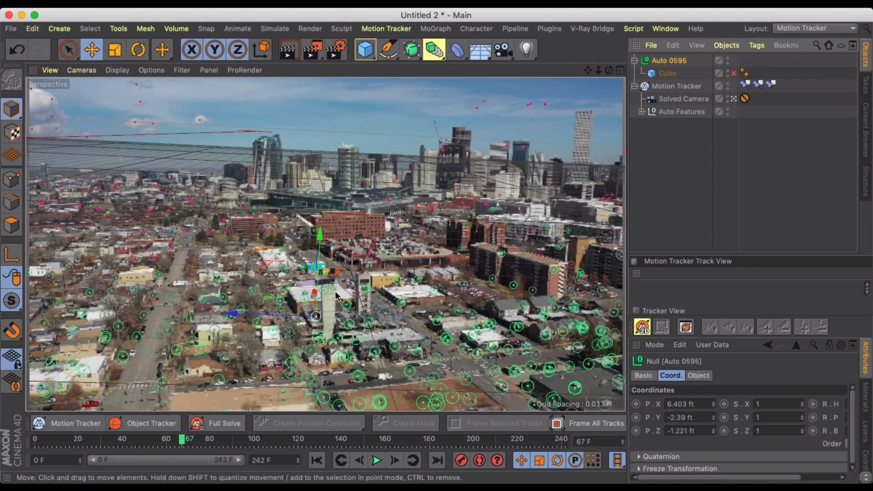
{"action": "left_click_drag", "start_coordinate": [190, 440], "coordinate": [258, 440]}
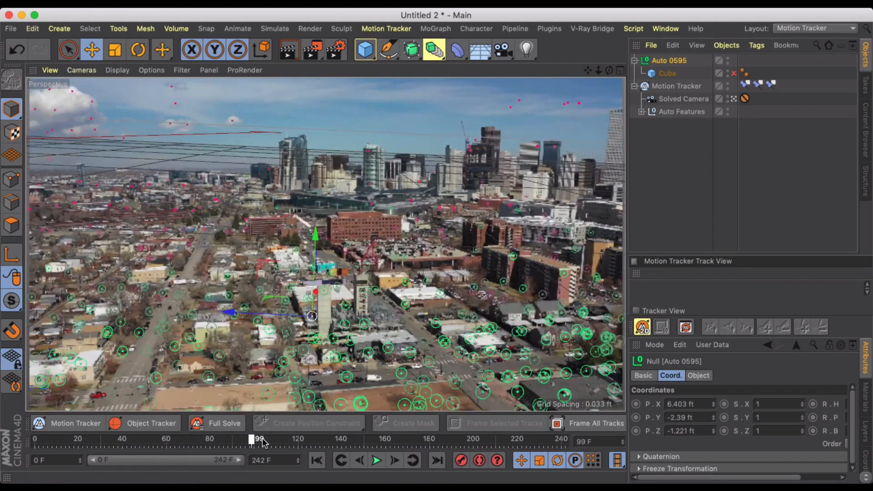
{"action": "left_click_drag", "start_coordinate": [257, 439], "coordinate": [267, 439]}
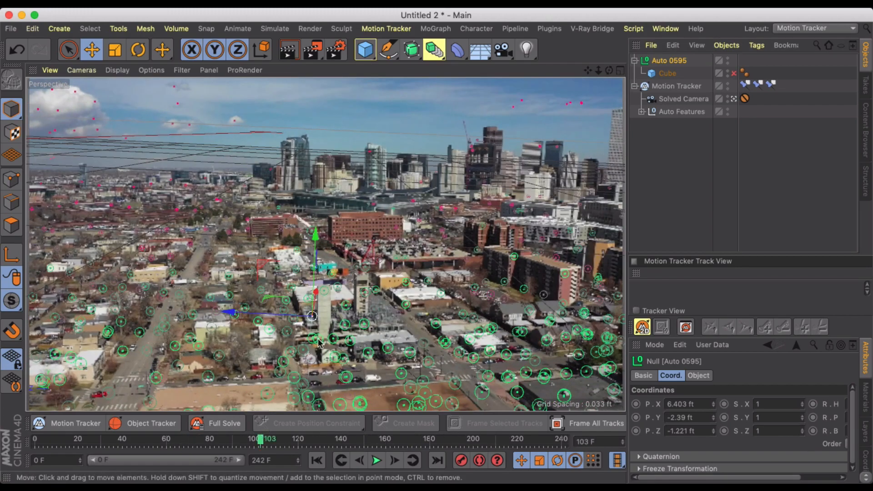
{"action": "left_click_drag", "start_coordinate": [312, 315], "coordinate": [346, 323]}
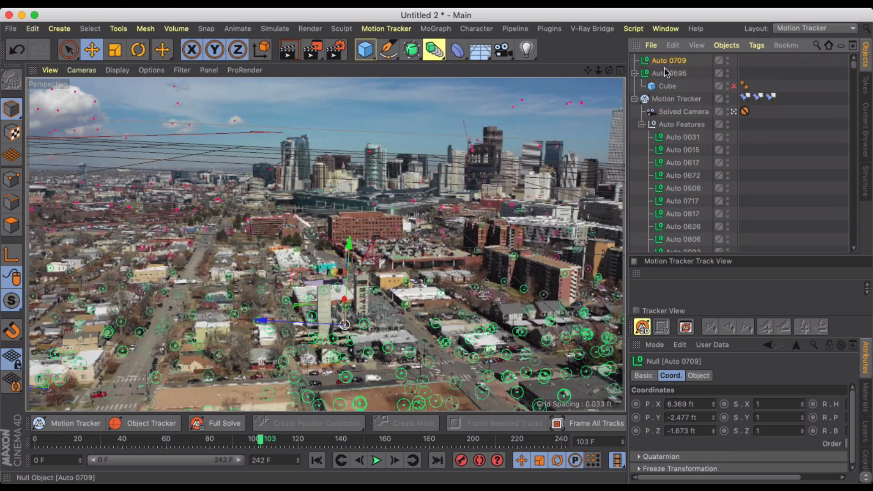
{"action": "left_click", "coordinate": [666, 73]}
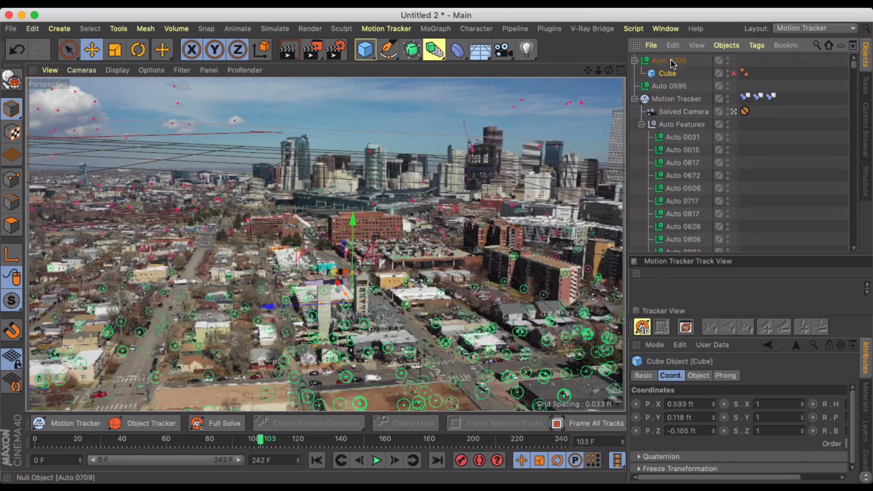
{"action": "left_click", "coordinate": [689, 403]}
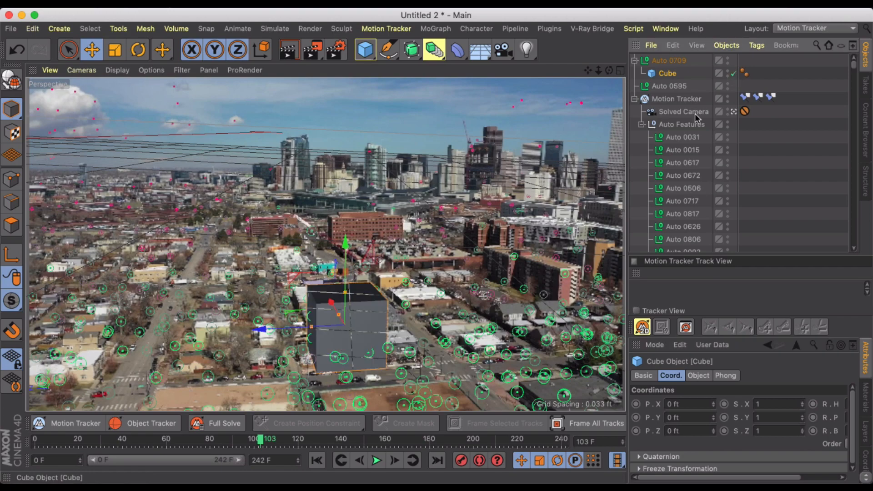
Nudge the cube onto the tracked spot and scrub the whole shot to confirm it stays locked
{"action": "left_click_drag", "start_coordinate": [265, 439], "coordinate": [326, 438]}
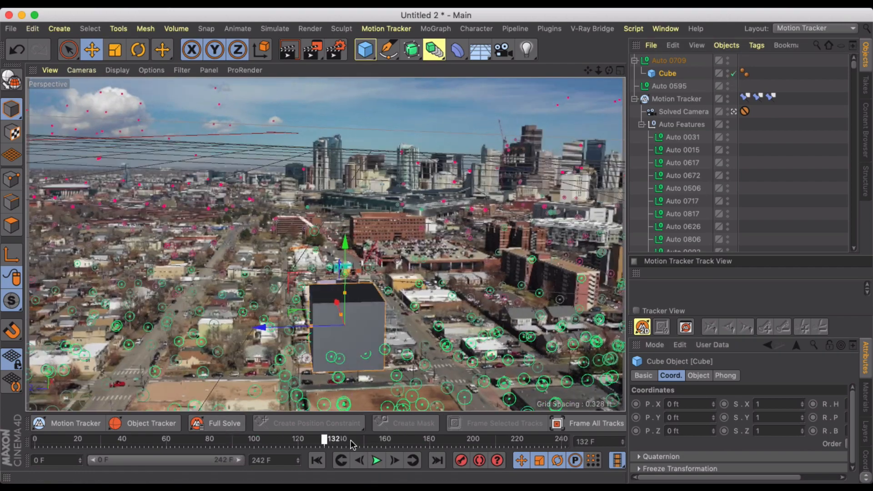
{"action": "left_click_drag", "start_coordinate": [326, 439], "coordinate": [362, 440]}
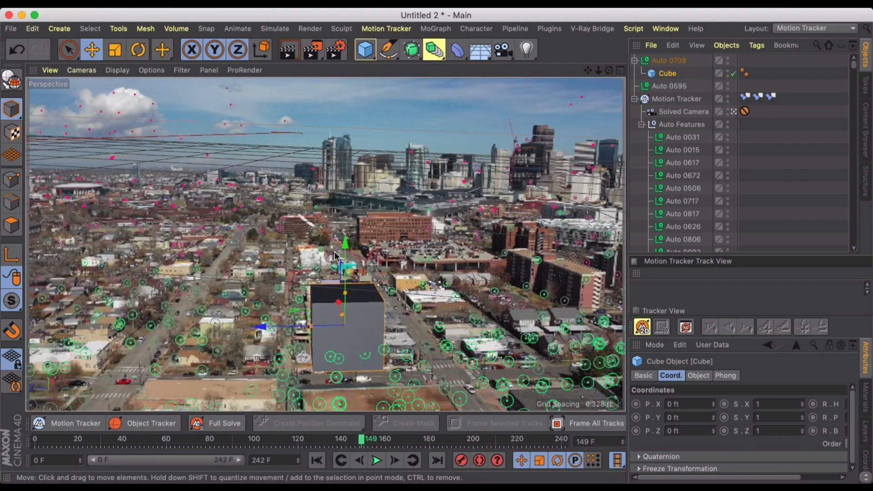
{"action": "left_click_drag", "start_coordinate": [337, 301], "coordinate": [336, 292]}
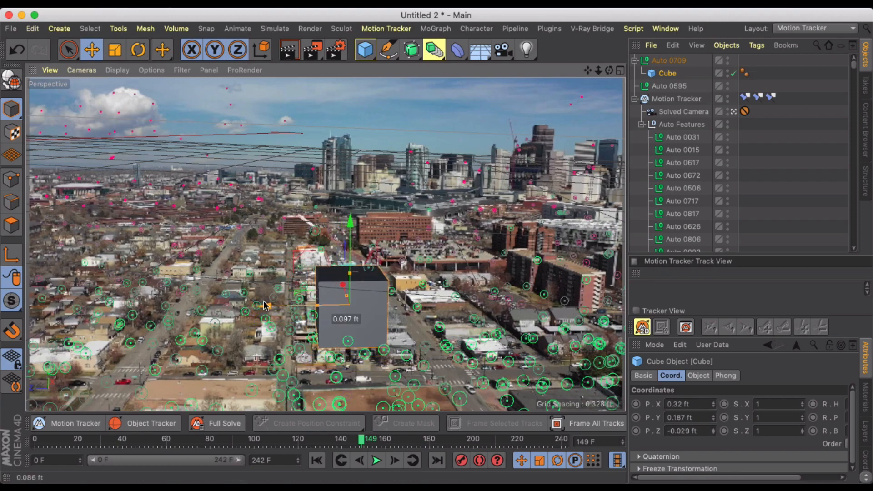
{"action": "left_click_drag", "start_coordinate": [362, 441], "coordinate": [540, 441]}
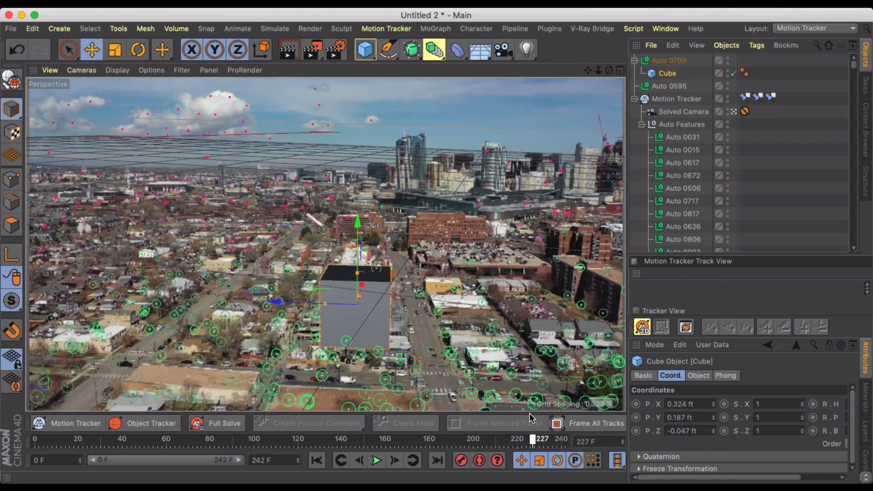
{"action": "left_click_drag", "start_coordinate": [532, 441], "coordinate": [134, 441]}
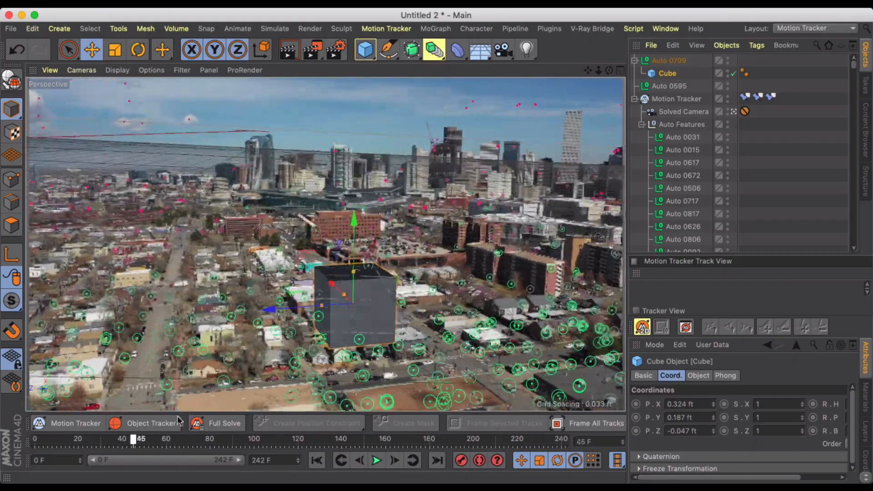
{"action": "left_click_drag", "start_coordinate": [136, 439], "coordinate": [540, 438]}
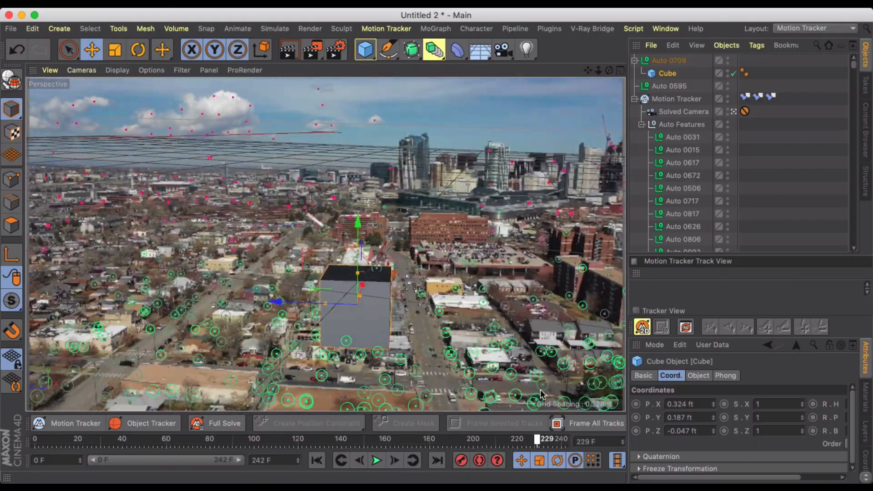
{"action": "left_click_drag", "start_coordinate": [538, 442], "coordinate": [44, 442]}
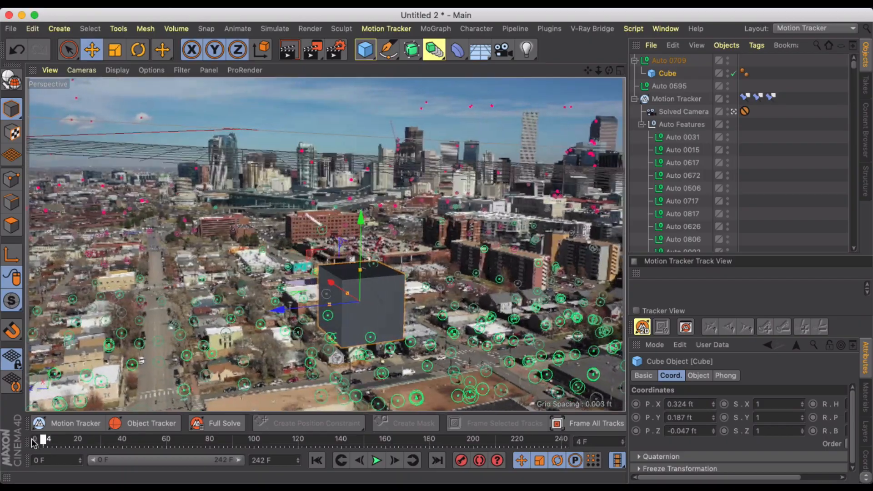
{"action": "left_click_drag", "start_coordinate": [44, 441], "coordinate": [551, 440]}
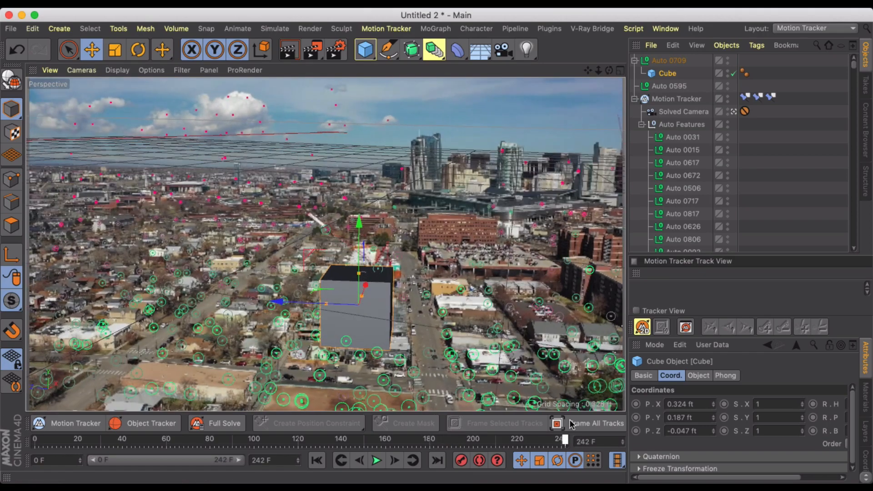
{"action": "left_click_drag", "start_coordinate": [564, 442], "coordinate": [539, 442]}
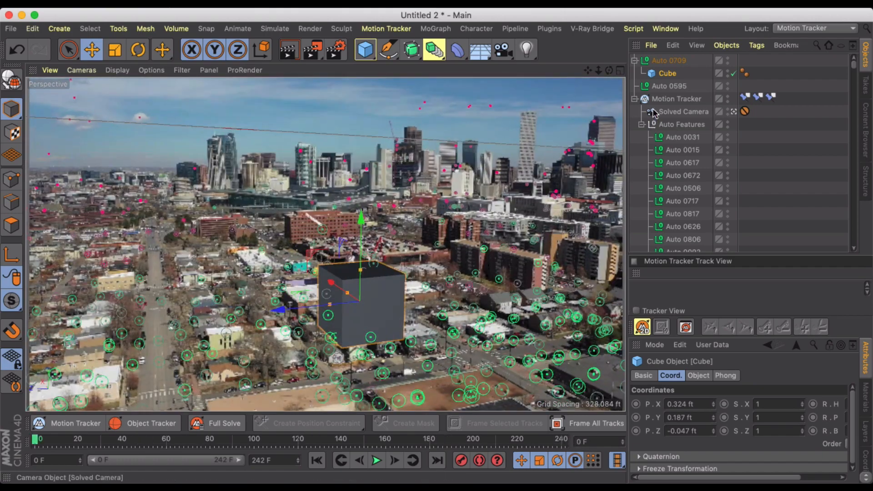
Create a Plane parented under the Cube and shrink it into a flat ground patch beneath it
{"action": "left_click", "coordinate": [634, 98]}
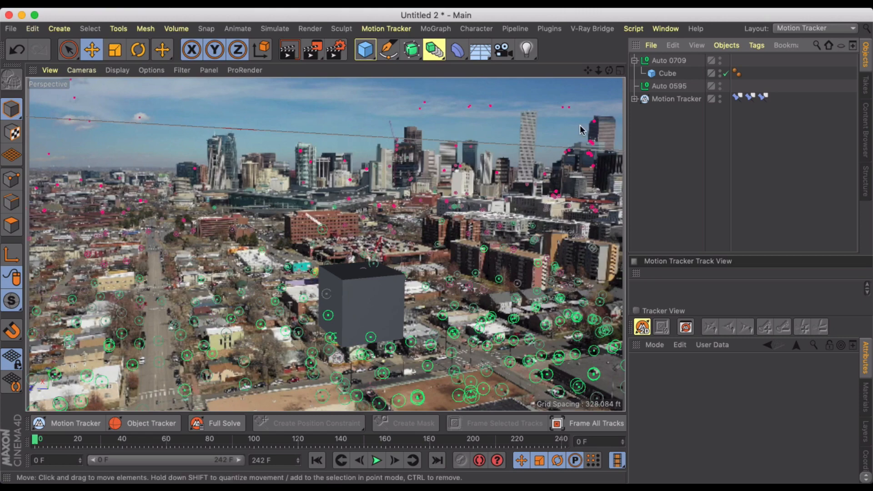
{"action": "mouse_move", "coordinate": [442, 345]}
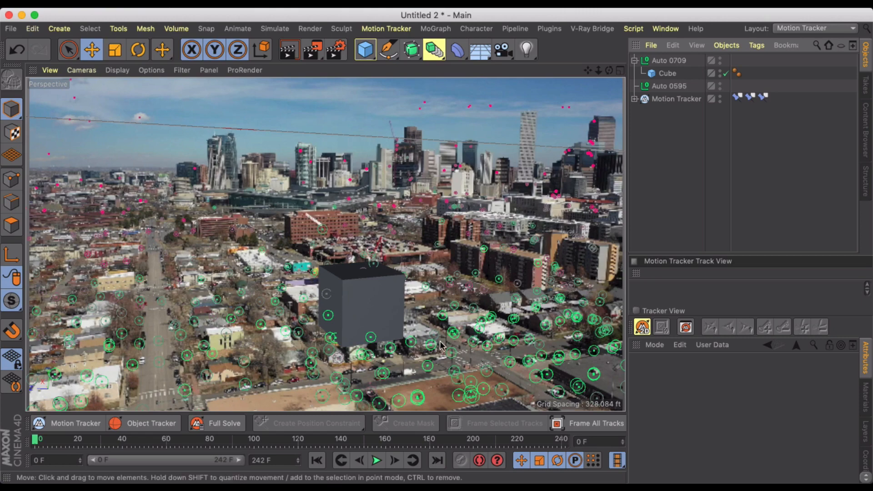
{"action": "mouse_move", "coordinate": [442, 329]}
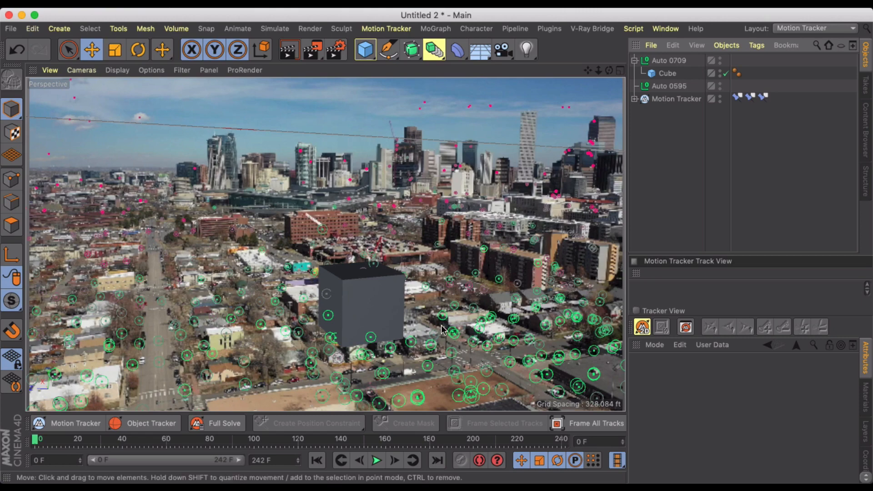
{"action": "left_click", "coordinate": [365, 49]}
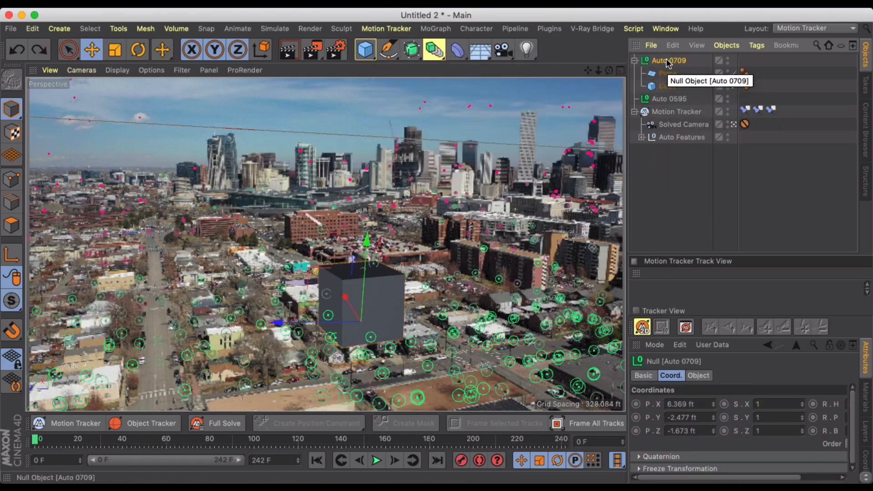
{"action": "left_click", "coordinate": [667, 73]}
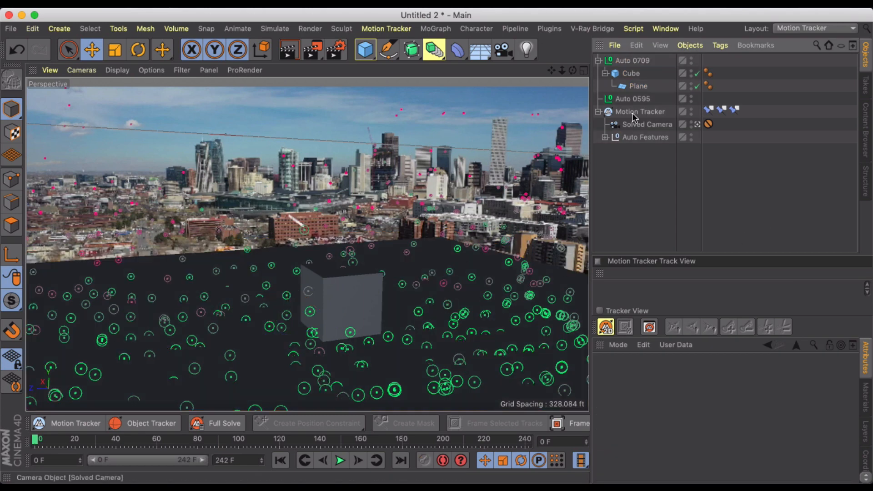
{"action": "left_click", "coordinate": [638, 86]}
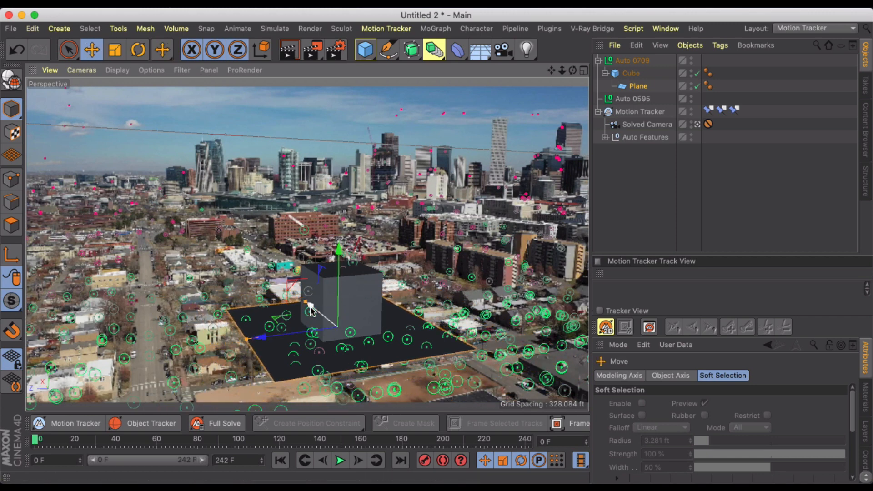
{"action": "left_click_drag", "start_coordinate": [309, 309], "coordinate": [265, 331]}
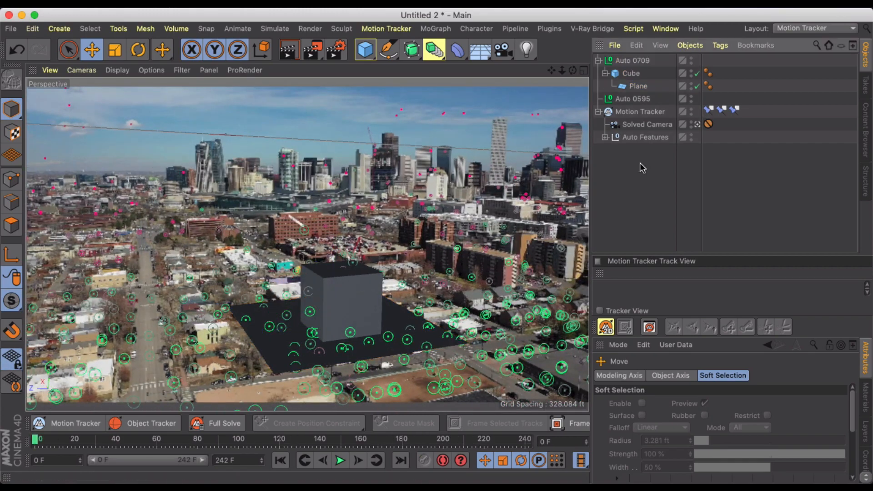
{"action": "mouse_move", "coordinate": [525, 50]}
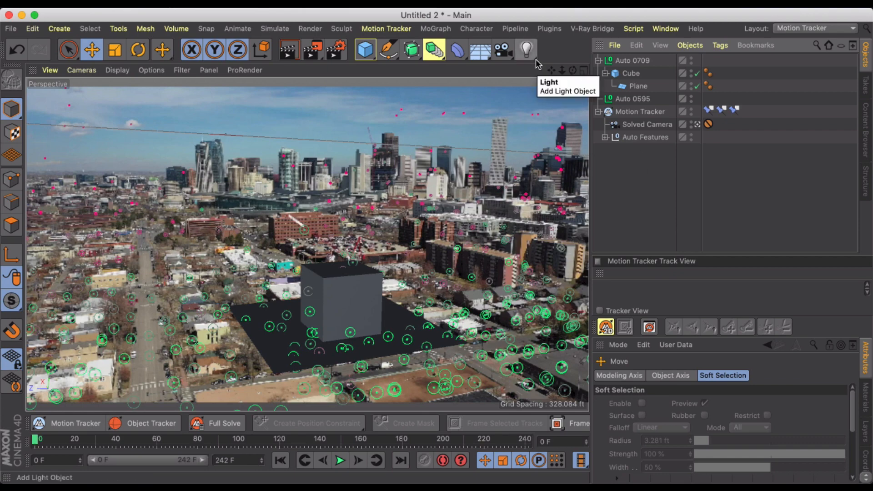
{"action": "mouse_move", "coordinate": [388, 232]}
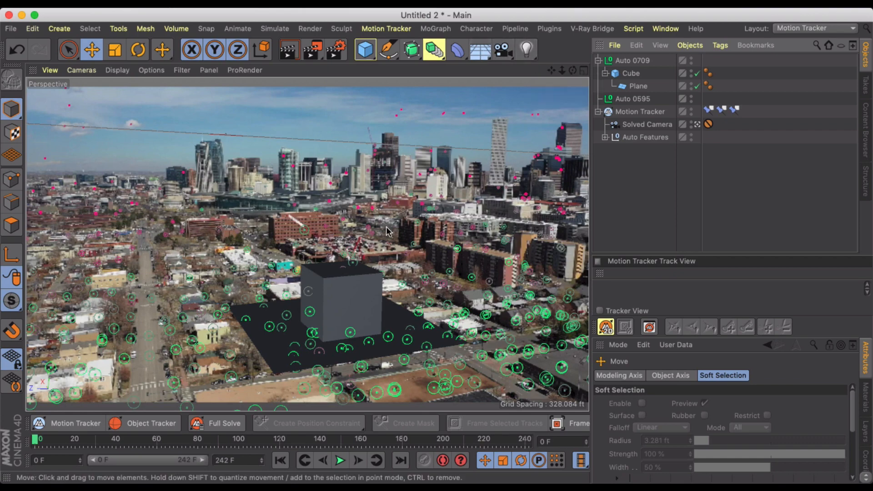
Add a Physical Sky with a Compositing tag whose Seen by Camera is unchecked
{"action": "left_click", "coordinate": [501, 49]}
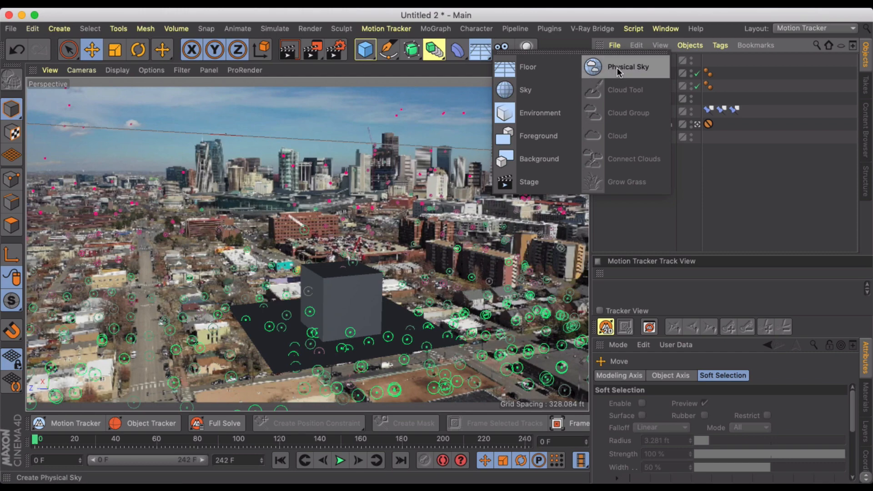
{"action": "left_click", "coordinate": [628, 66]}
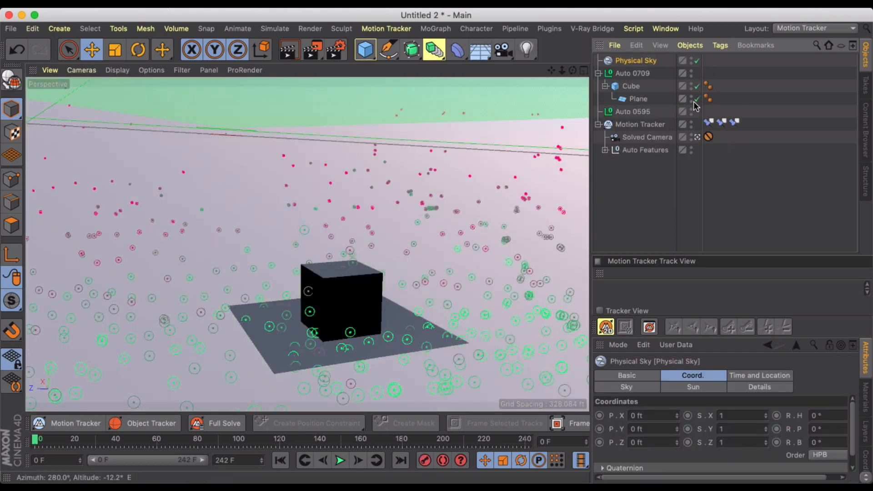
{"action": "right_click", "coordinate": [636, 61]}
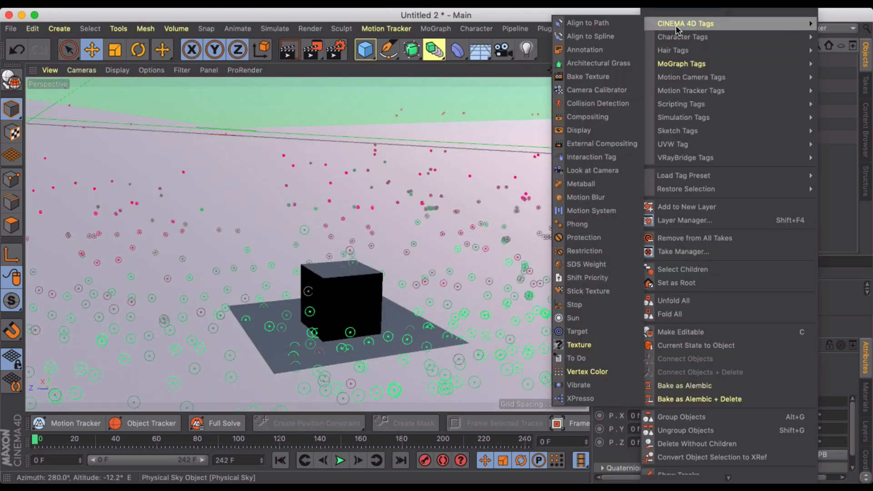
{"action": "mouse_move", "coordinate": [601, 90]}
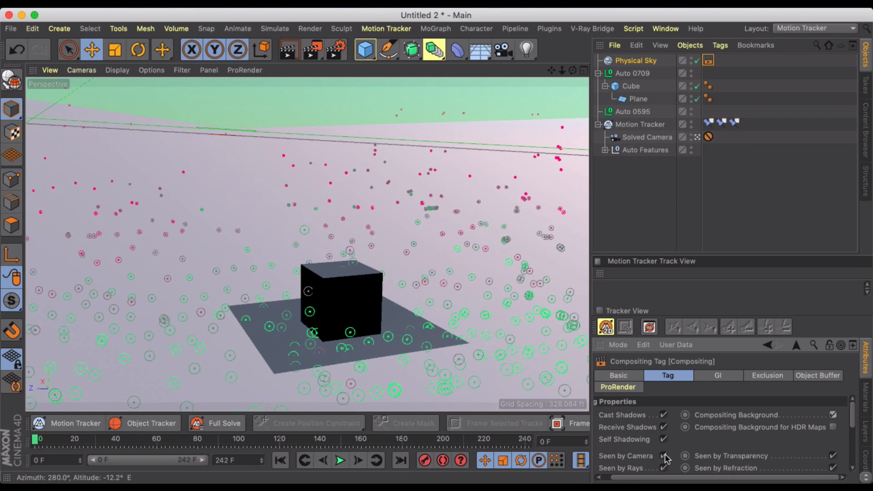
{"action": "left_click", "coordinate": [288, 49]}
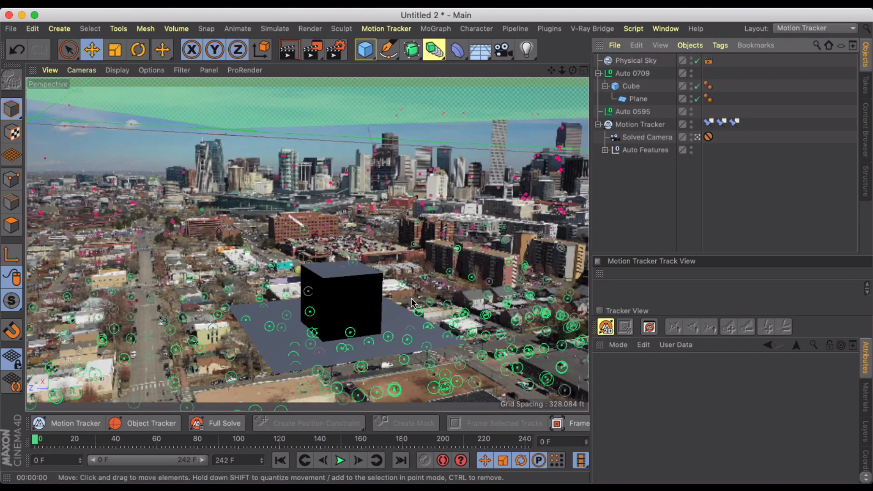
{"action": "left_click", "coordinate": [479, 49]}
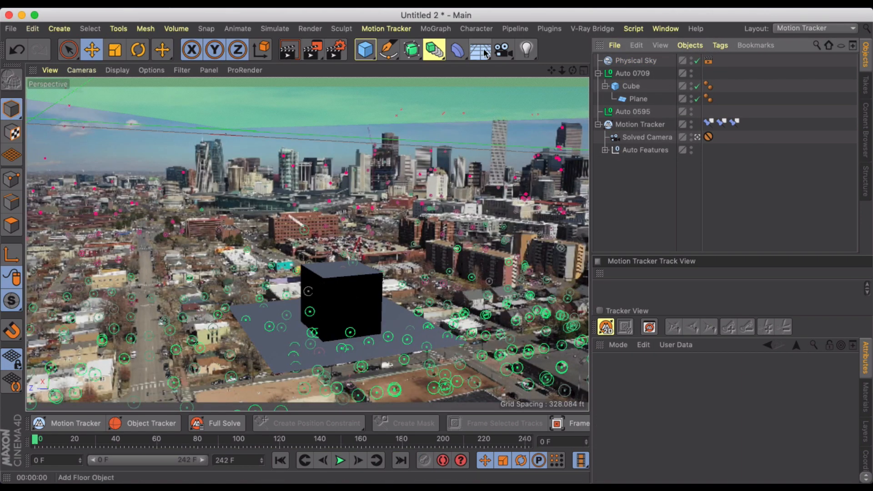
Add a Background object with a new material using the aerial footage as its colour texture
{"action": "left_click", "coordinate": [479, 49]}
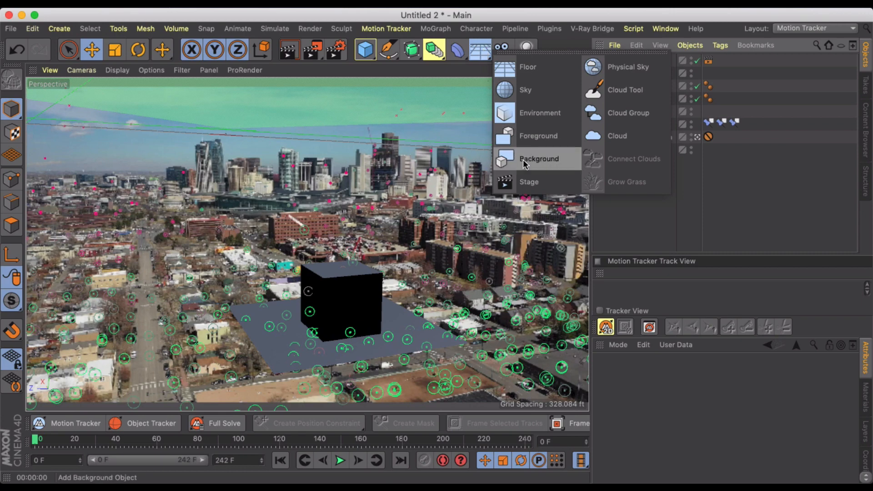
{"action": "left_click", "coordinate": [538, 158]}
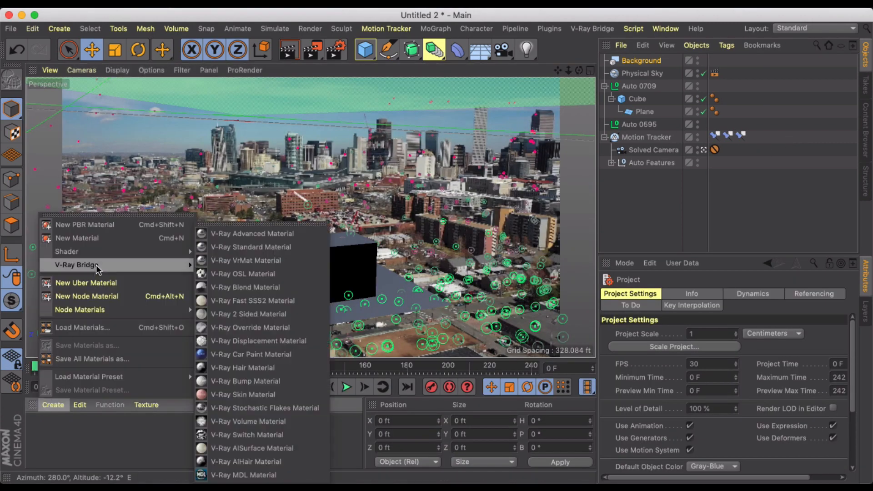
{"action": "left_click", "coordinate": [251, 247]}
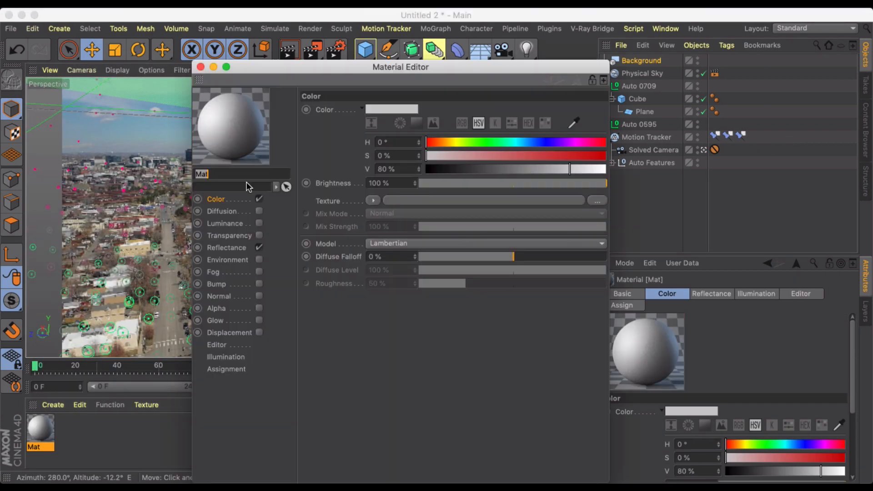
{"action": "left_click", "coordinate": [373, 200]}
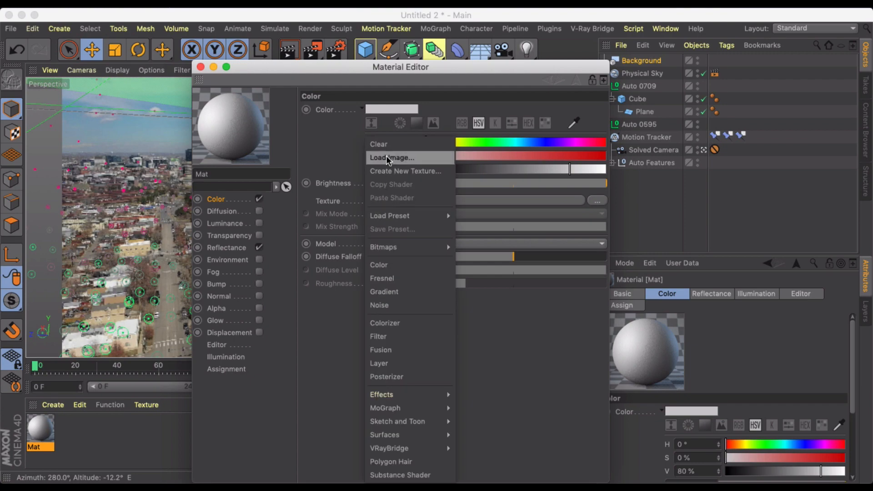
{"action": "left_click", "coordinate": [391, 158]}
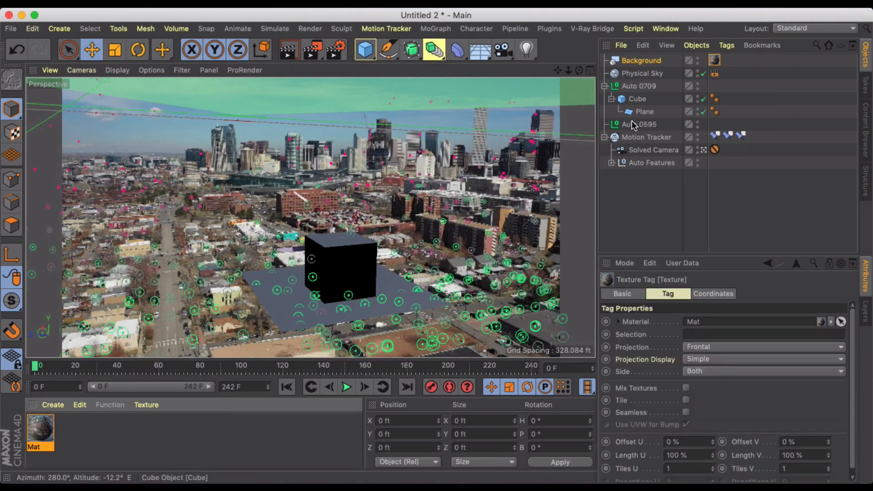
{"action": "left_click", "coordinate": [289, 49]}
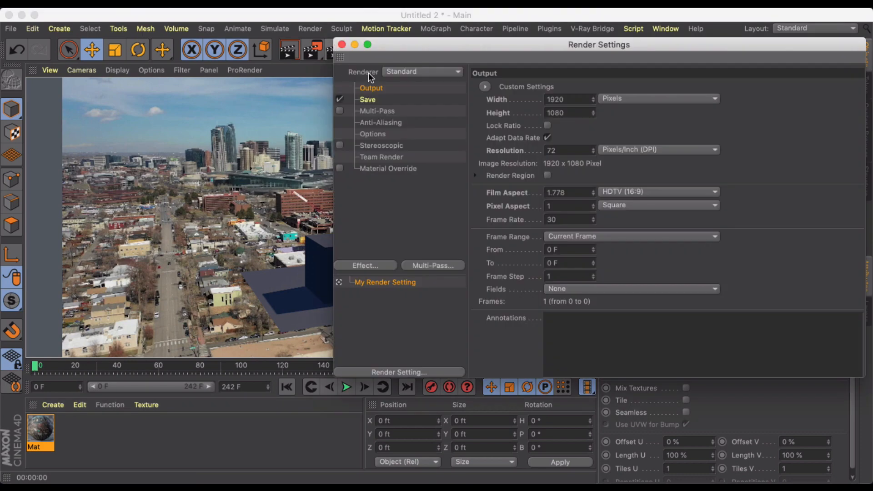
{"action": "mouse_move", "coordinate": [557, 113]}
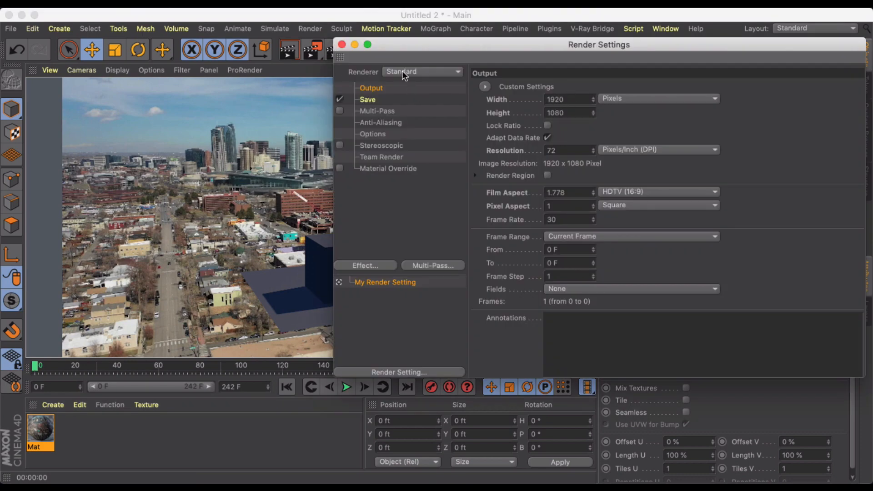
Review the Renderer choices in Render Settings before rendering the preview
{"action": "left_click", "coordinate": [341, 45]}
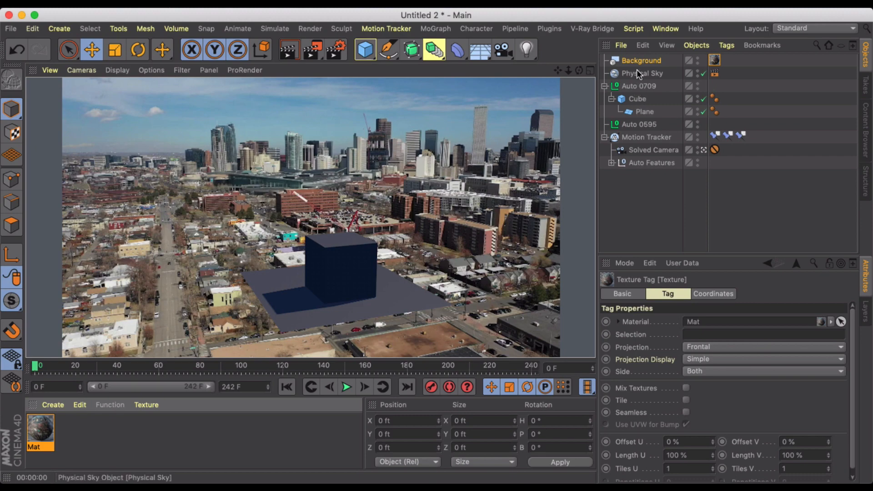
Set the Physical Sky's time to 16:42, April 2020, test-rendering the cube's lighting between changes
{"action": "left_click", "coordinate": [642, 73]}
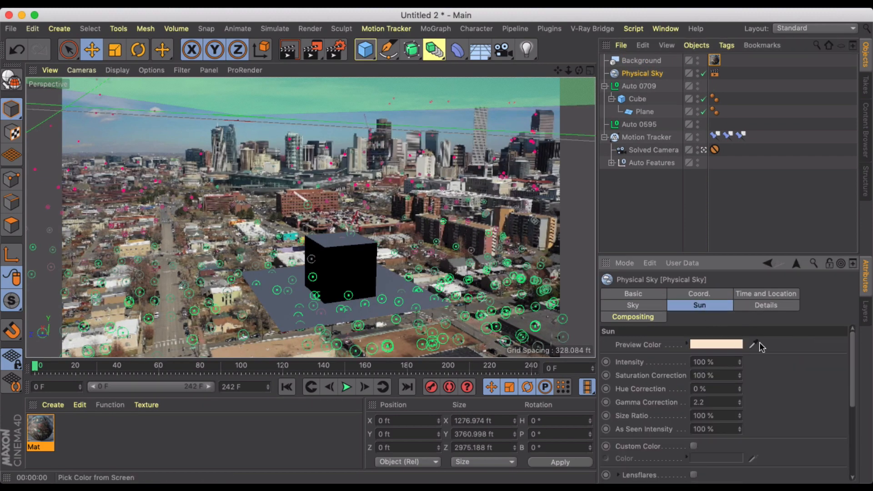
{"action": "left_click", "coordinate": [766, 294]}
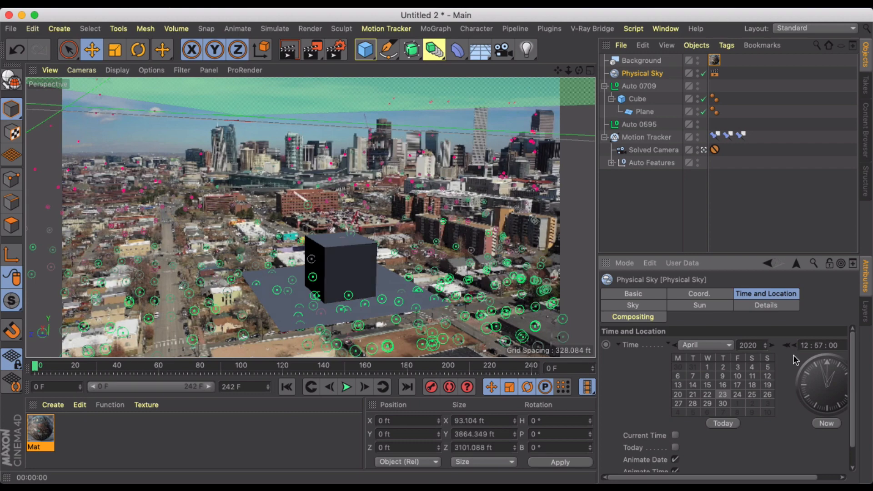
{"action": "mouse_move", "coordinate": [323, 262]}
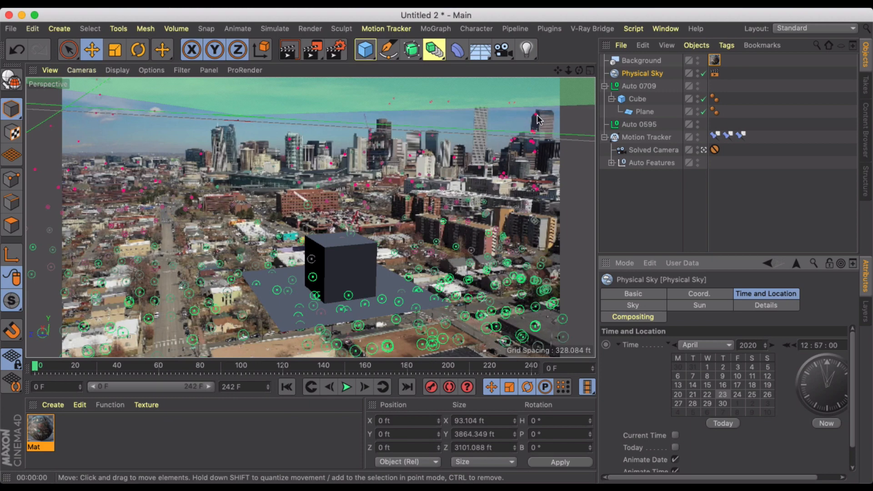
{"action": "left_click", "coordinate": [290, 49]}
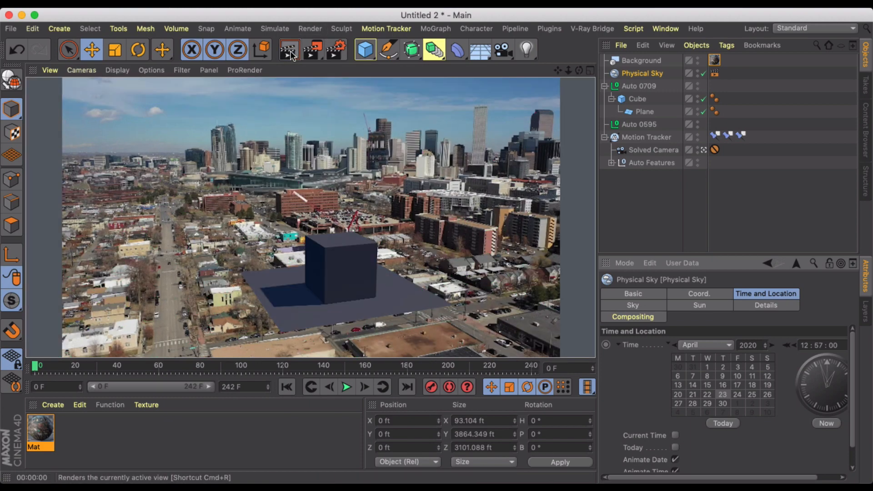
{"action": "left_click", "coordinate": [289, 49]}
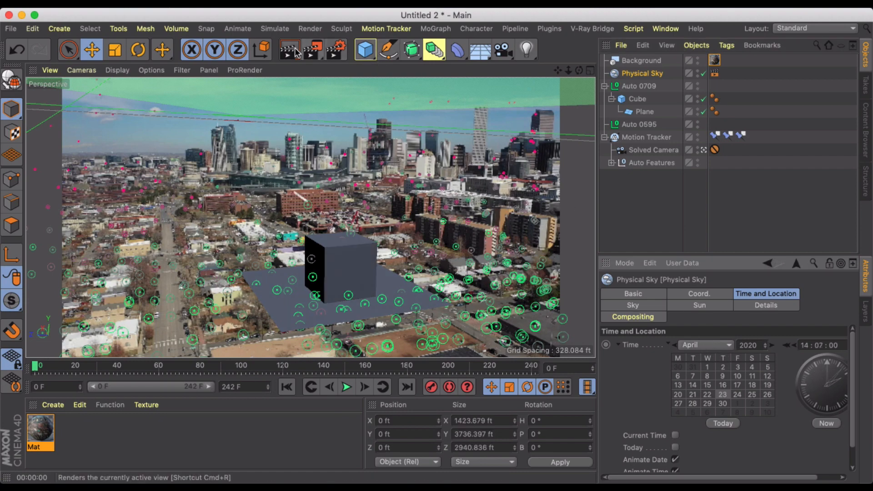
{"action": "left_click", "coordinate": [289, 50]}
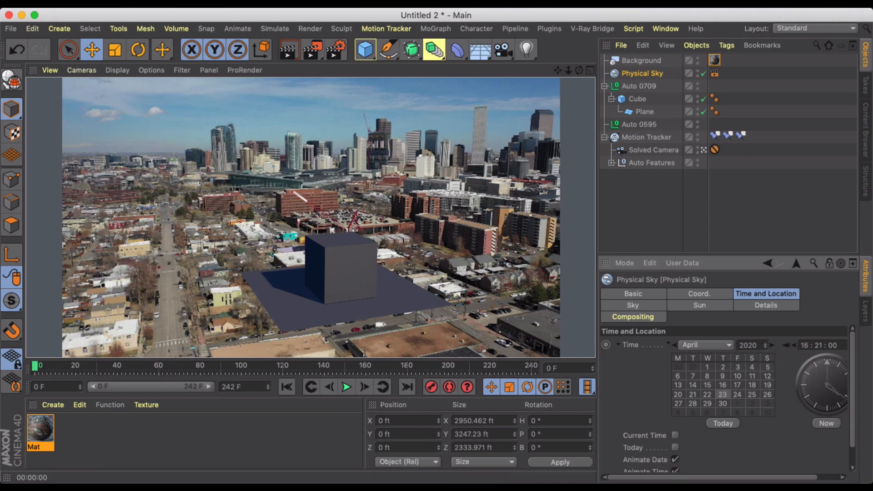
{"action": "left_click", "coordinate": [289, 49]}
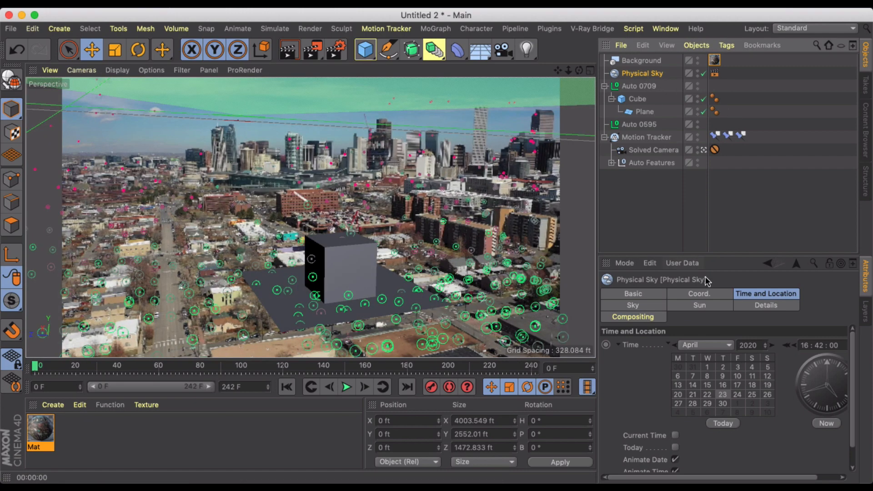
{"action": "left_click", "coordinate": [699, 306]}
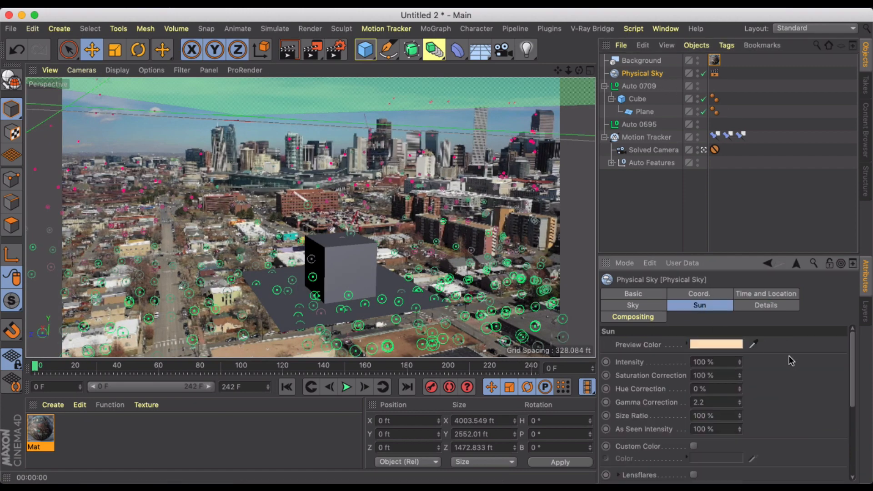
{"action": "scroll", "scroll_direction": "down", "scroll_amount": 3}
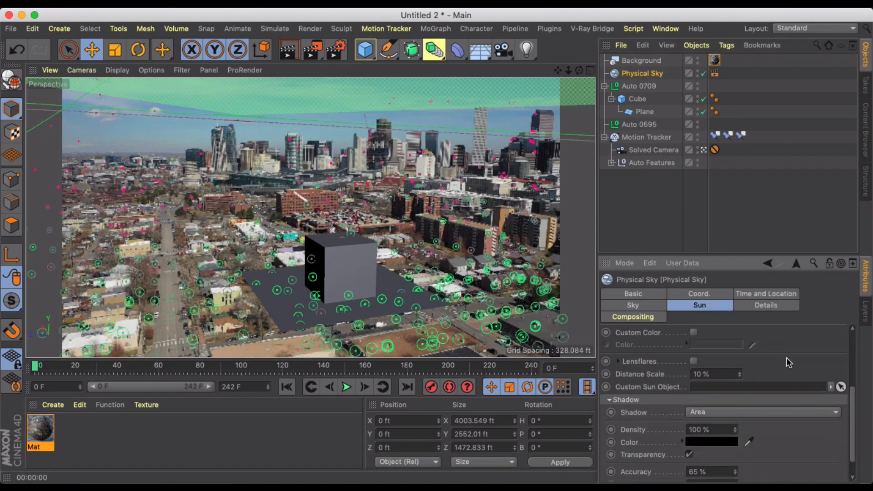
{"action": "left_click", "coordinate": [766, 304]}
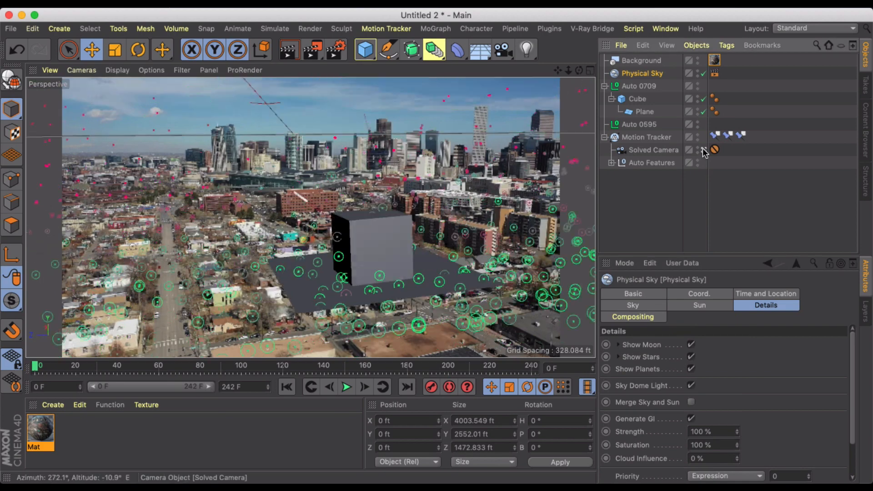
{"action": "left_click", "coordinate": [633, 306]}
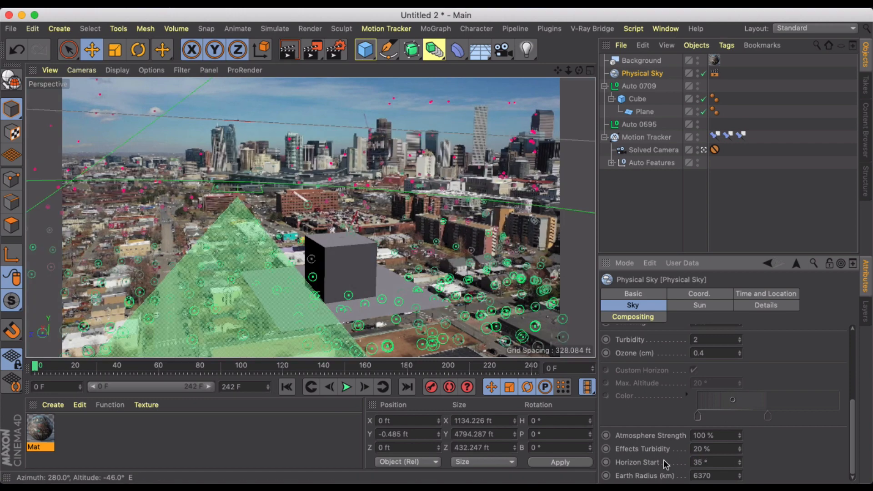
{"action": "left_click", "coordinate": [289, 49]}
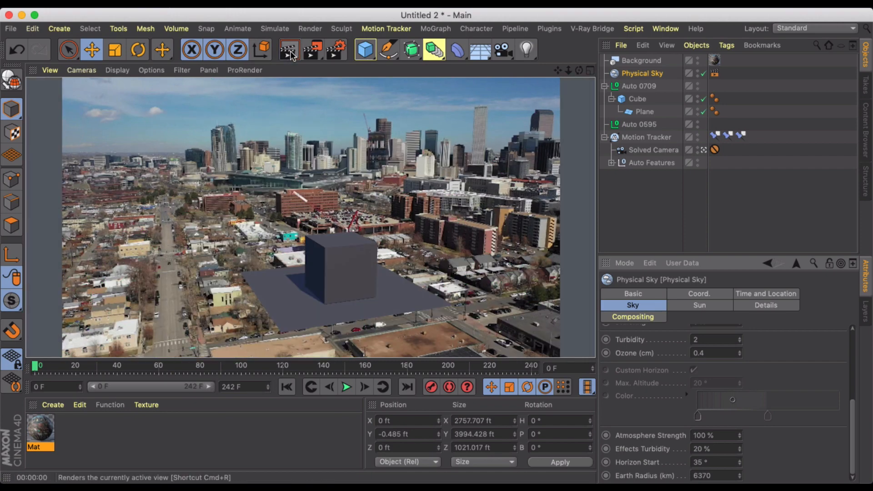
{"action": "left_click", "coordinate": [290, 49]}
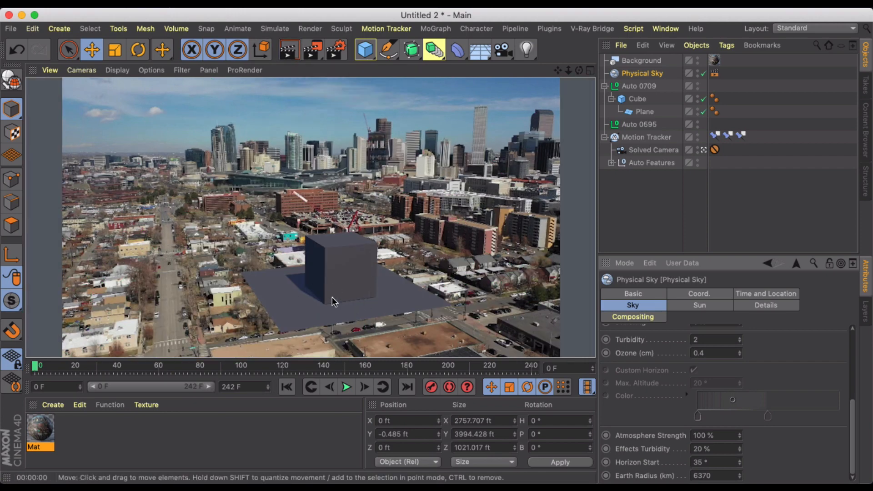
{"action": "mouse_move", "coordinate": [311, 302]}
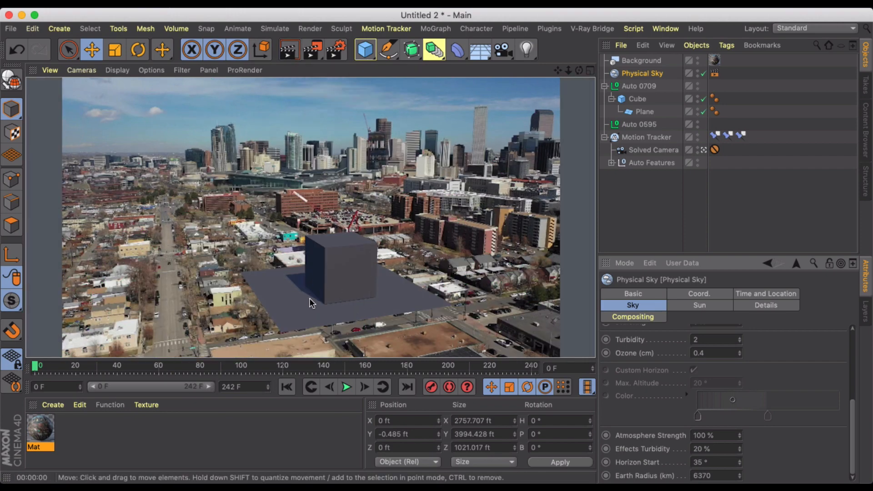
{"action": "mouse_move", "coordinate": [305, 285]}
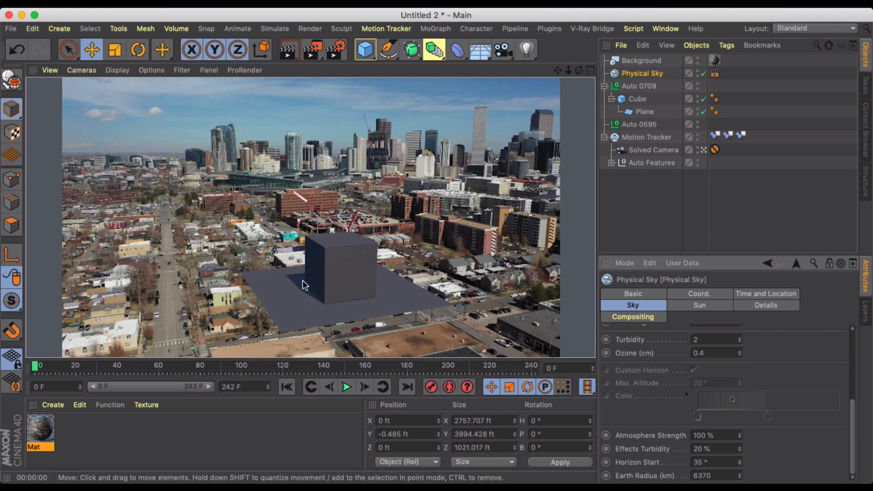
{"action": "mouse_move", "coordinate": [284, 274]}
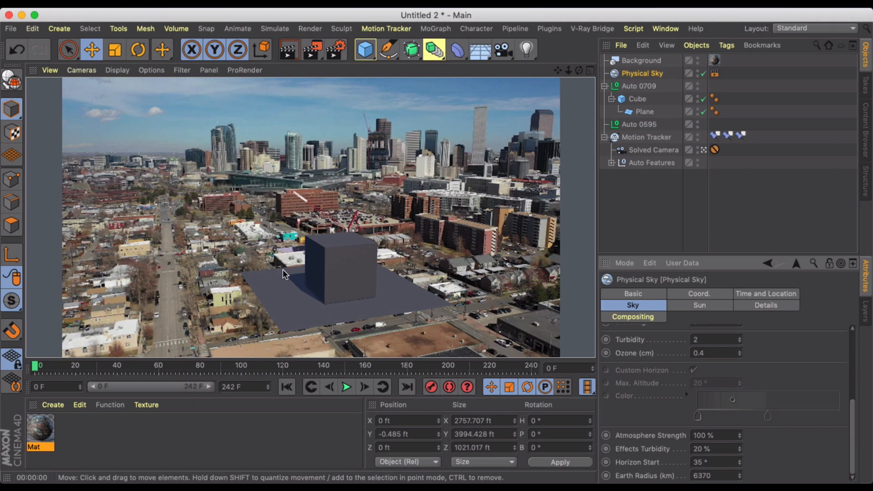
{"action": "mouse_move", "coordinate": [406, 309]}
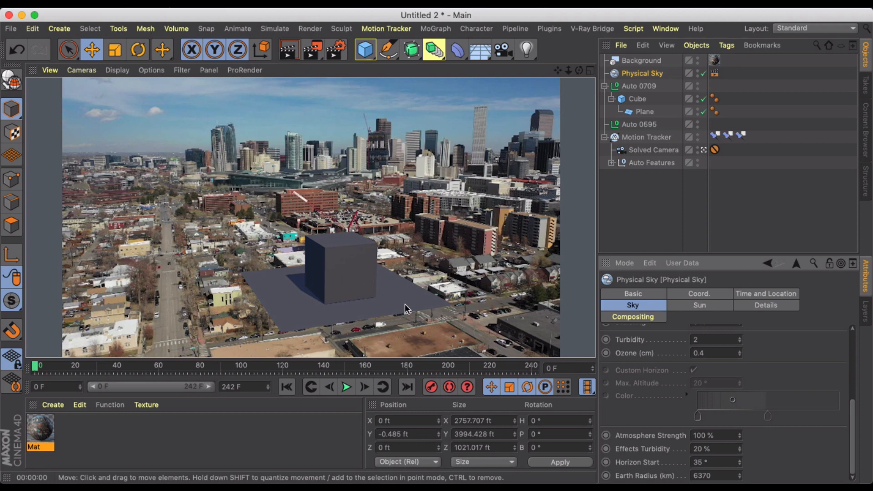
{"action": "mouse_move", "coordinate": [495, 333]}
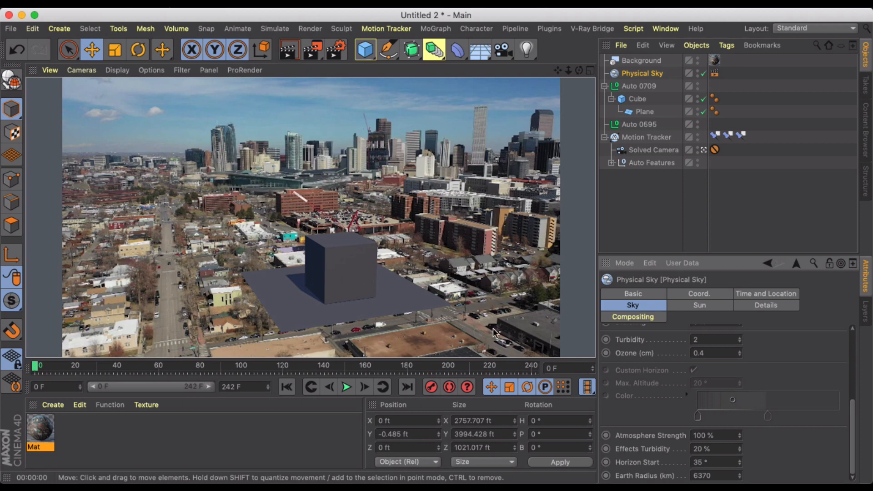
{"action": "mouse_move", "coordinate": [305, 278]}
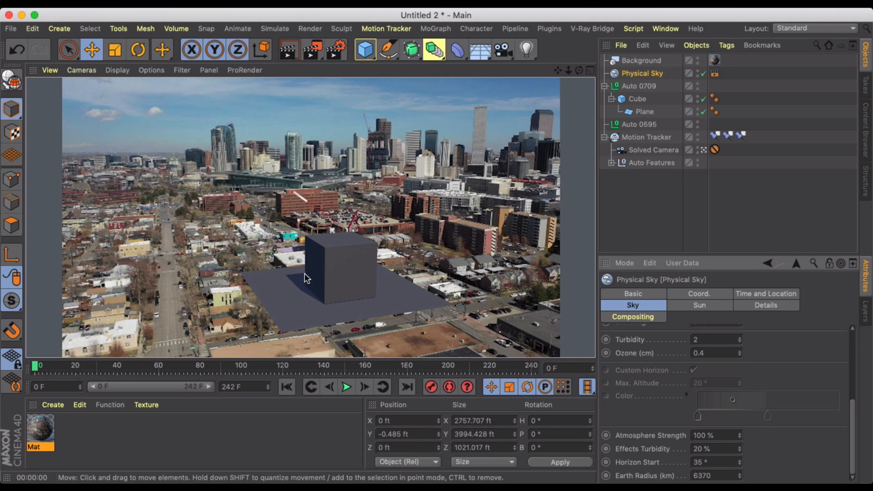
{"action": "mouse_move", "coordinate": [655, 121]}
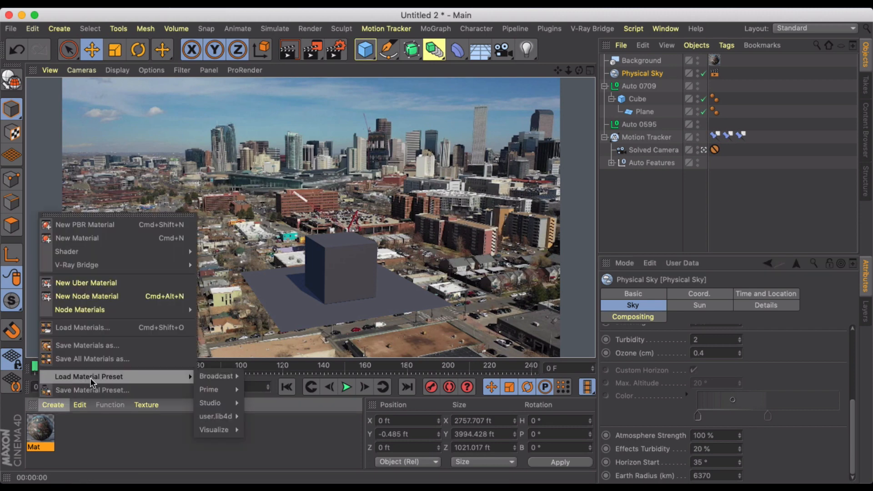
{"action": "mouse_move", "coordinate": [67, 251]}
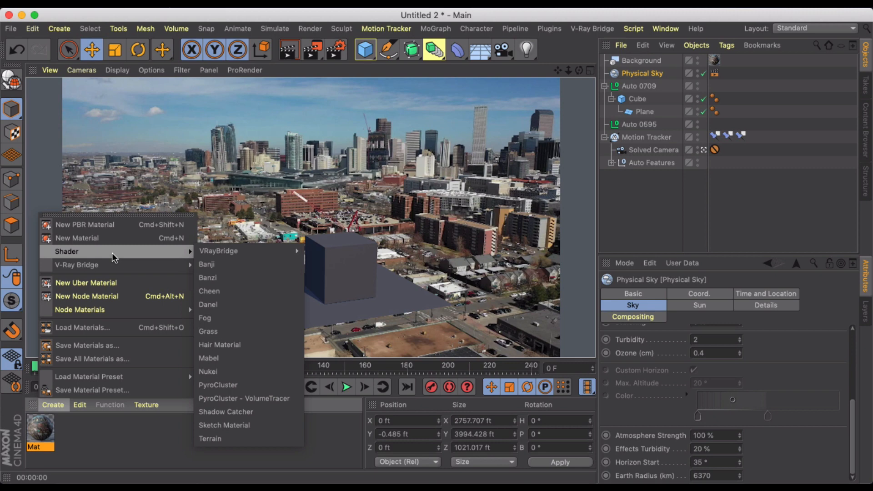
Create a Shadow Catcher shader material alongside the existing Mat material
{"action": "left_click", "coordinate": [226, 411]}
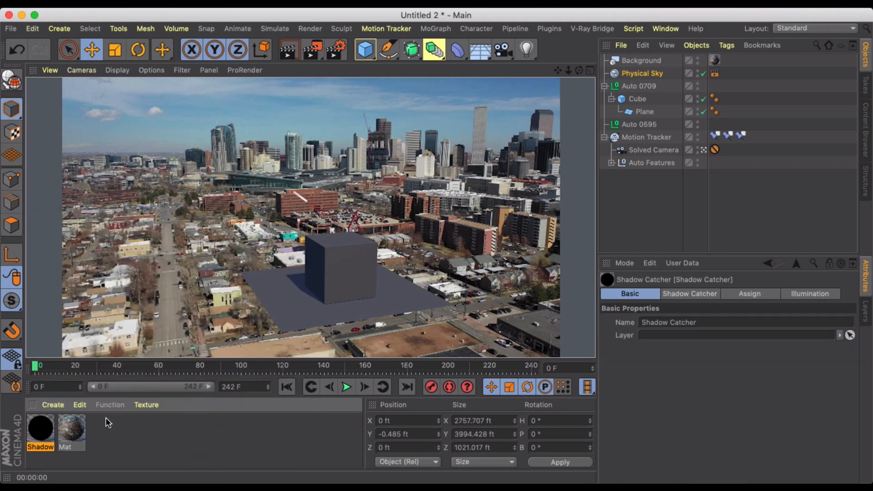
{"action": "mouse_move", "coordinate": [494, 162]}
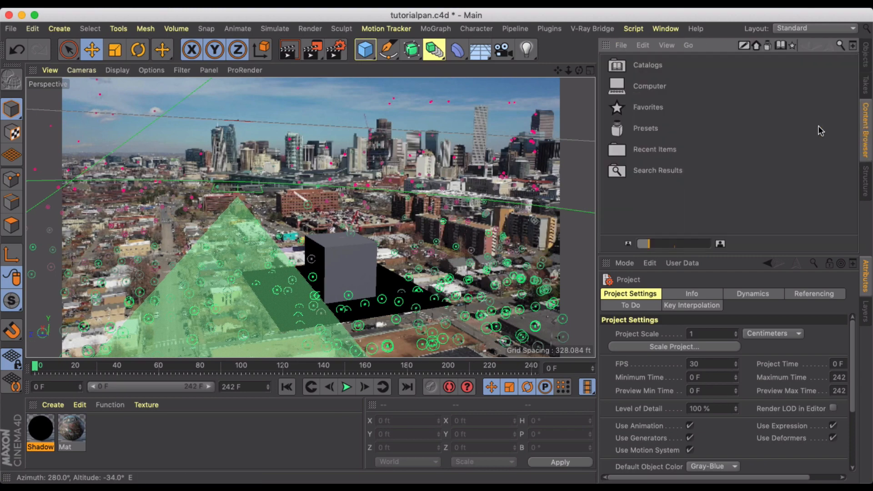
Bring Building Model from user.lib4d Objects under the Cube with coordinates set to 0
{"action": "scroll", "scroll_direction": "down", "scroll_amount": 3}
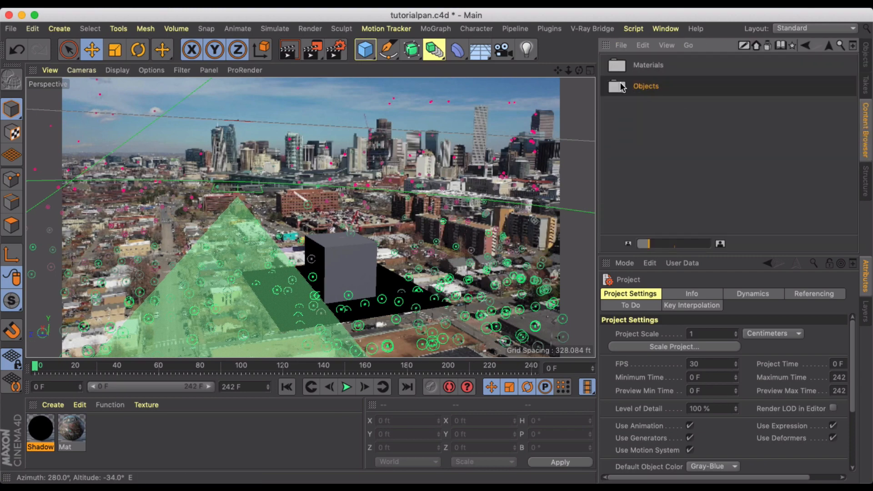
{"action": "double_click", "coordinate": [646, 86]}
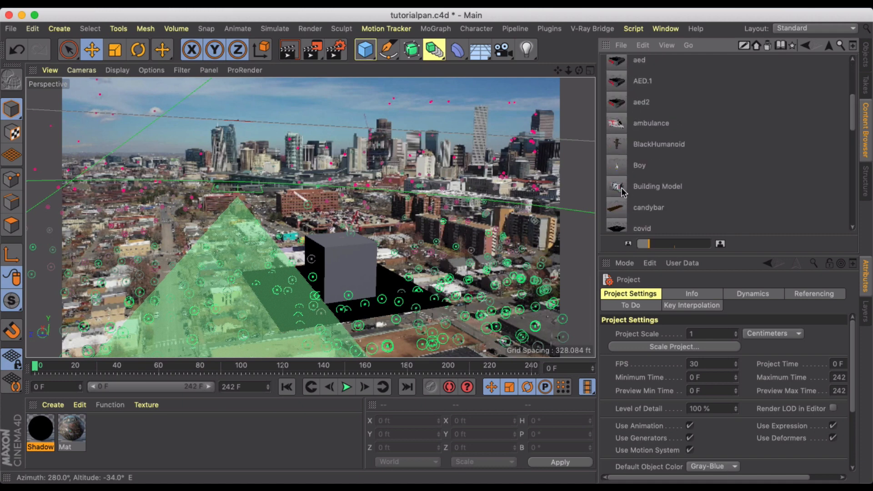
{"action": "left_click", "coordinate": [658, 186]}
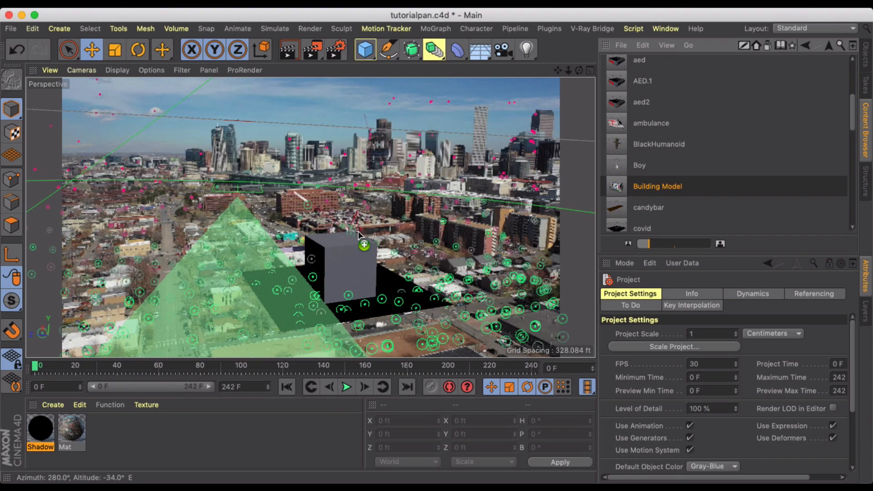
{"action": "mouse_move", "coordinate": [401, 227]}
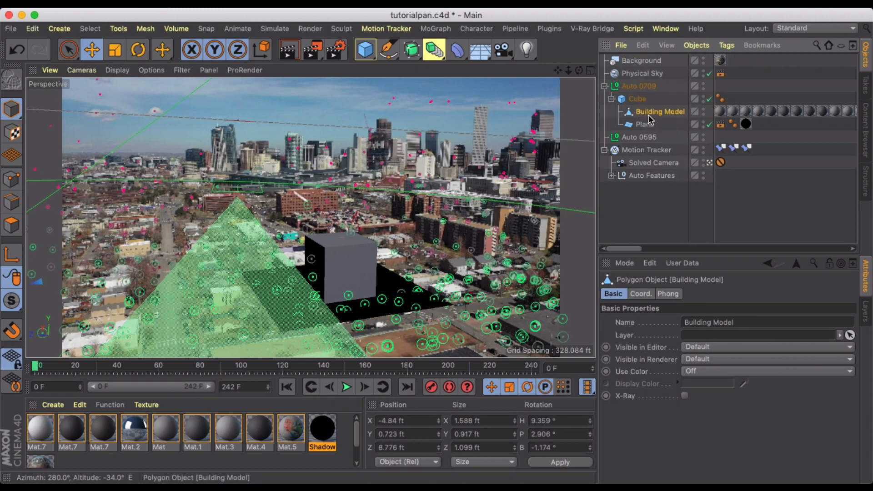
{"action": "left_click", "coordinate": [640, 294]}
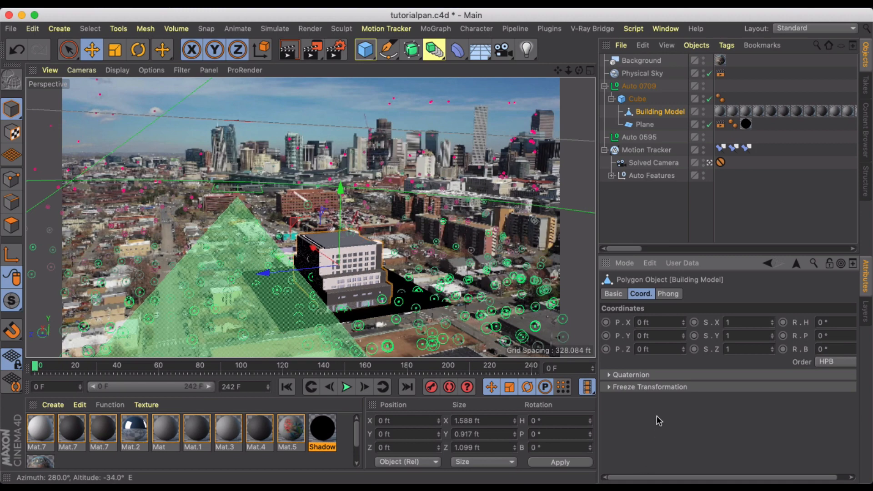
Rotate Building Model to heading -90° and hide the Cube in the Object Manager
{"action": "left_click", "coordinate": [138, 49]}
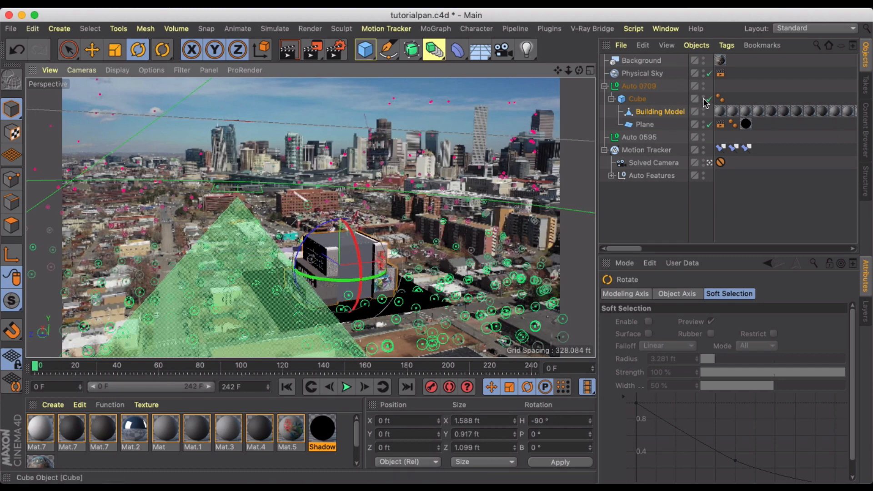
{"action": "left_click", "coordinate": [711, 98]}
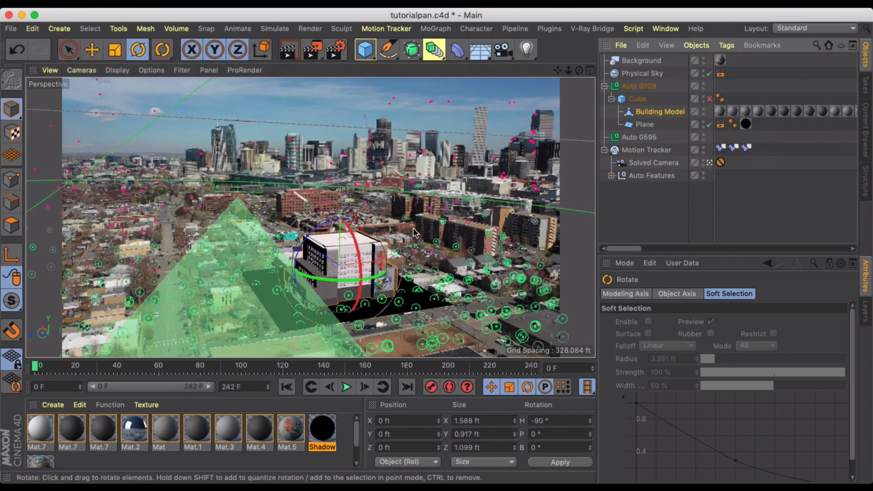
{"action": "left_click", "coordinate": [289, 49]}
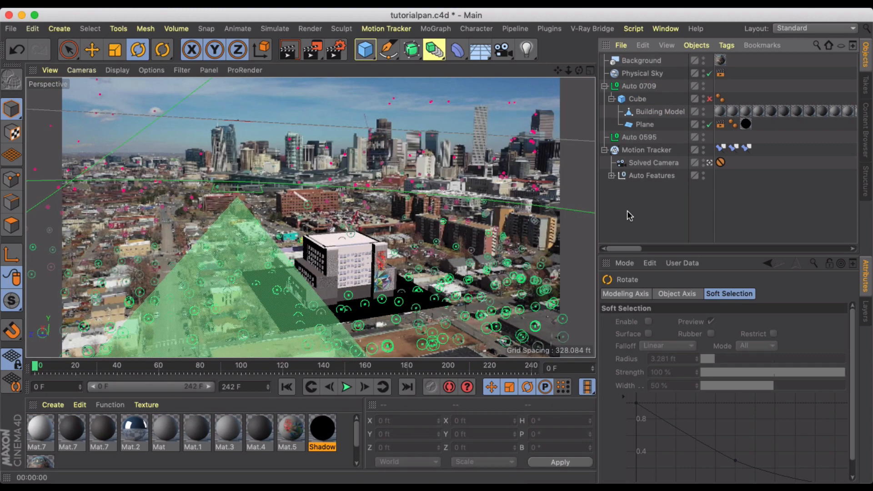
{"action": "left_click", "coordinate": [525, 50]}
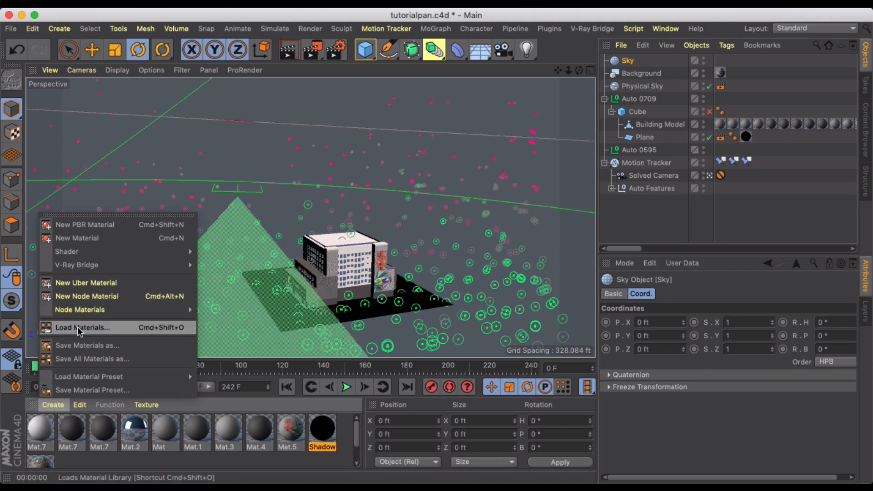
Search the library for 'sky', load the Sky 001 cloud material and apply it to a new Sky object
{"action": "left_click", "coordinate": [83, 328]}
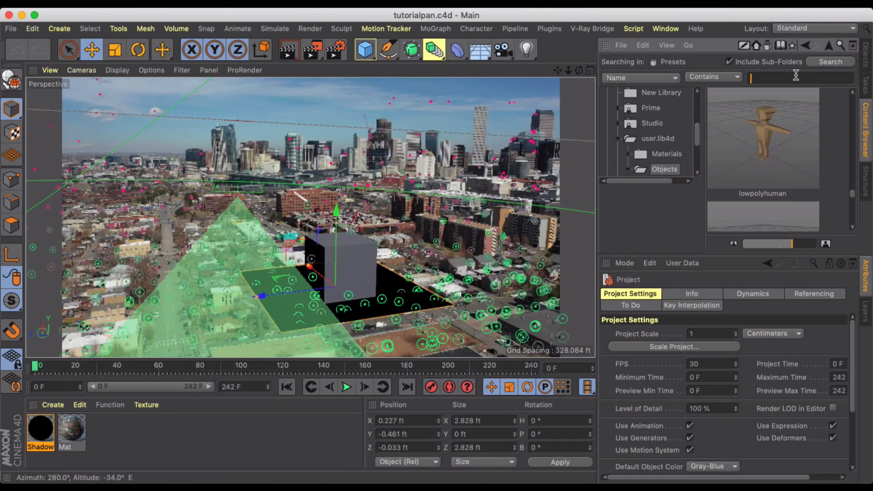
{"action": "type", "text": "sky"}
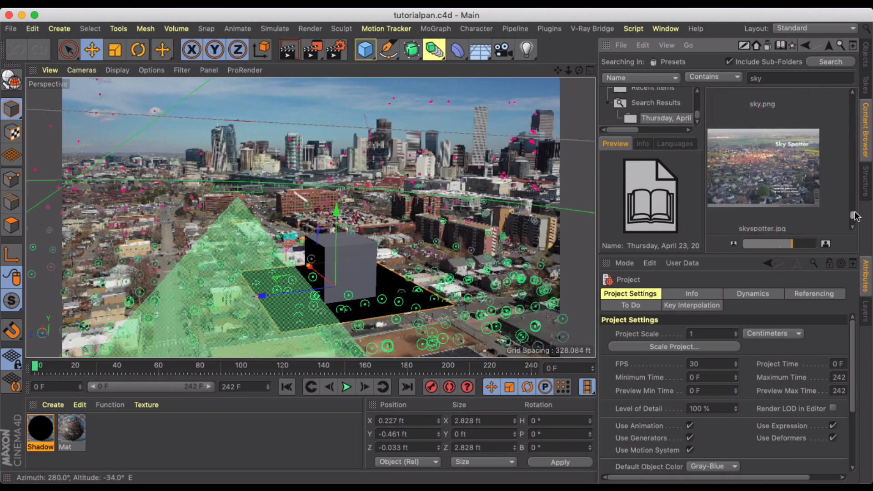
{"action": "scroll", "scroll_direction": "down", "scroll_amount": 3}
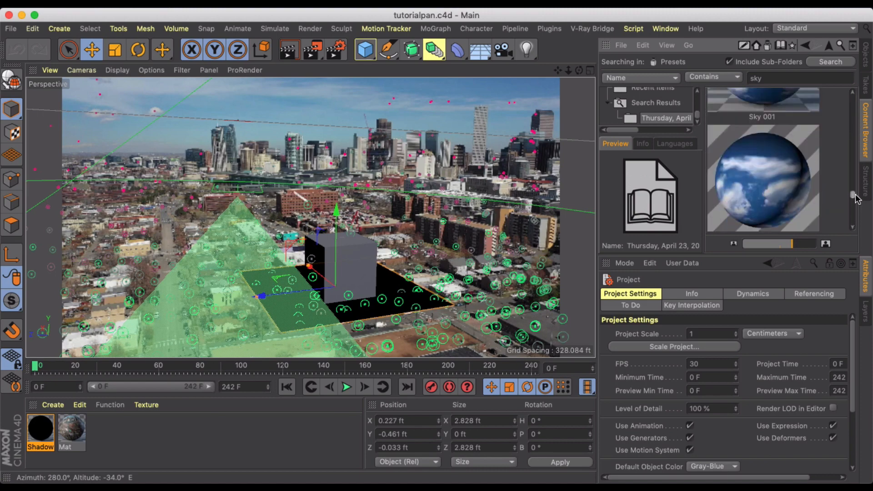
{"action": "left_click", "coordinate": [763, 178]}
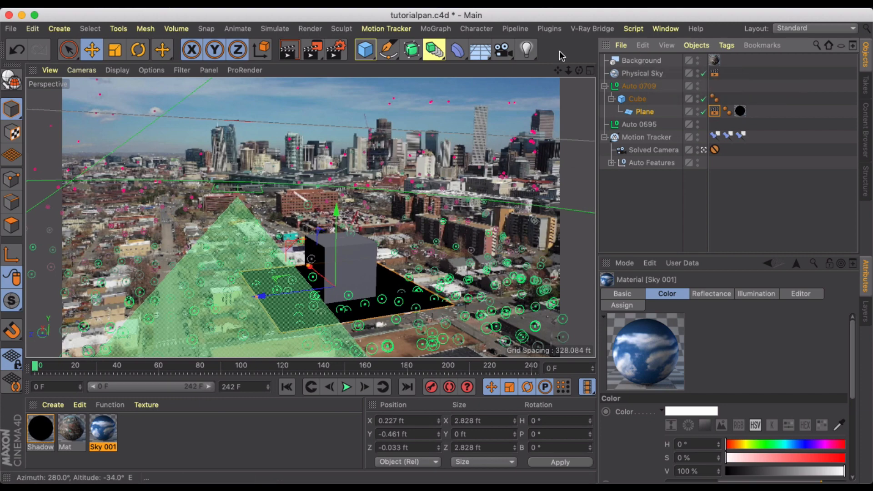
{"action": "left_click", "coordinate": [629, 60]}
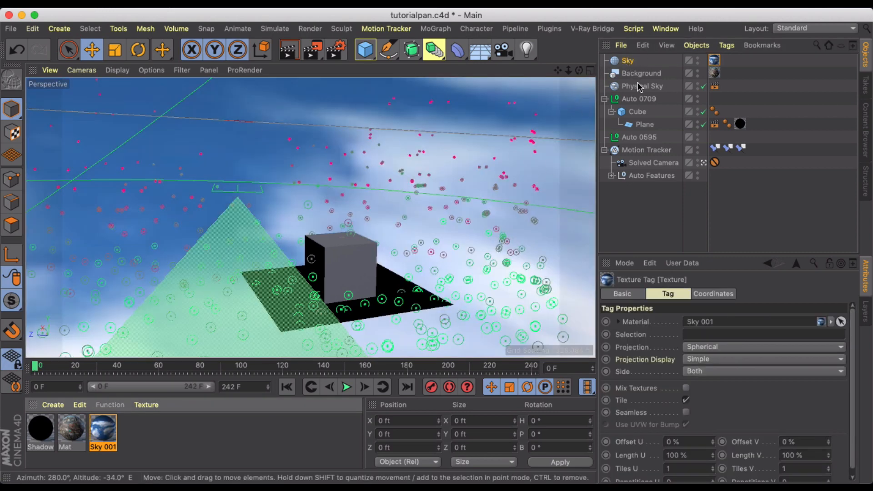
Hide the Sky from the camera with a Compositing tag, then select the cube for a material
{"action": "left_click", "coordinate": [628, 60]}
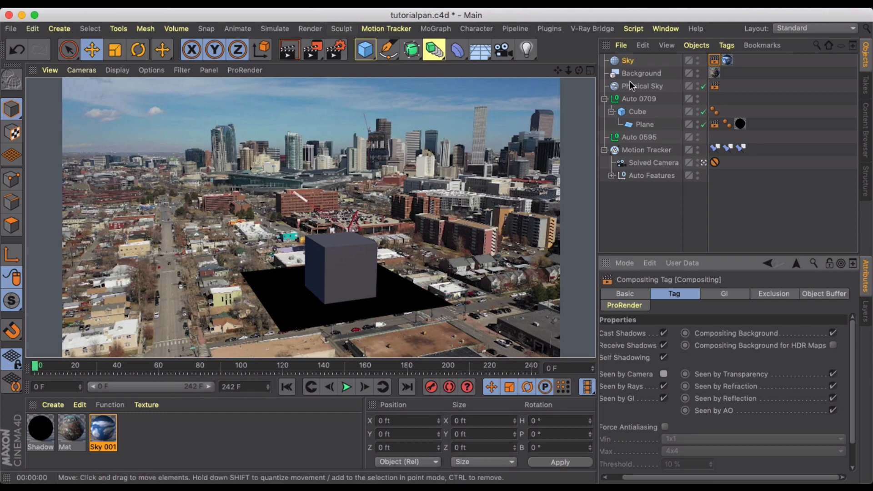
{"action": "left_click", "coordinate": [637, 112]}
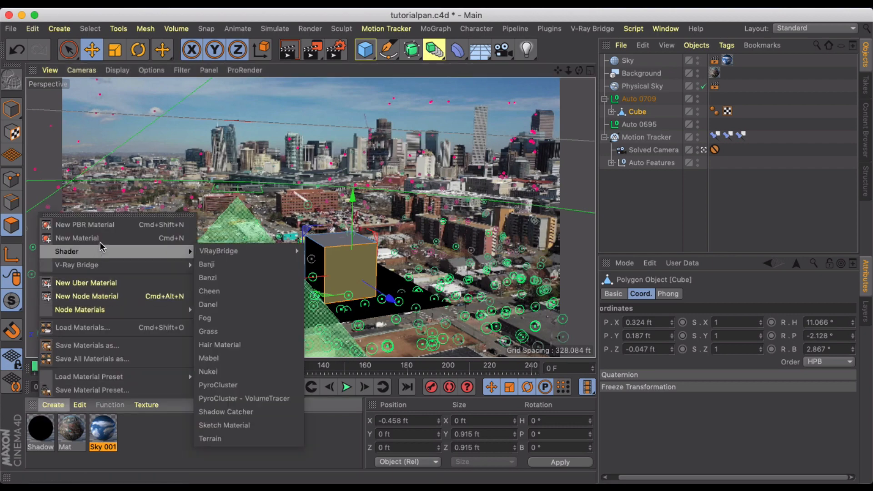
Create Mat.1 with a legacy reflection layer on the cube and inspect its sky-reflecting face
{"action": "left_click", "coordinate": [78, 237]}
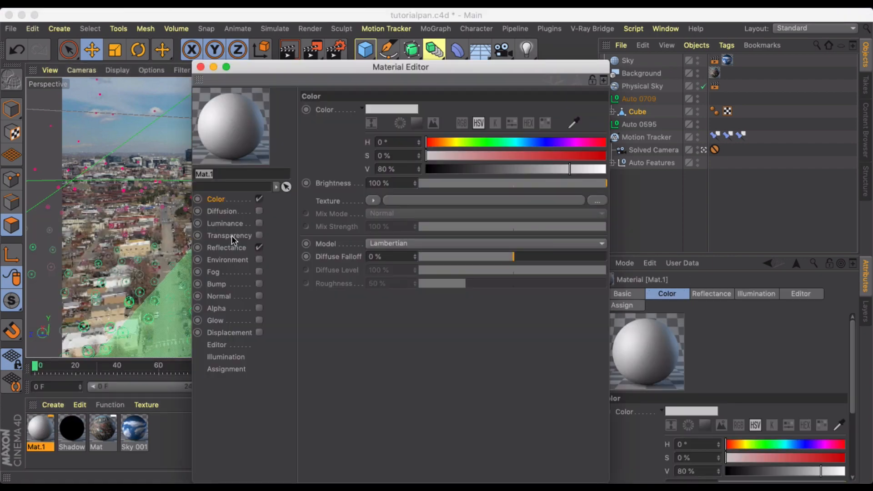
{"action": "left_click", "coordinate": [226, 248]}
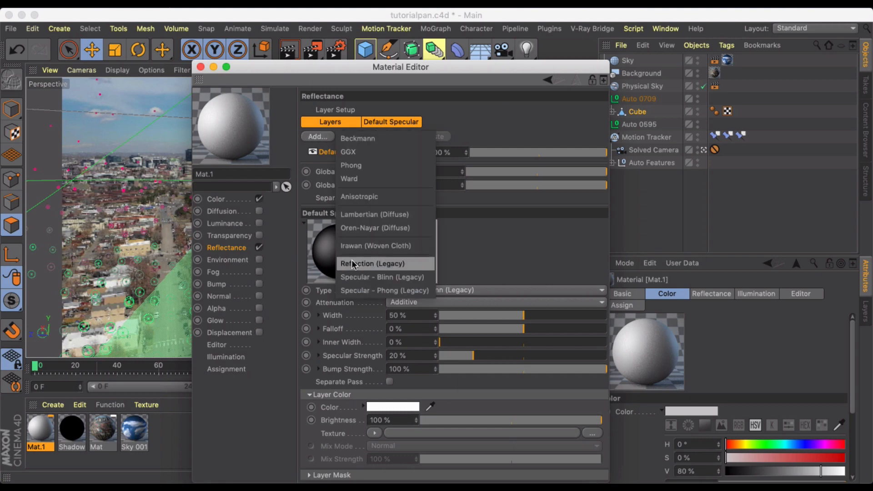
{"action": "left_click", "coordinate": [201, 66]}
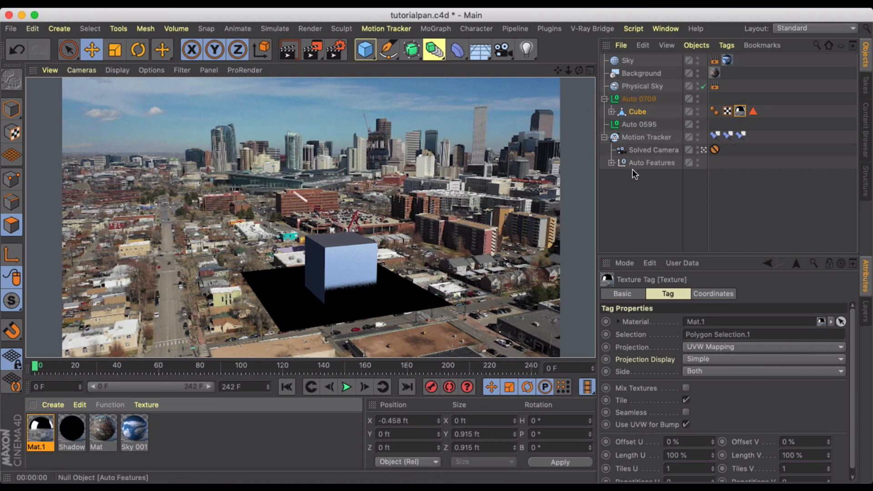
{"action": "mouse_move", "coordinate": [697, 158]}
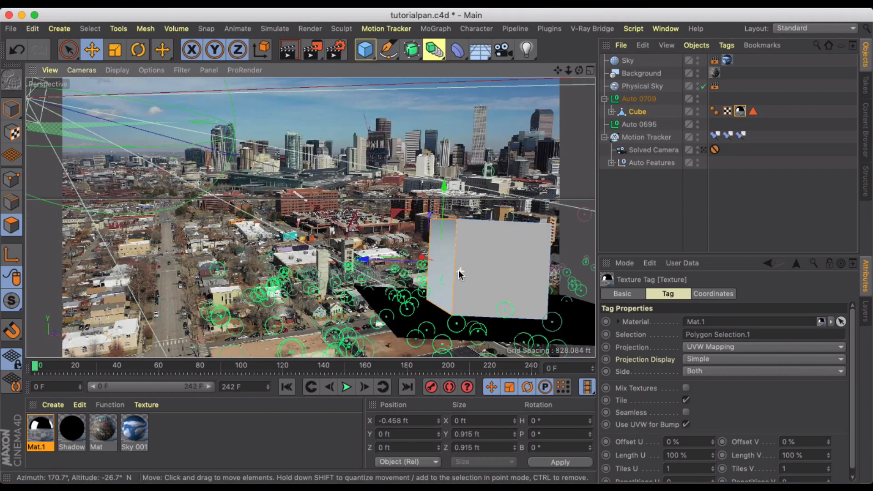
{"action": "left_click_drag", "start_coordinate": [460, 273], "coordinate": [462, 251]}
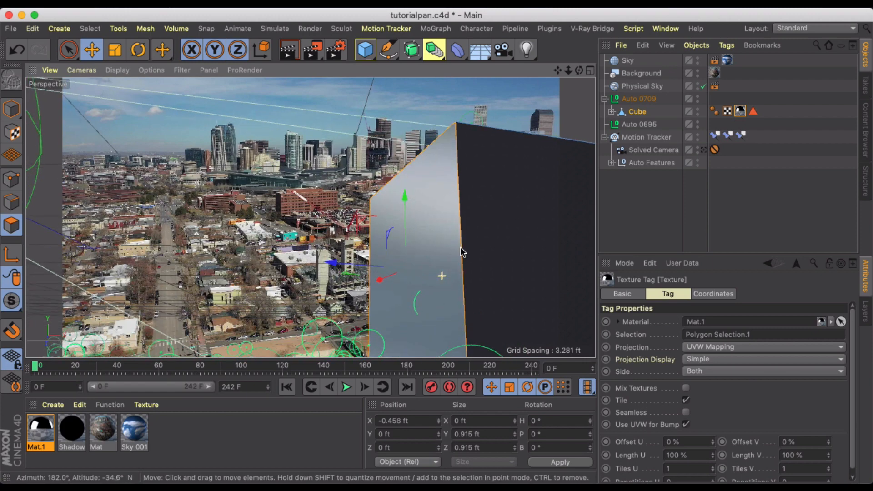
{"action": "left_click_drag", "start_coordinate": [462, 252], "coordinate": [428, 195]}
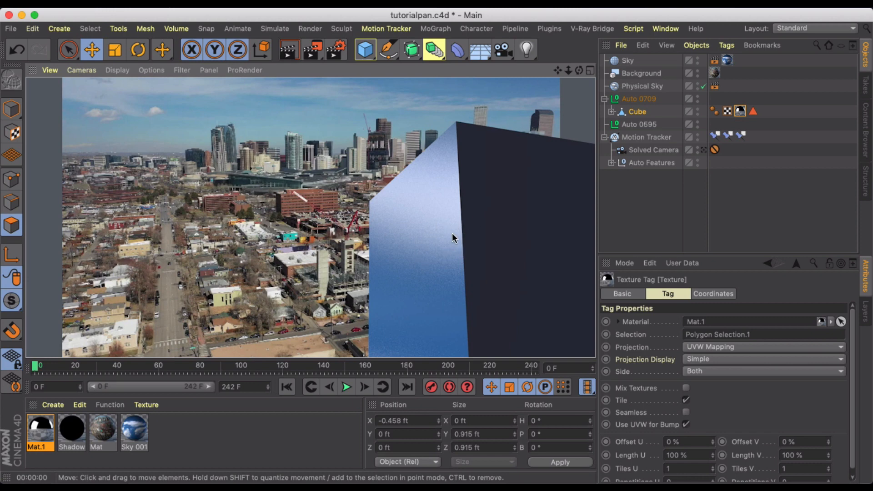
{"action": "mouse_move", "coordinate": [452, 244]}
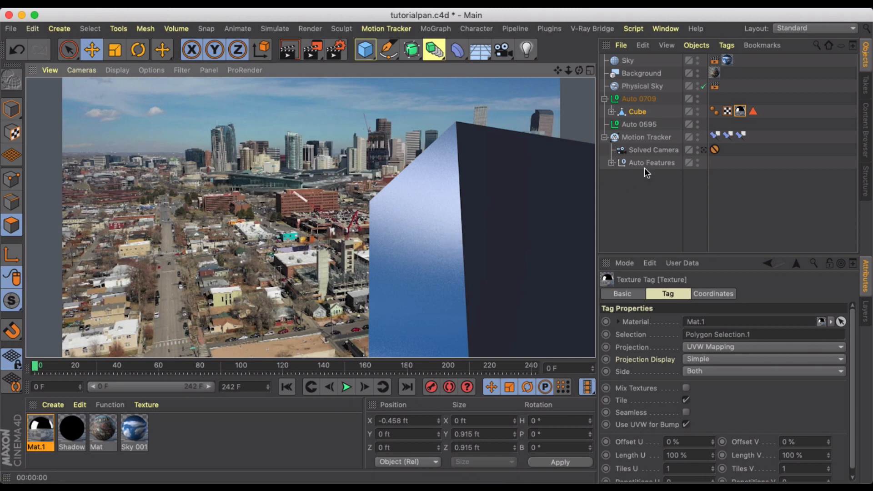
{"action": "mouse_move", "coordinate": [694, 155]}
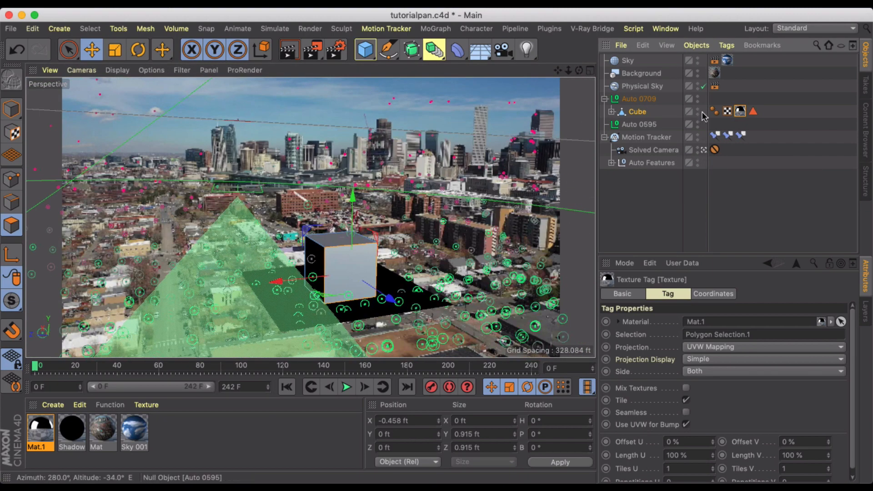
{"action": "mouse_move", "coordinate": [329, 51]}
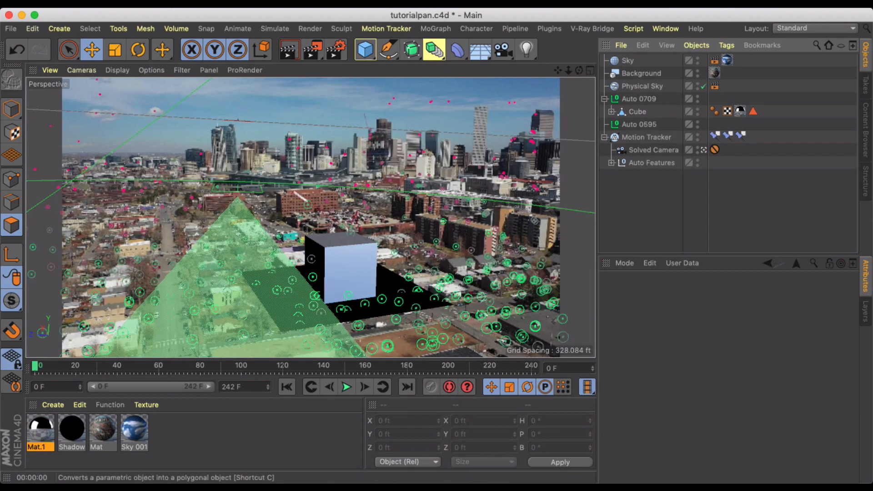
Save the Cinema 4D scene as tutorialpan.c4d
{"action": "left_click", "coordinate": [10, 28]}
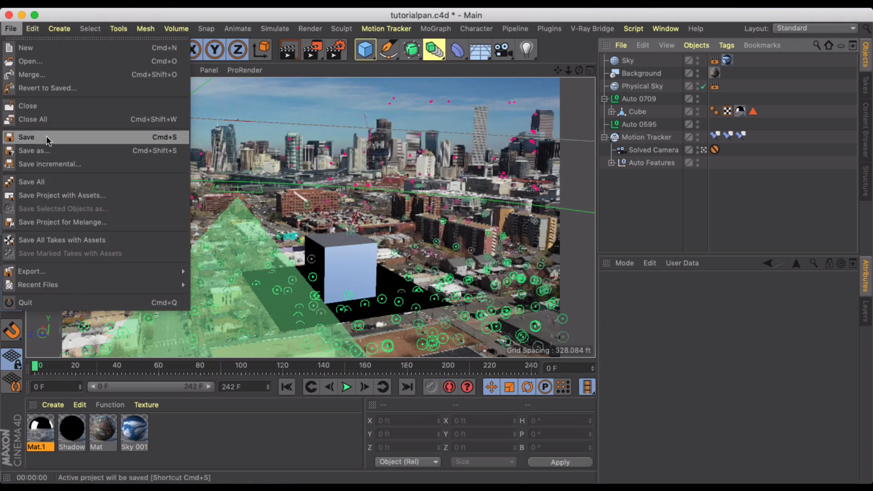
{"action": "left_click", "coordinate": [25, 138]}
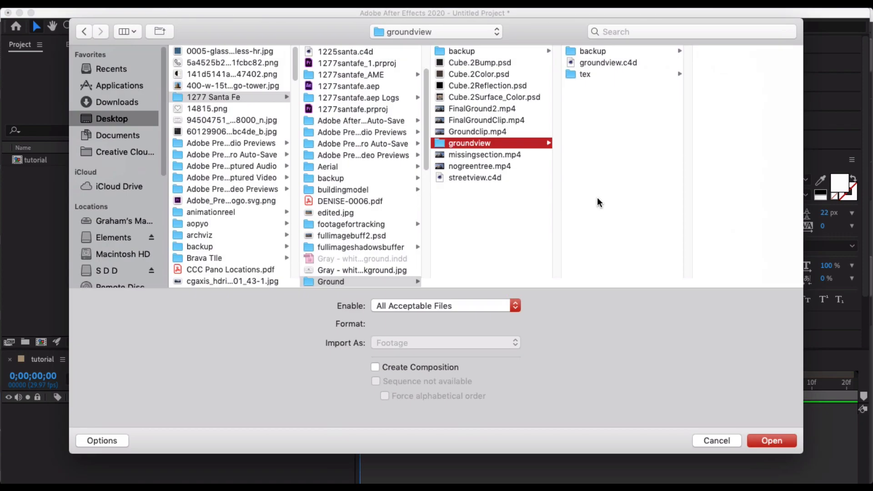
Import Documents/tutorialpan.c4d into After Effects as a Cineware layer
{"action": "left_click", "coordinate": [117, 135]}
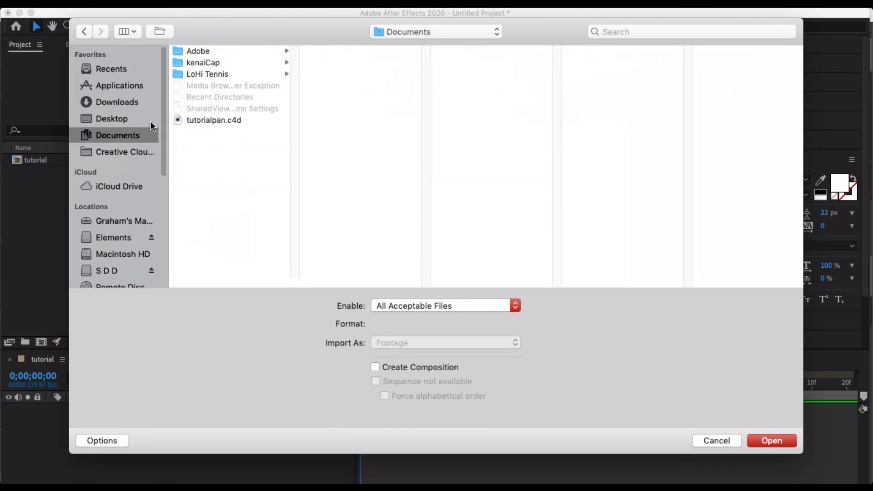
{"action": "left_click", "coordinate": [213, 120]}
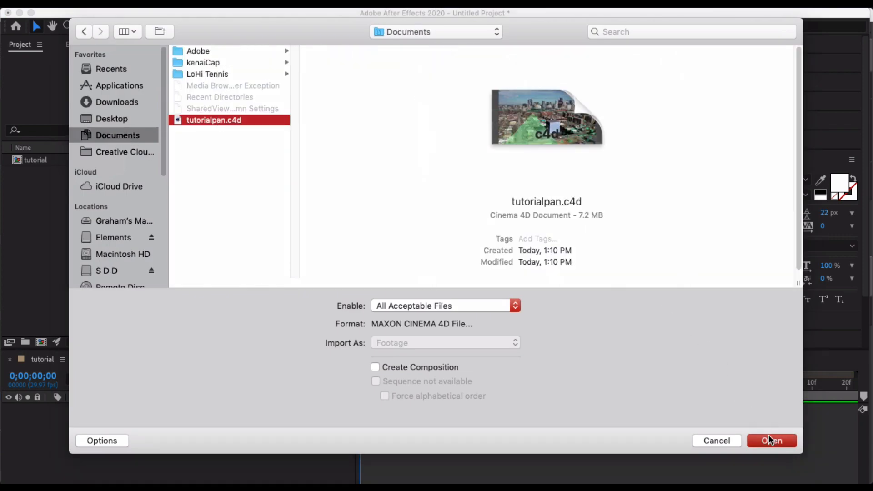
{"action": "left_click", "coordinate": [772, 440]}
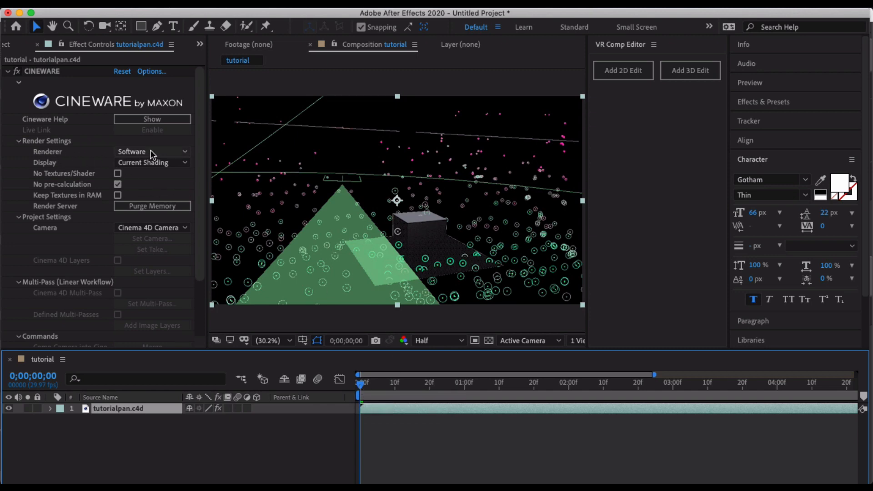
Set the Cineware renderer to Standard (Final) and check the shaded cube at another frame
{"action": "left_click", "coordinate": [150, 152]}
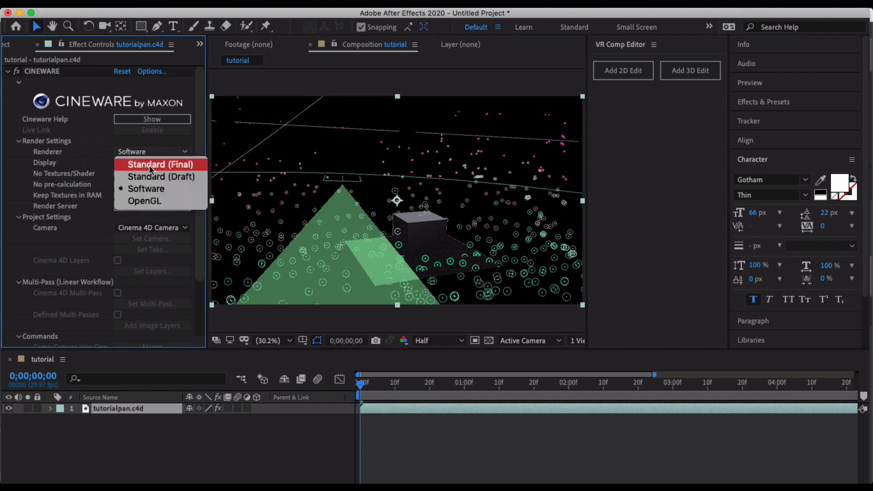
{"action": "left_click", "coordinate": [160, 164]}
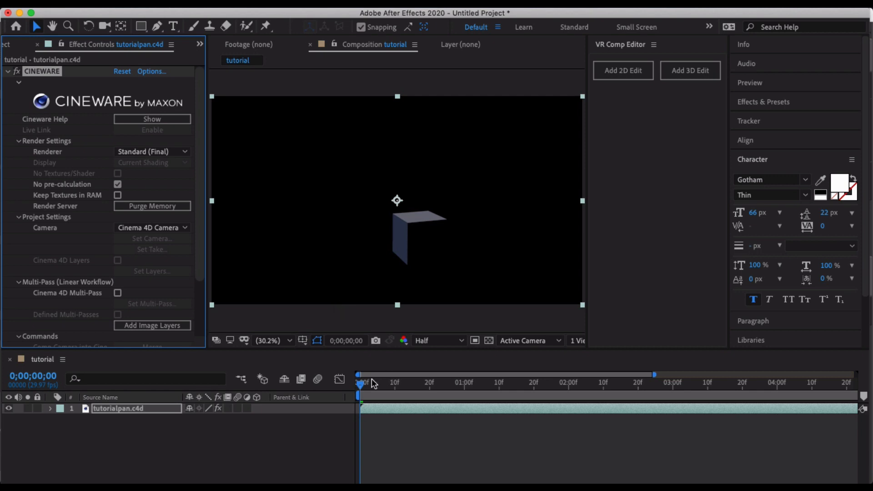
{"action": "left_click", "coordinate": [527, 383]}
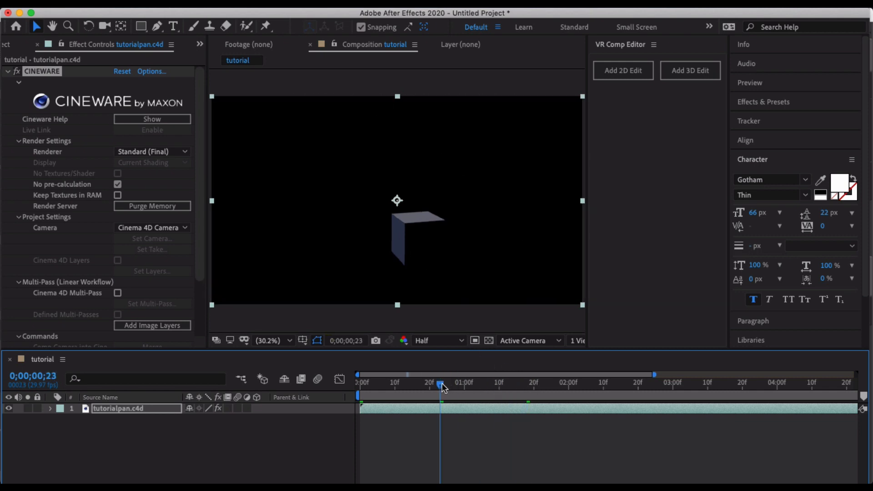
{"action": "mouse_move", "coordinate": [441, 388]}
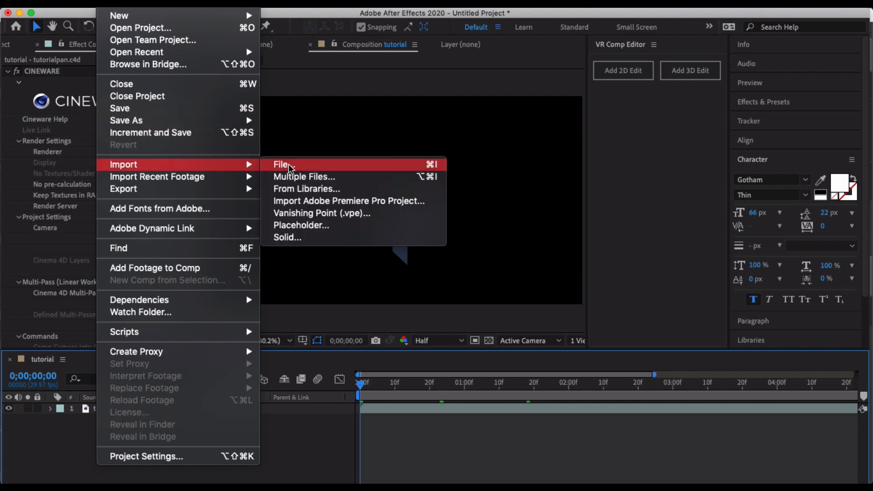
Import aerialpan.mp4 below the C4D layer and scrub to check the cube over Denver's rooftops
{"action": "left_click", "coordinate": [284, 164]}
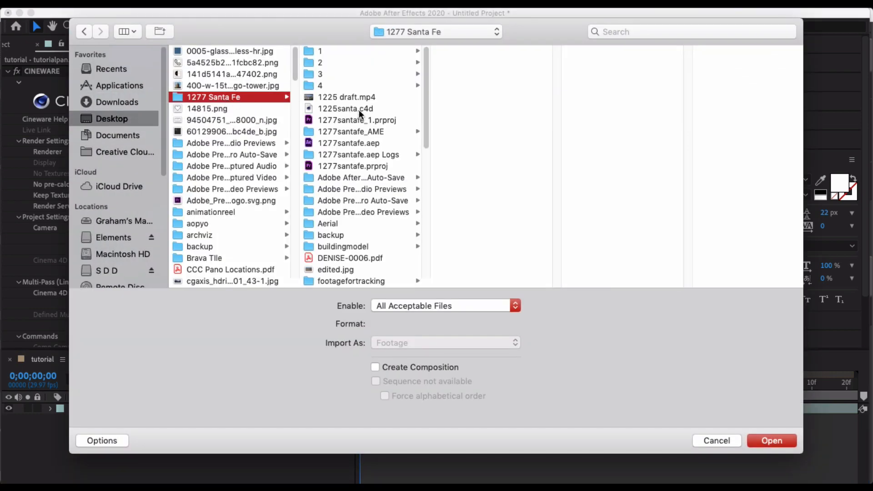
{"action": "left_click", "coordinate": [327, 224]}
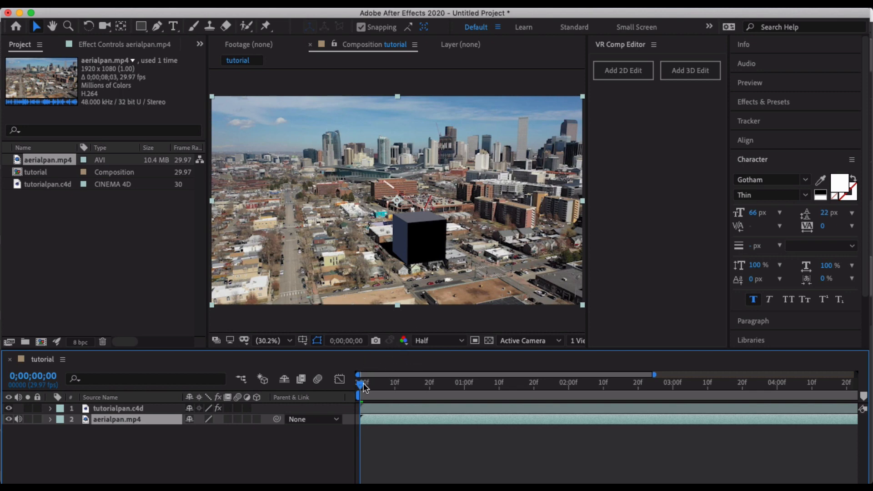
{"action": "left_click_drag", "start_coordinate": [361, 383], "coordinate": [457, 382]}
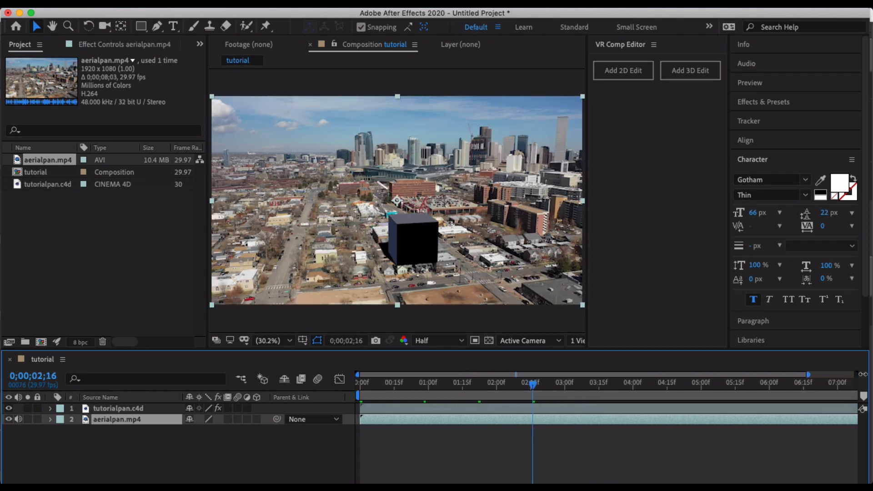
{"action": "left_click", "coordinate": [547, 383]}
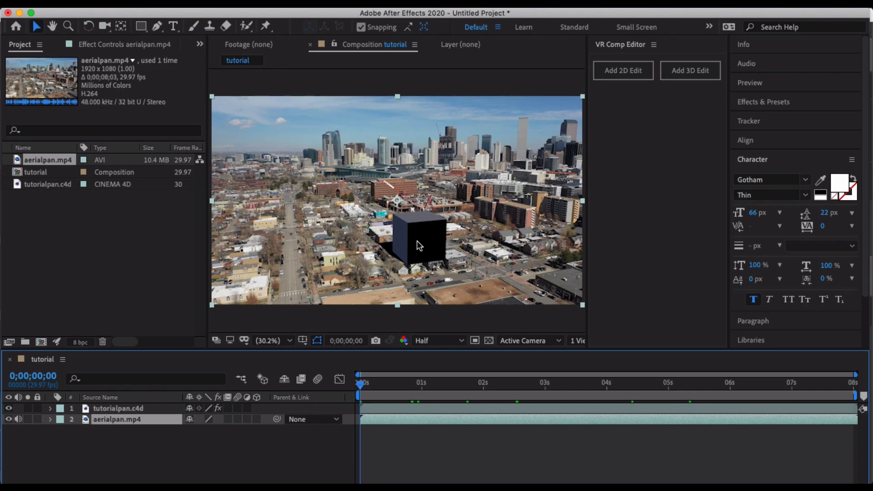
{"action": "mouse_move", "coordinate": [372, 472]}
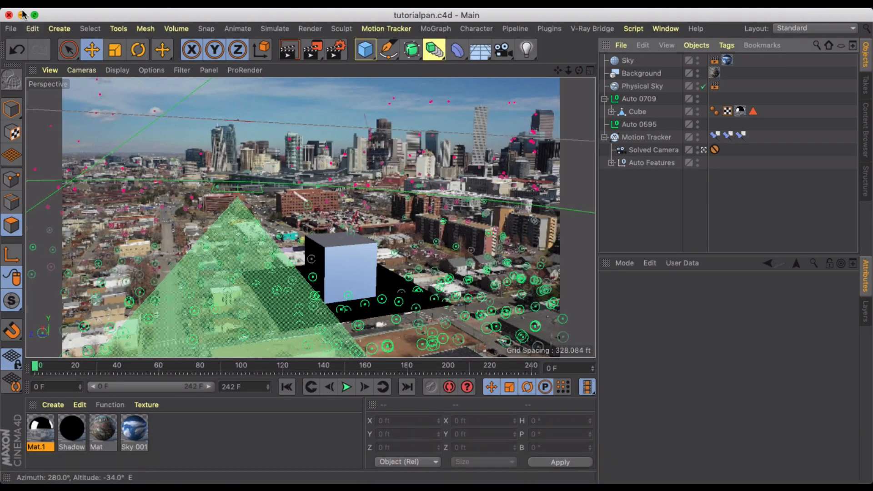
Save the project with assets to Documents as tutorialpan2.c4d
{"action": "left_click", "coordinate": [10, 29]}
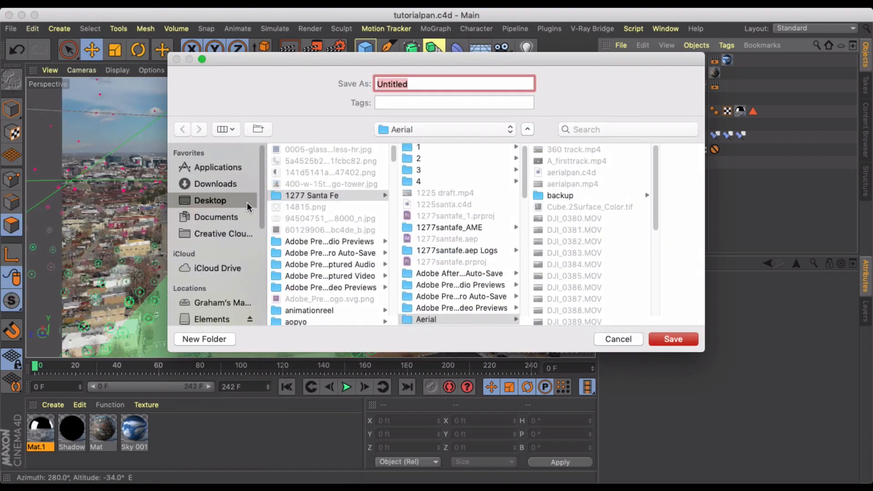
{"action": "left_click", "coordinate": [217, 217]}
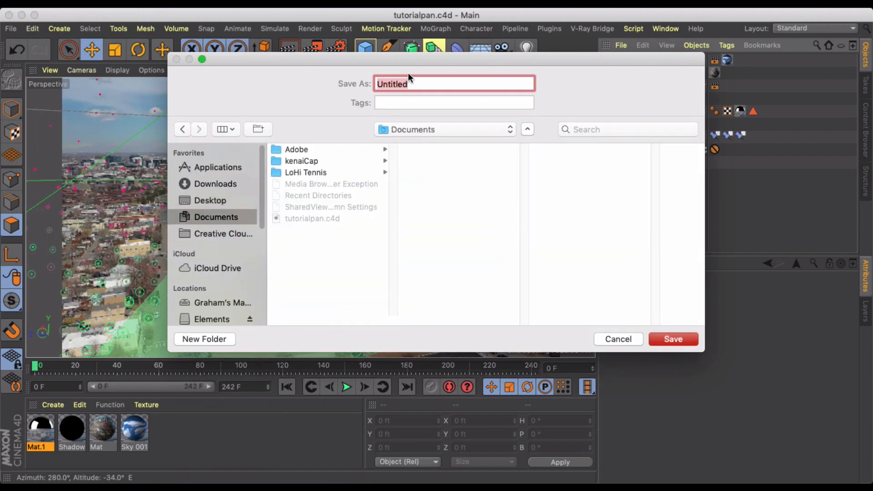
{"action": "type", "text": "tut"}
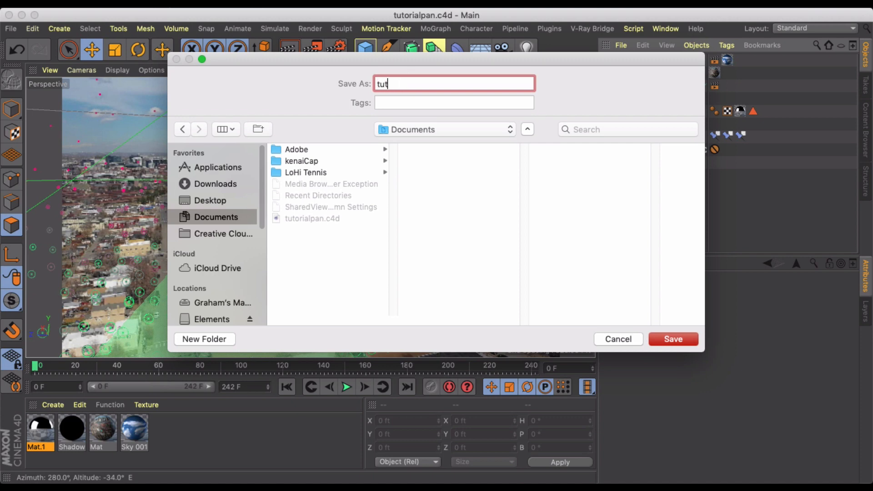
{"action": "type", "text": "orial"}
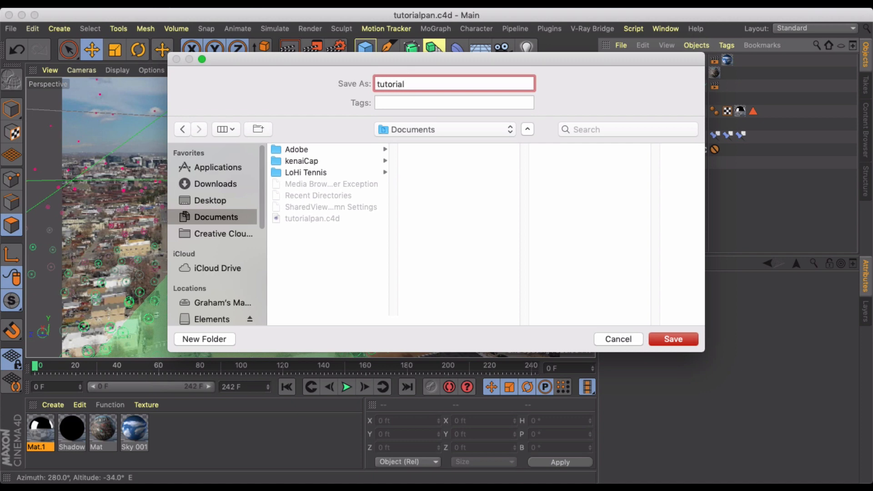
{"action": "left_click", "coordinate": [673, 339]}
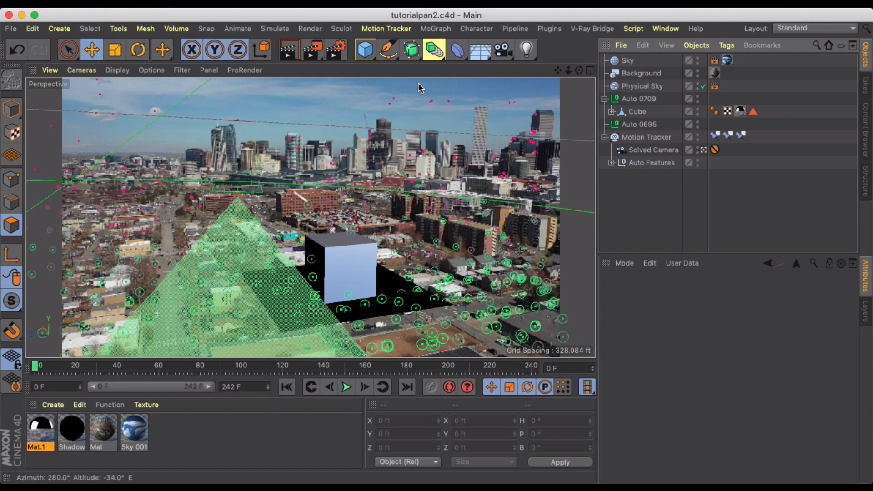
{"action": "left_click", "coordinate": [391, 472]}
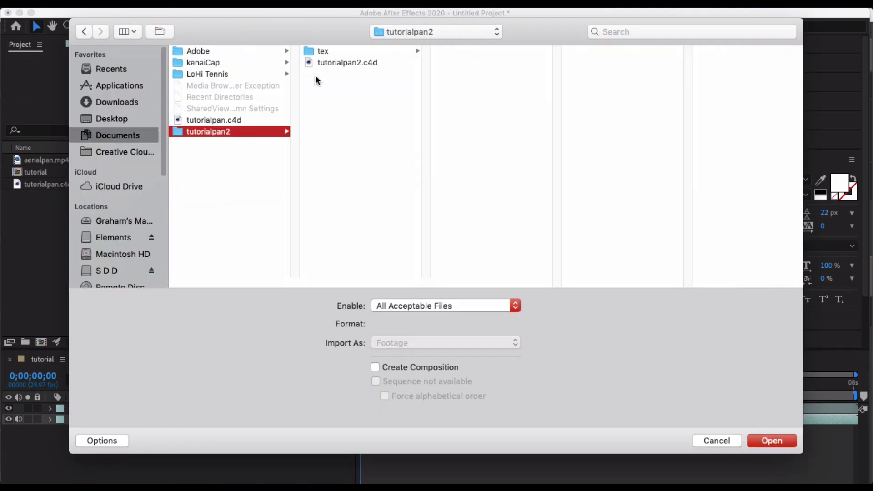
Import tutorialpan2.c4d as layer 1 and render it at Standard (Final) over the aerial clip
{"action": "left_click", "coordinate": [772, 440]}
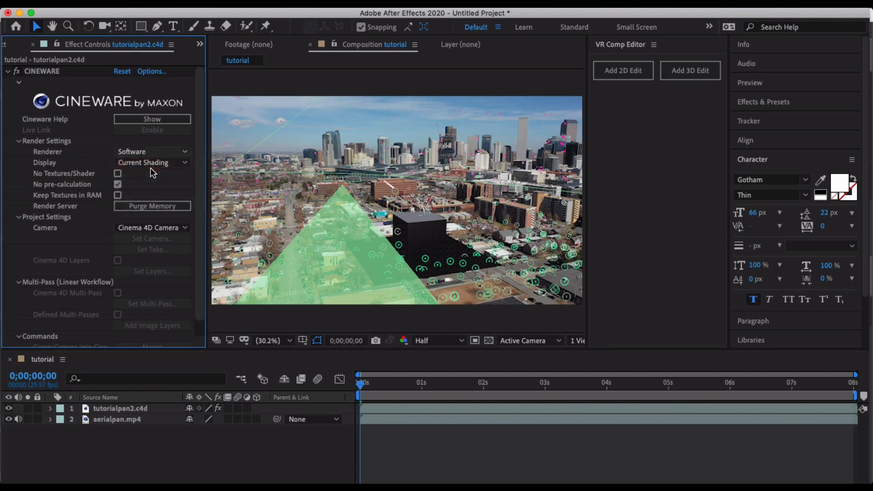
{"action": "left_click", "coordinate": [151, 152]}
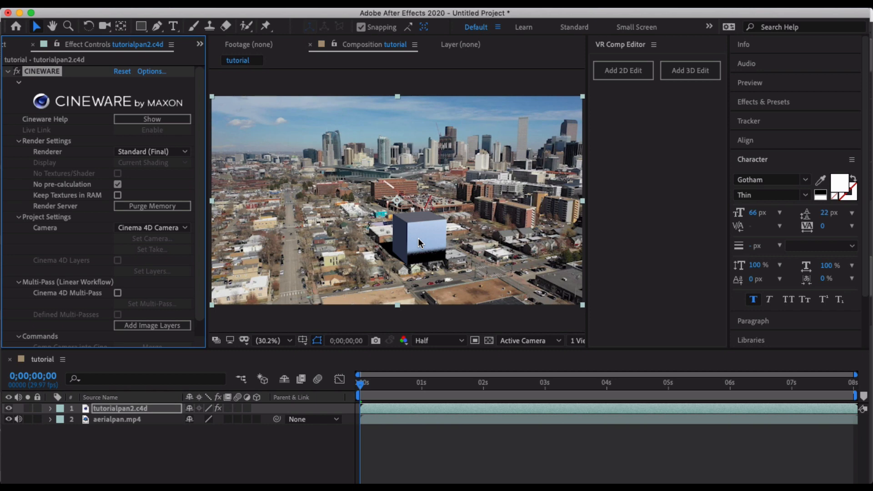
{"action": "mouse_move", "coordinate": [412, 264]}
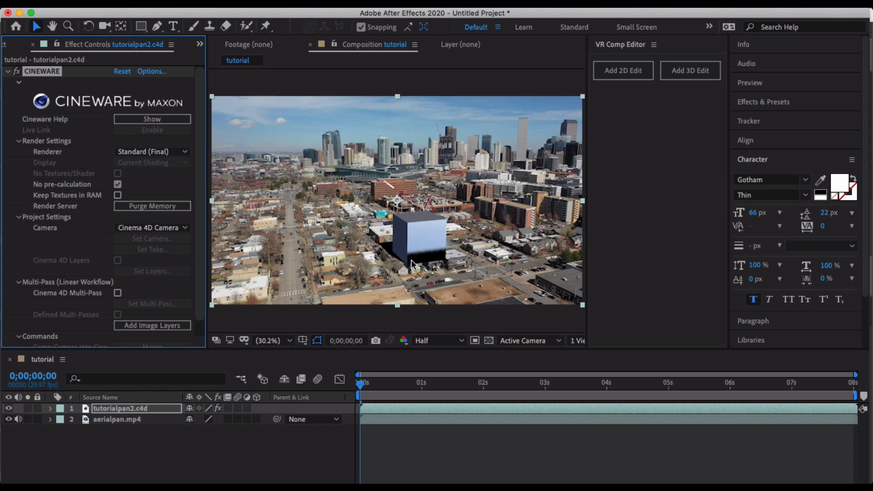
{"action": "mouse_move", "coordinate": [372, 386]}
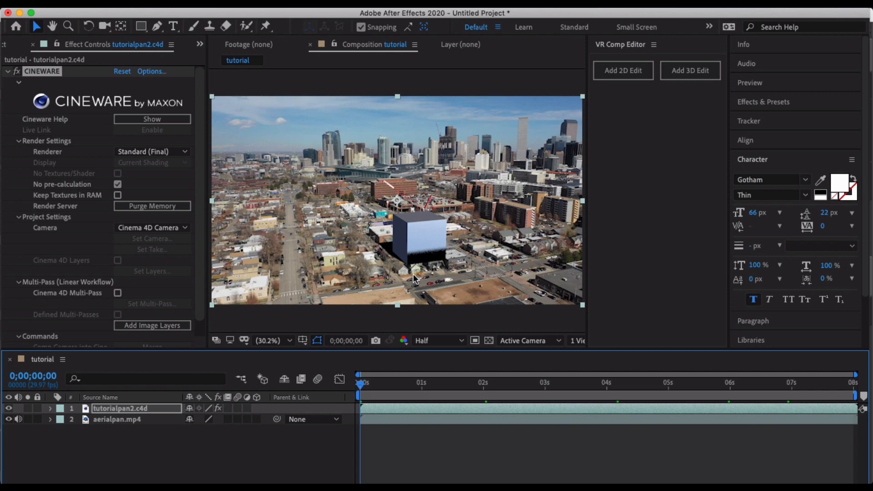
{"action": "mouse_move", "coordinate": [423, 264]}
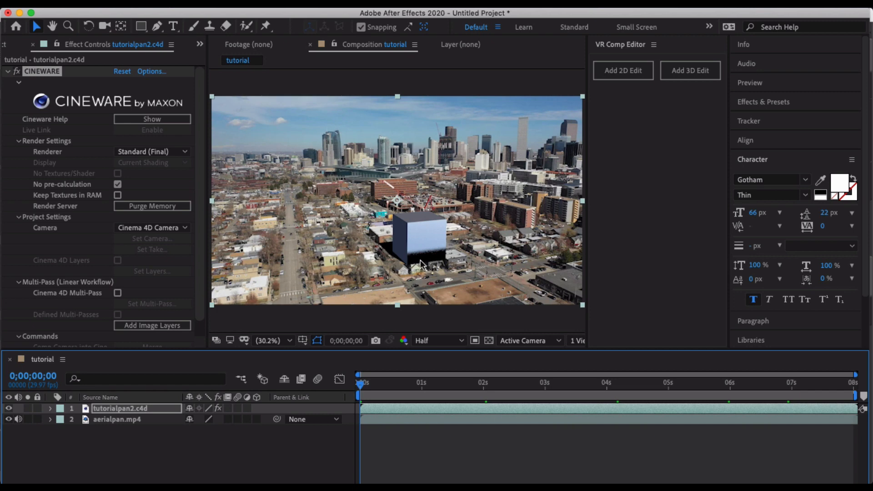
{"action": "mouse_move", "coordinate": [399, 264]}
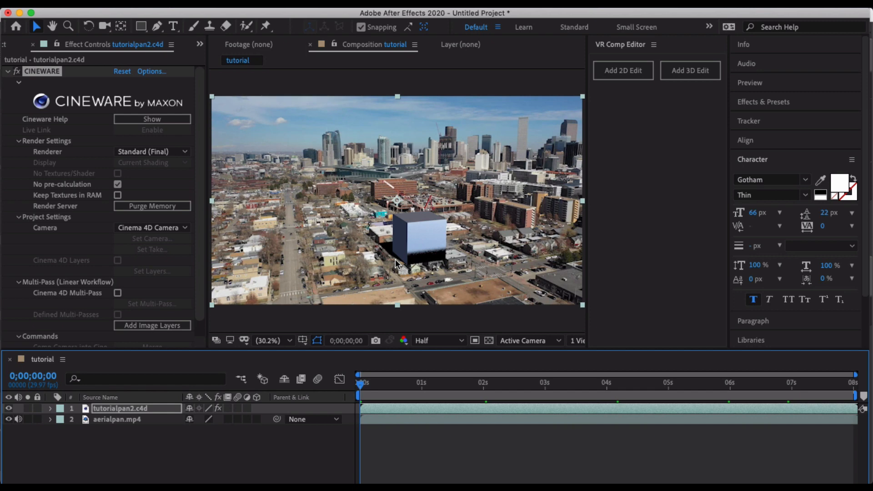
{"action": "mouse_move", "coordinate": [499, 116]}
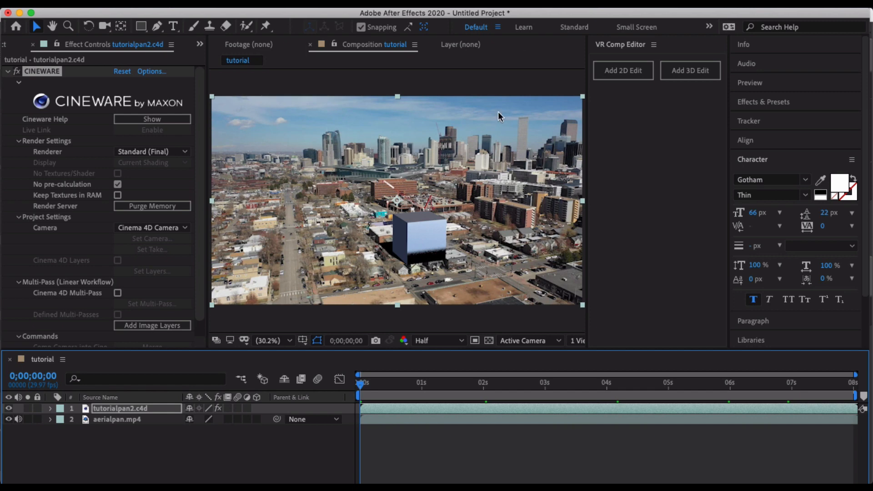